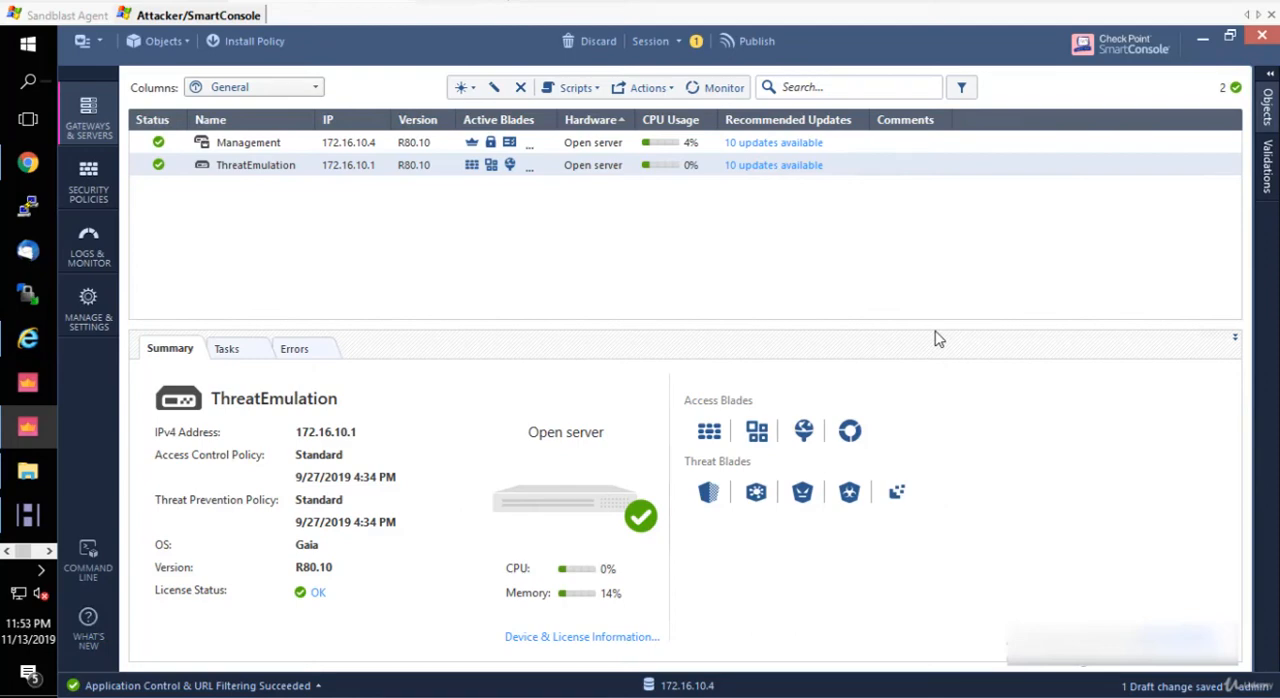
mouse_move(888, 316)
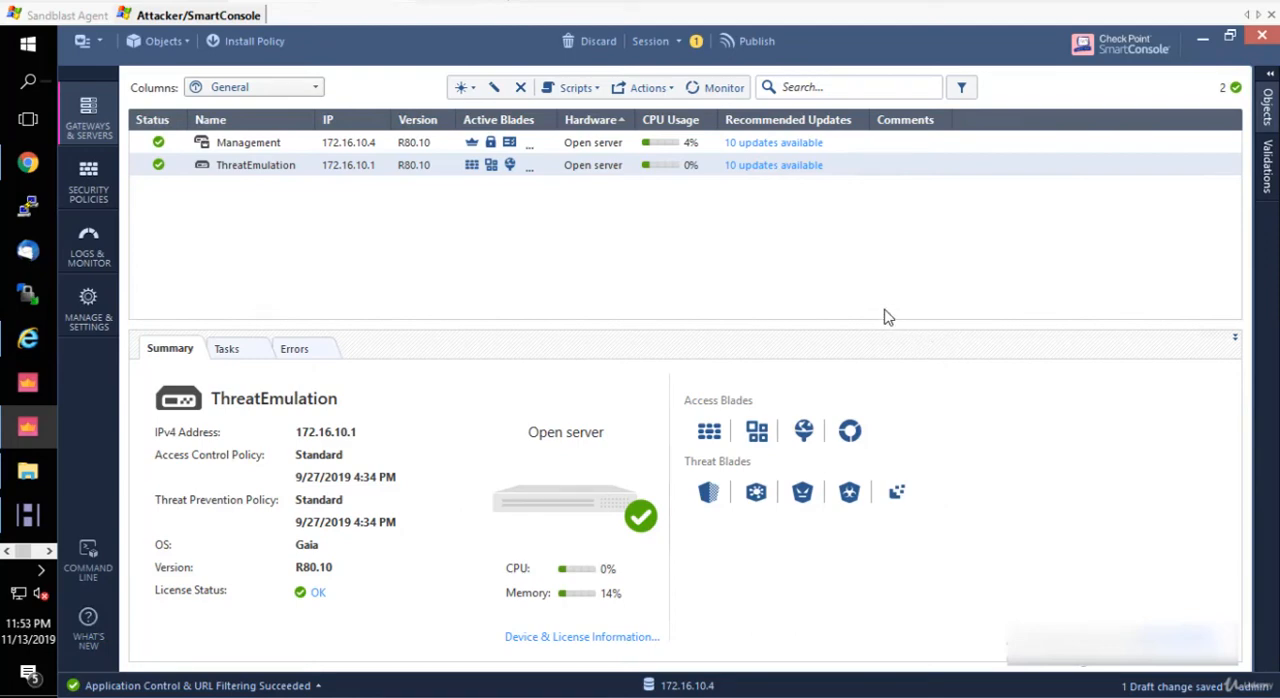
mouse_move(854, 302)
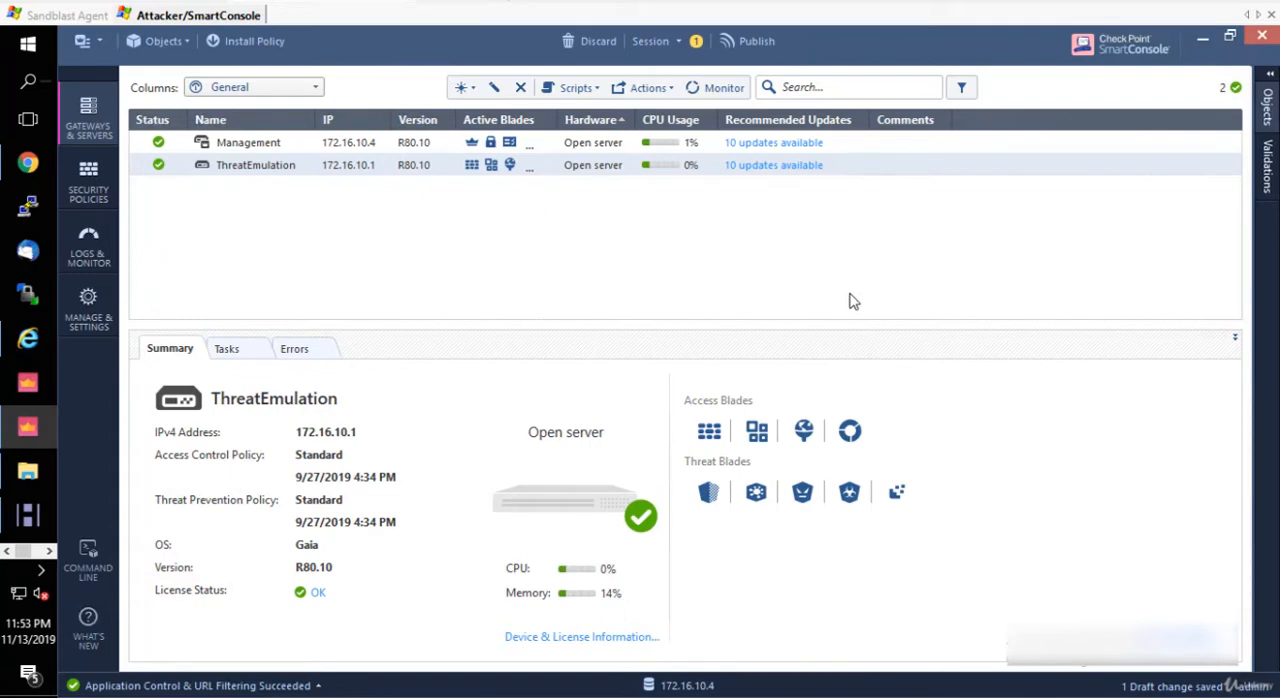
mouse_move(854, 288)
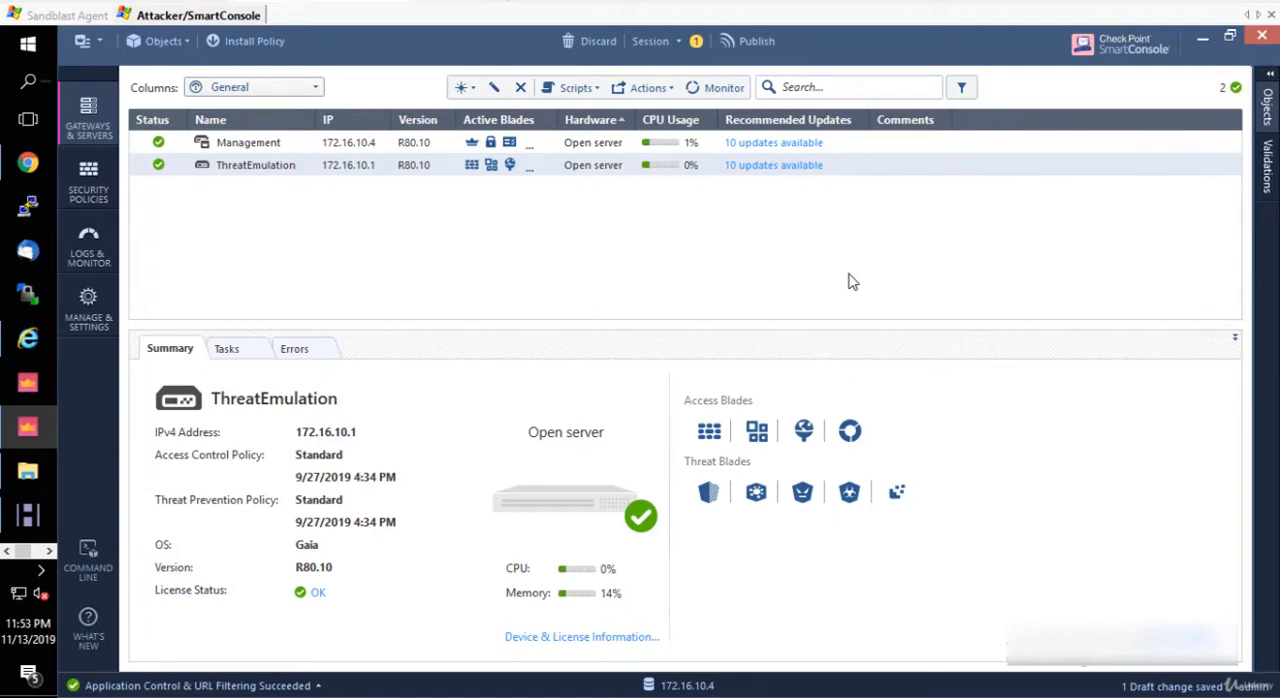
mouse_move(836, 288)
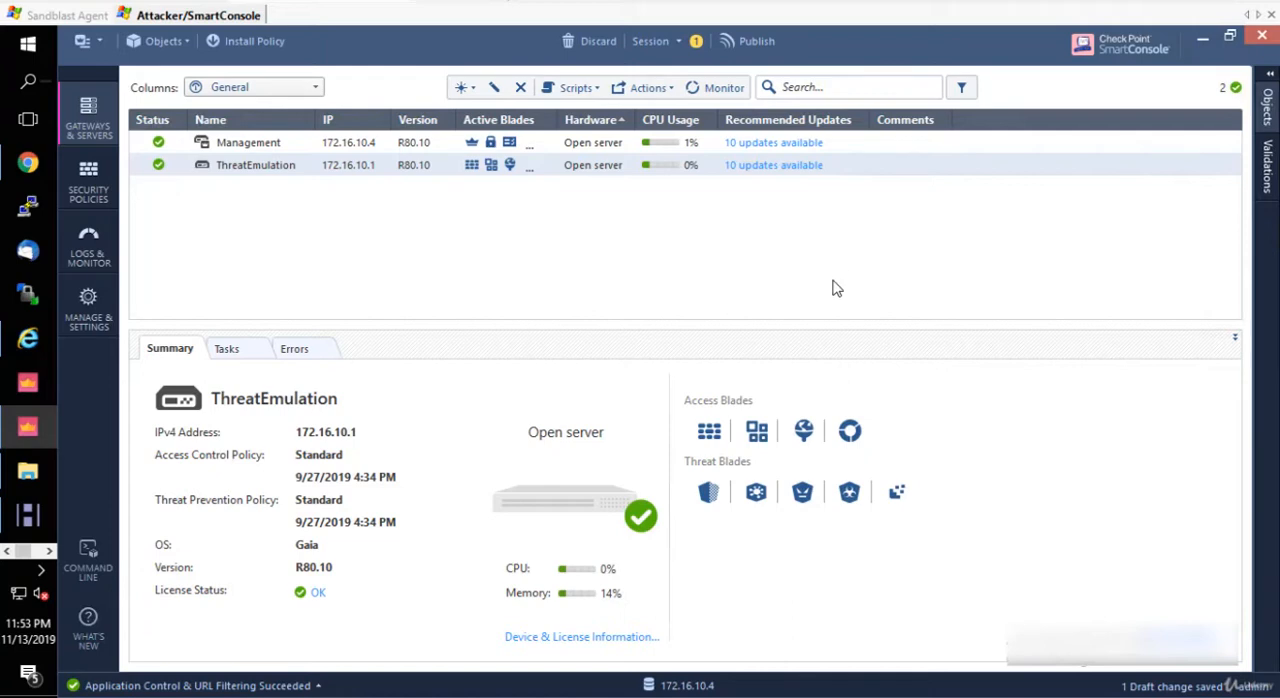
mouse_move(108, 298)
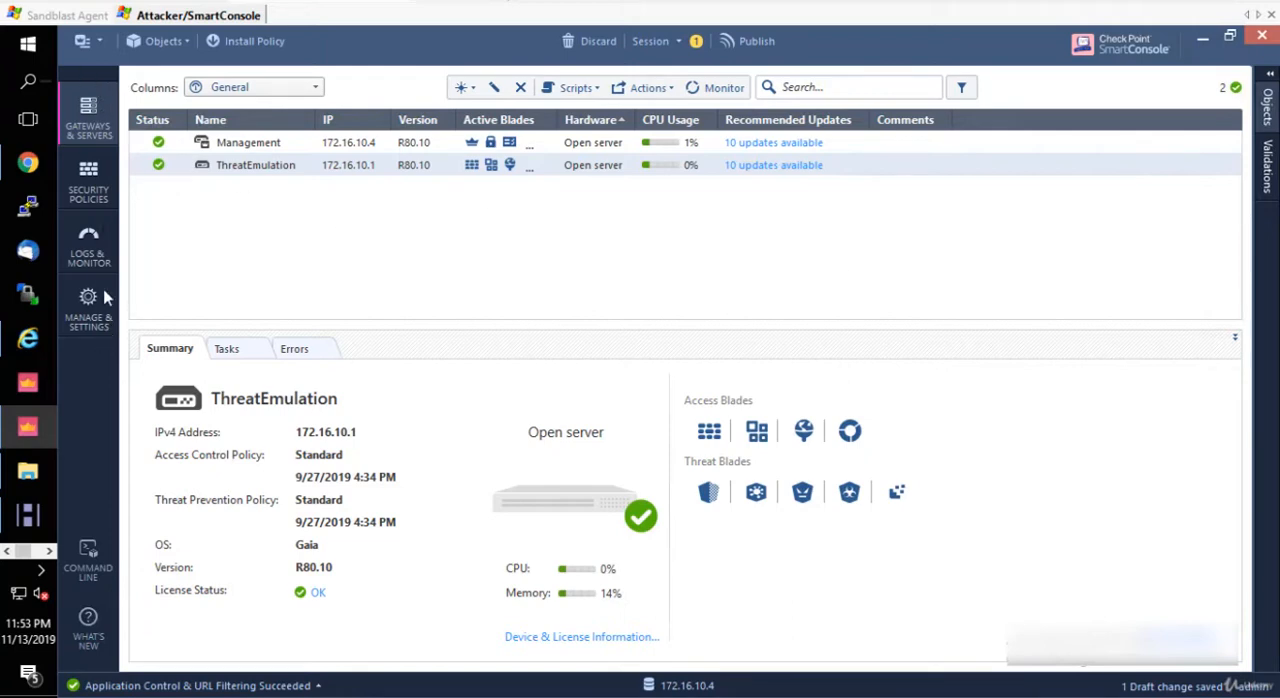
mouse_move(132, 192)
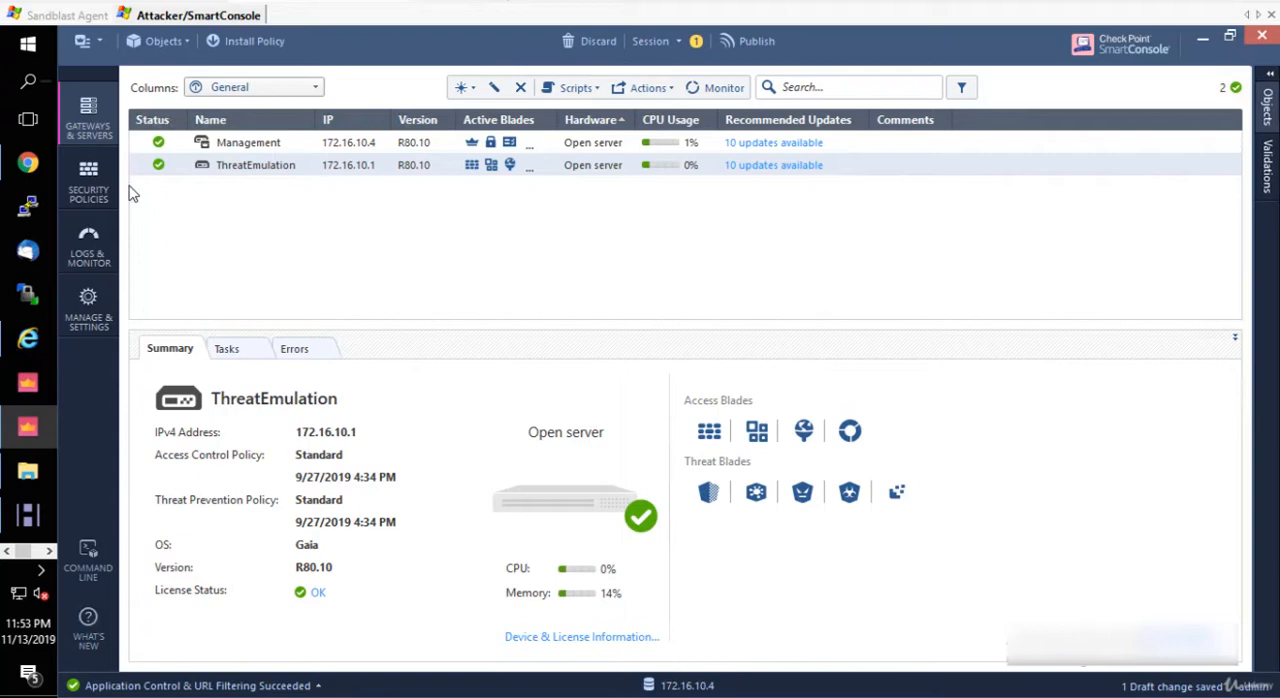
mouse_move(78, 280)
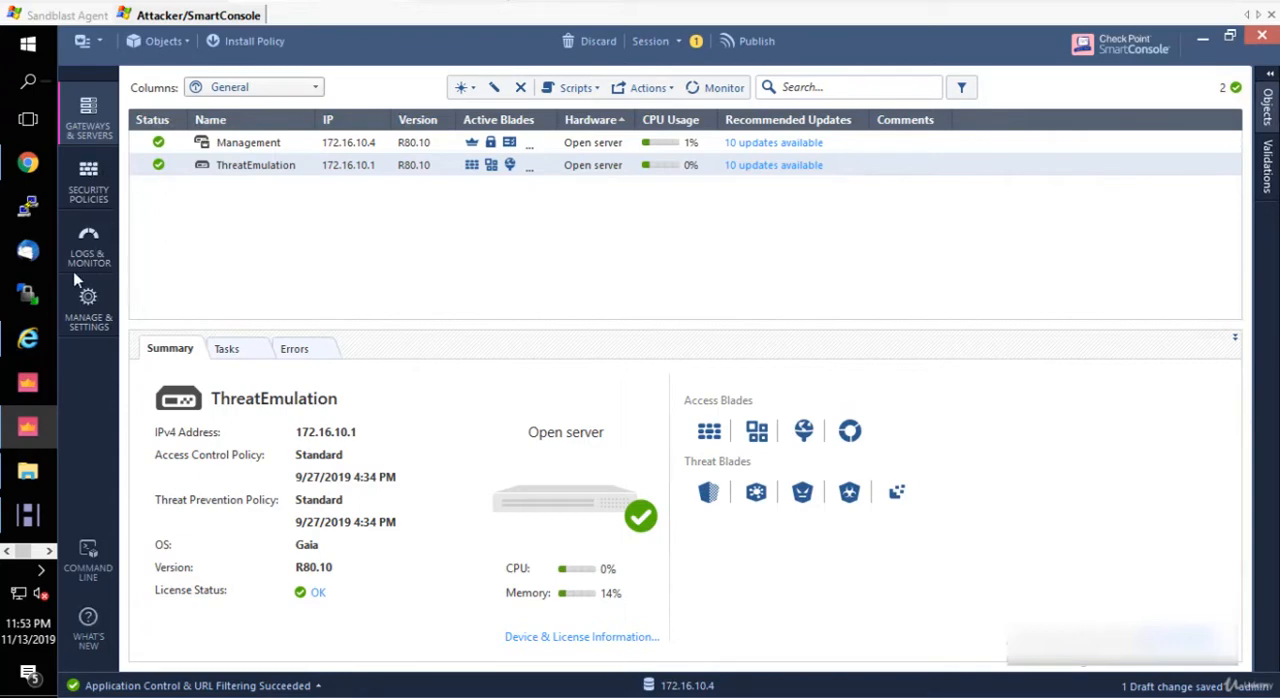
mouse_move(80, 330)
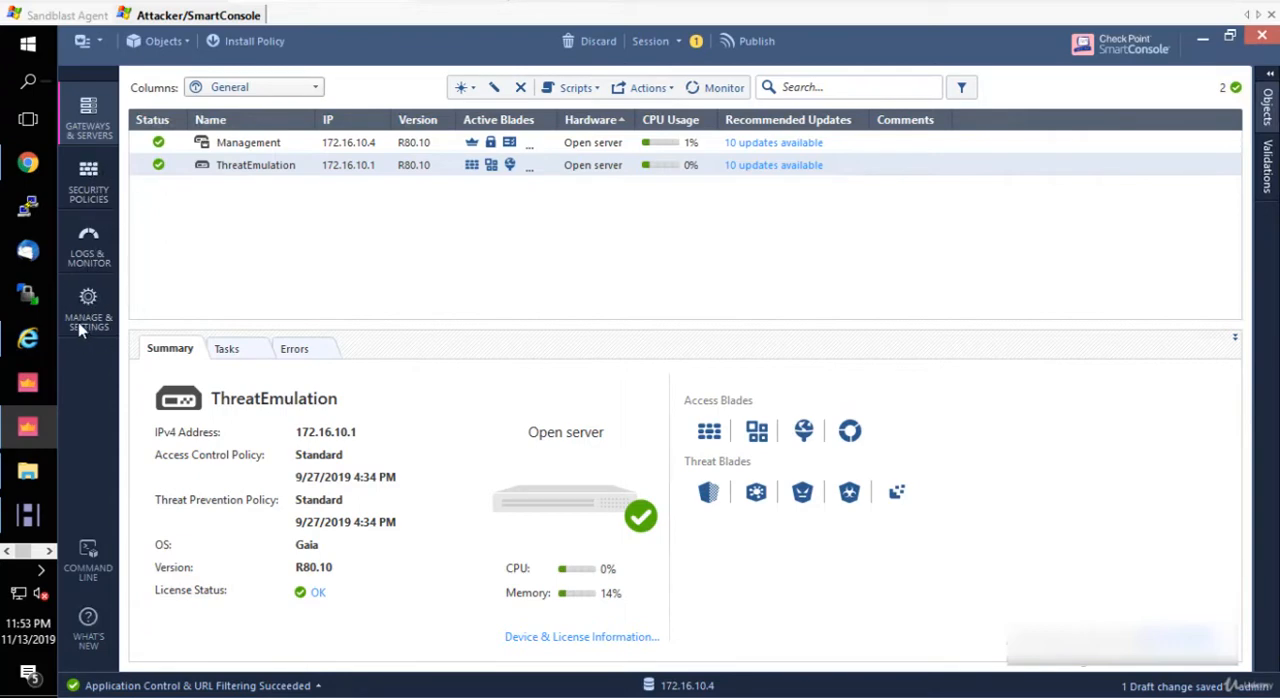
mouse_move(88, 124)
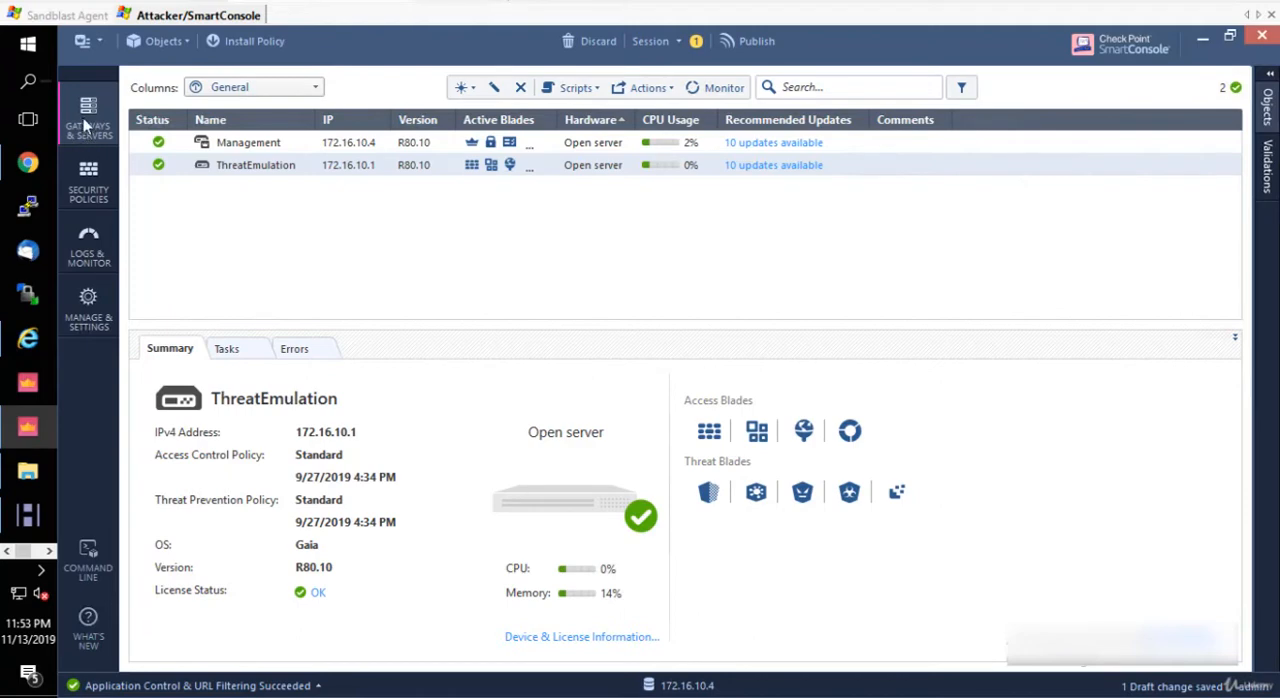
mouse_move(310, 180)
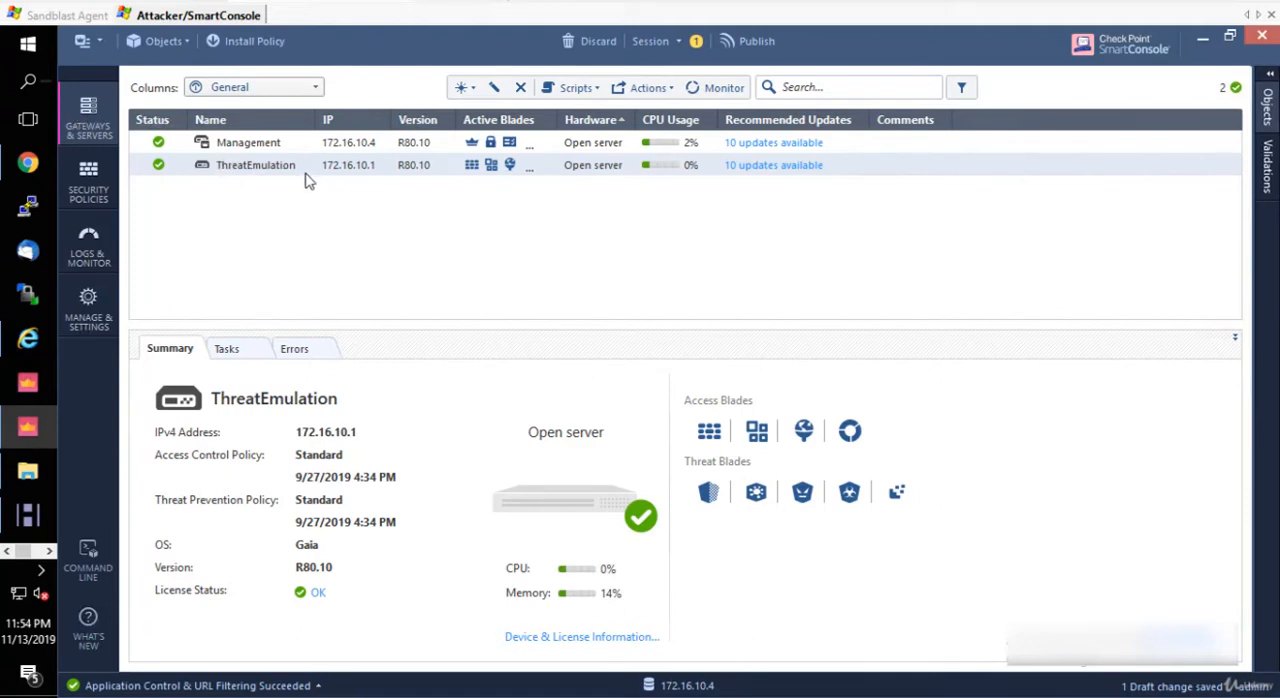
mouse_move(264, 204)
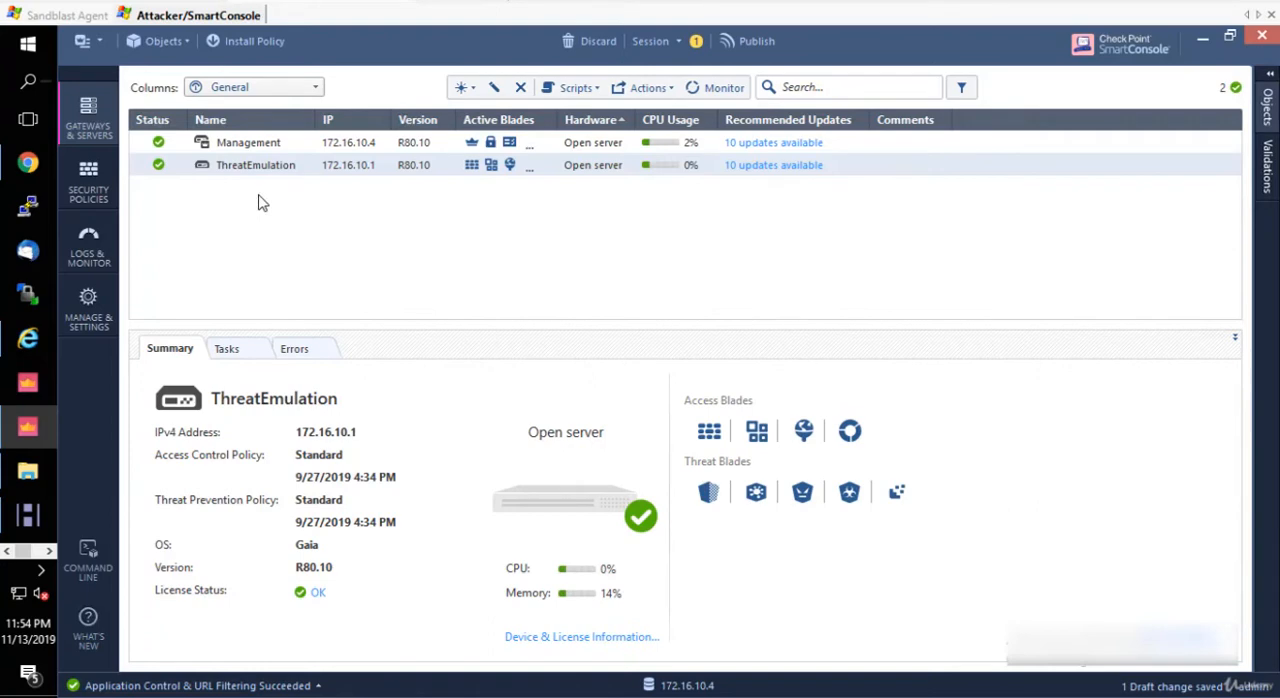
mouse_move(240, 164)
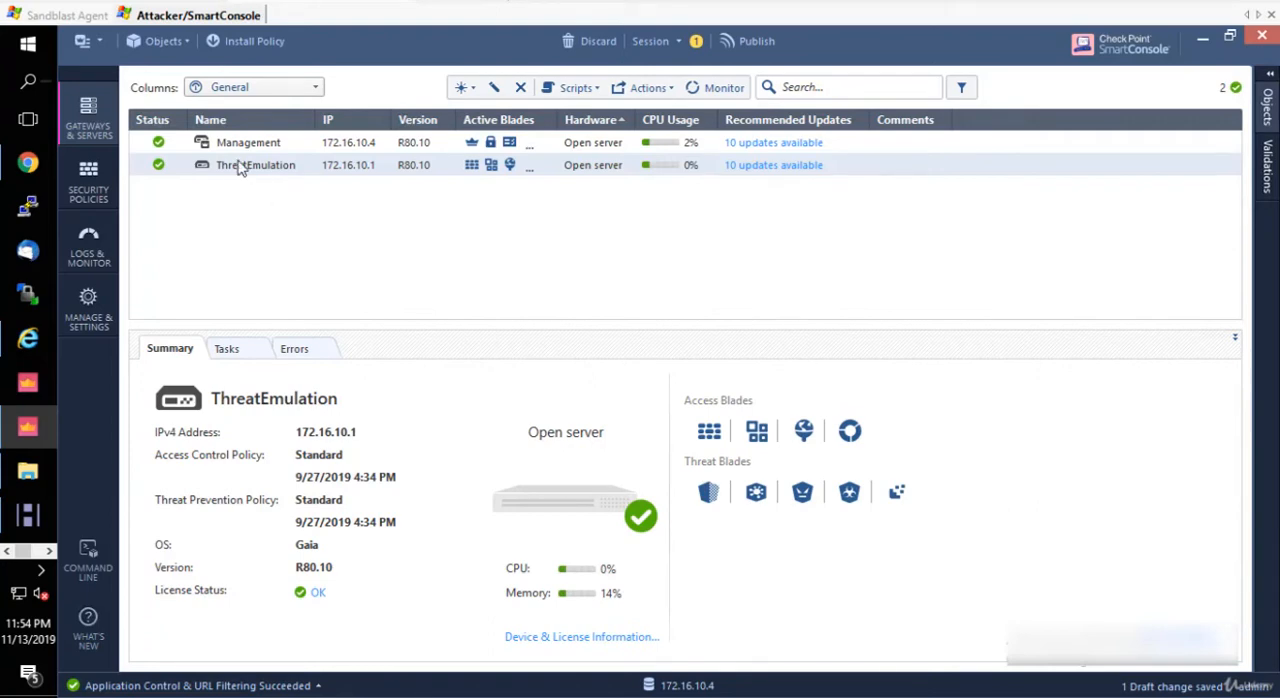
mouse_move(308, 202)
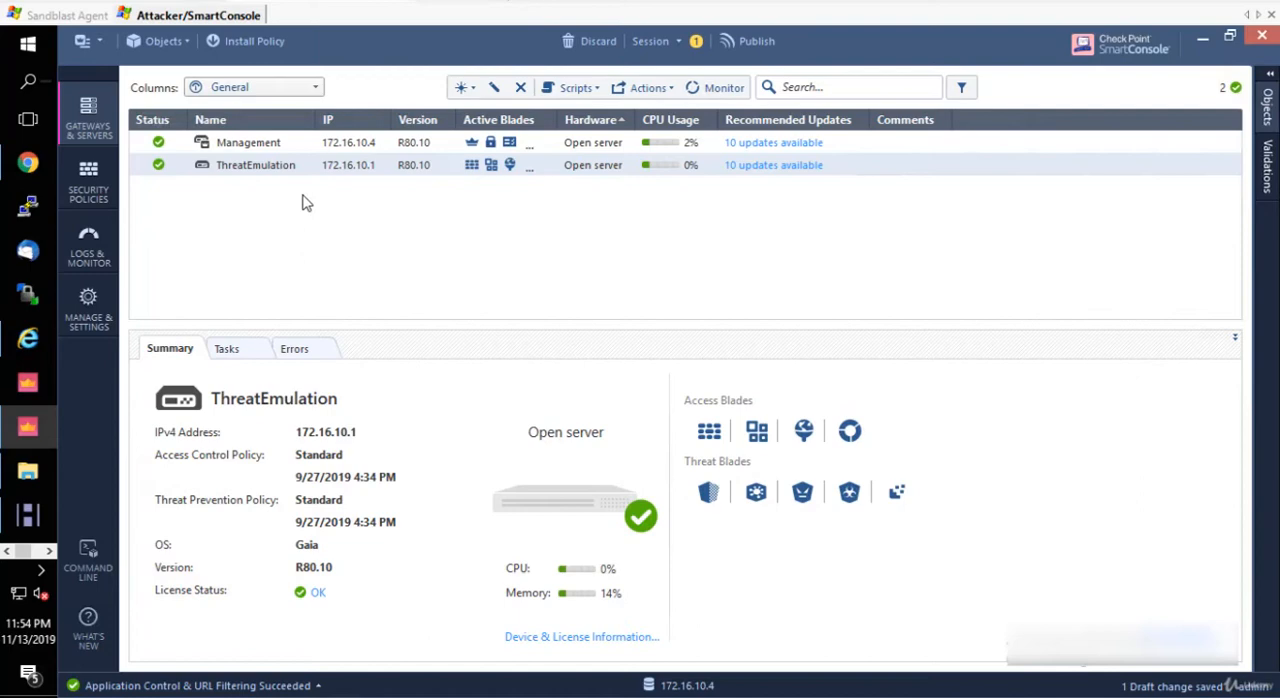
mouse_move(352, 148)
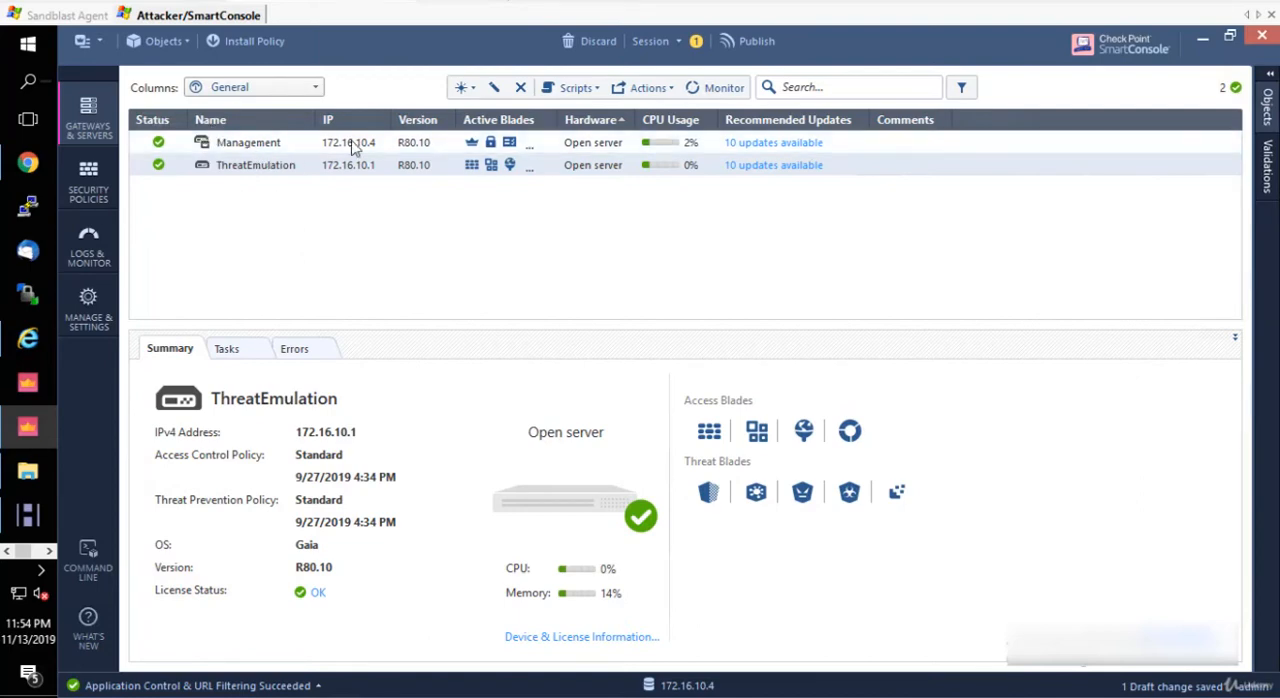
mouse_move(436, 144)
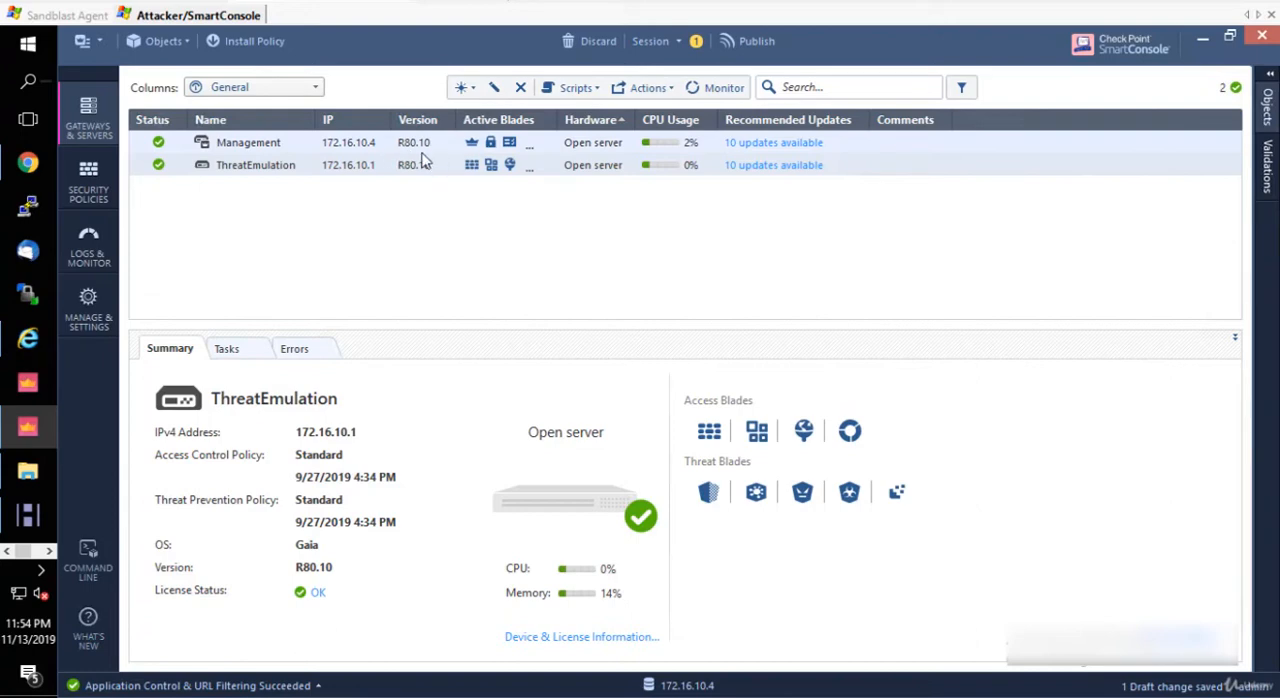
mouse_move(428, 164)
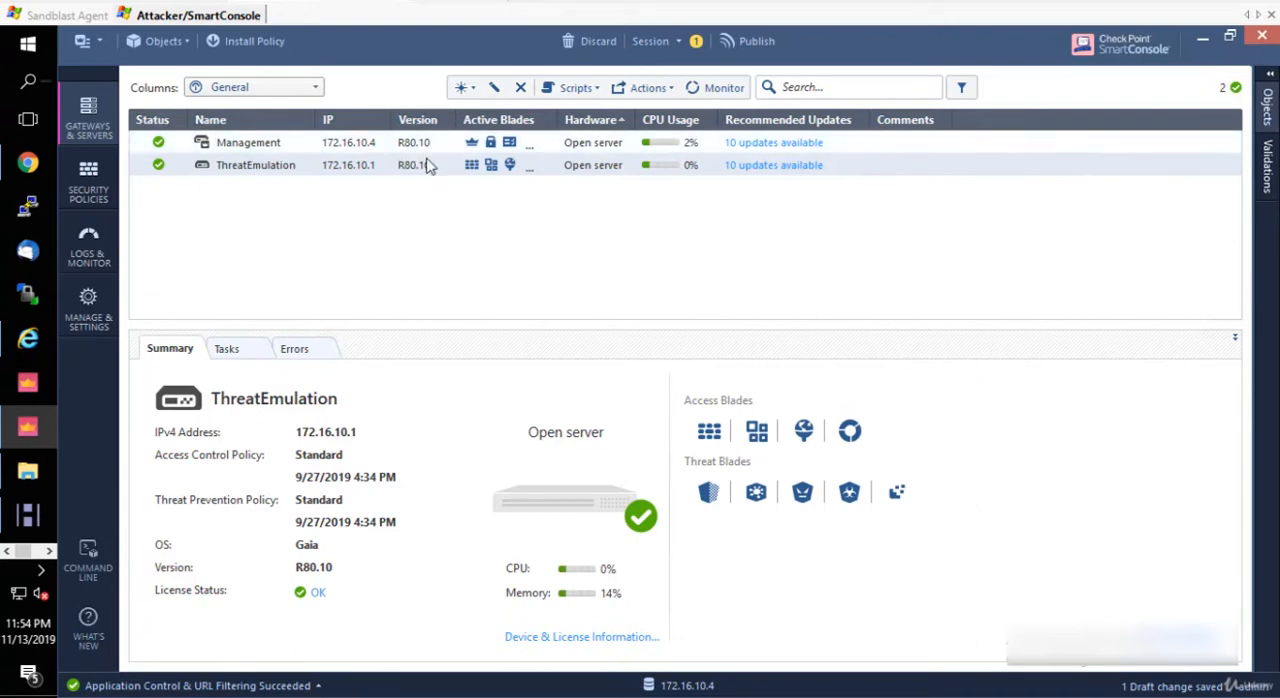
mouse_move(438, 156)
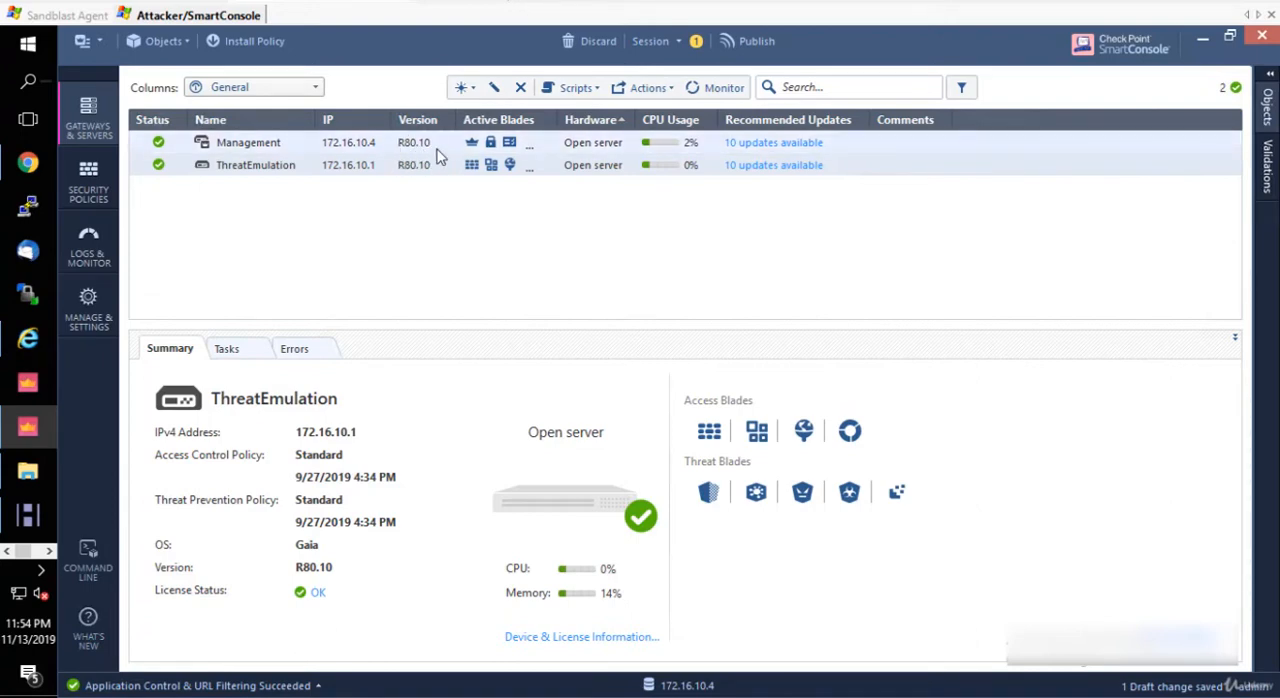
mouse_move(444, 152)
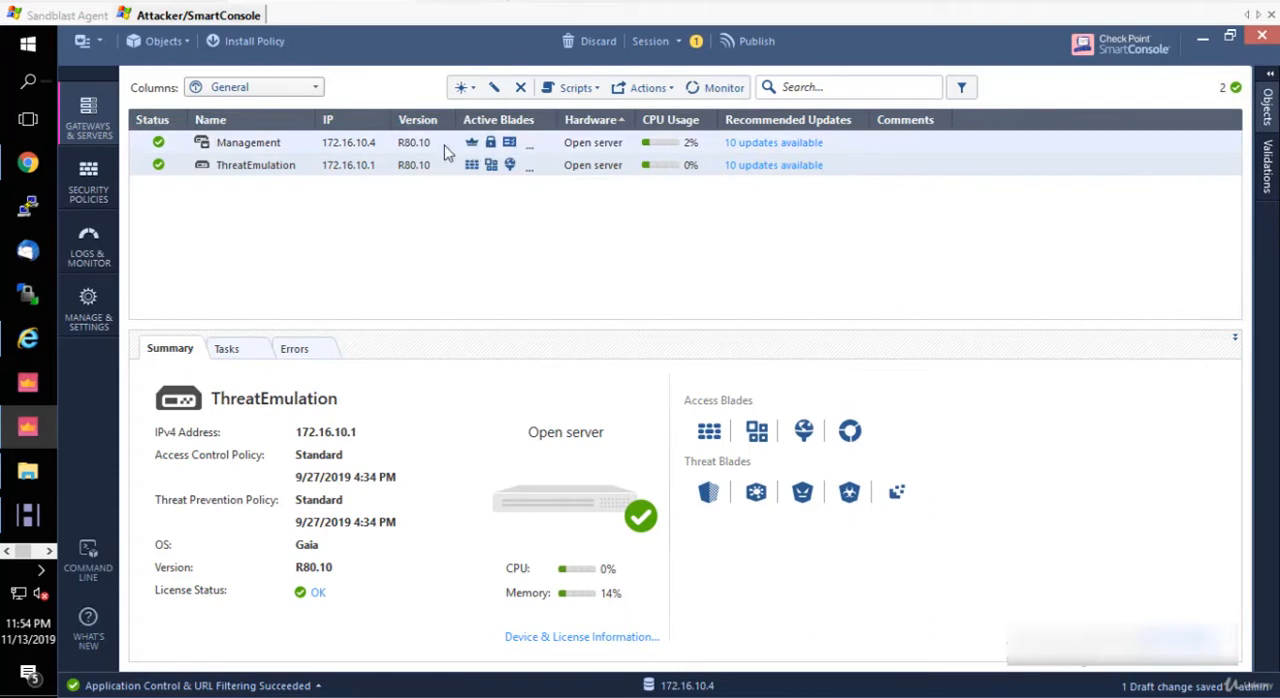
mouse_move(584, 150)
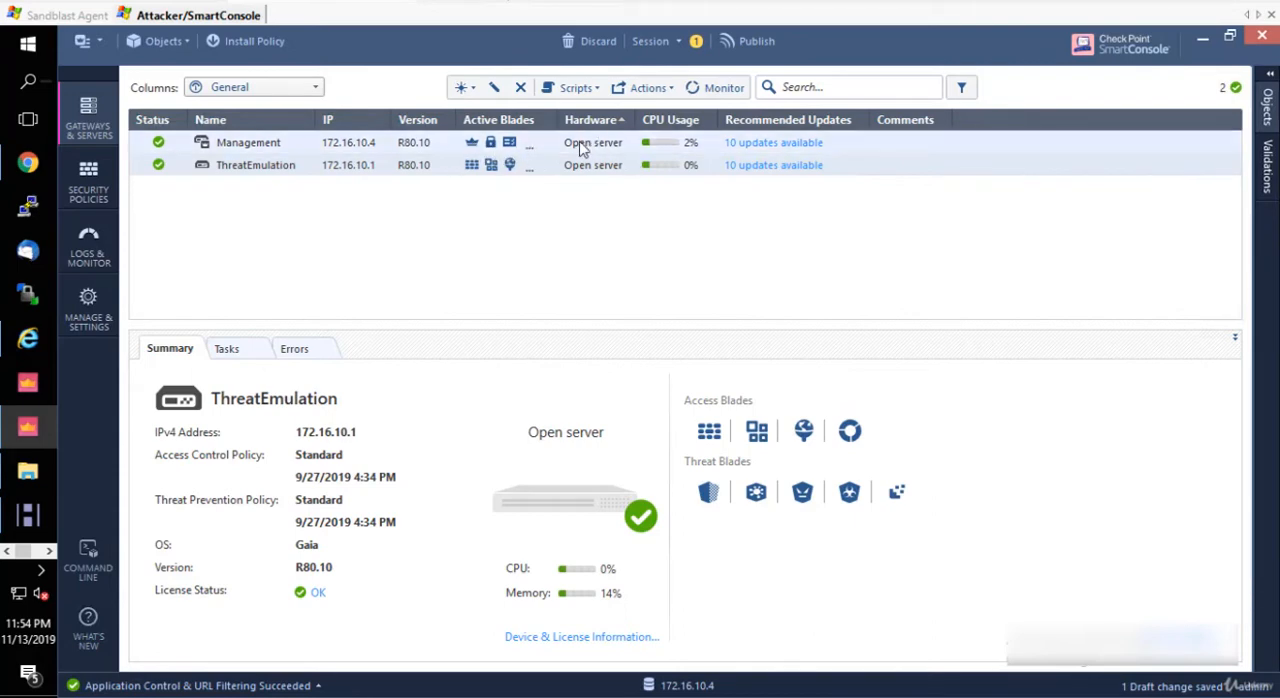
mouse_move(604, 156)
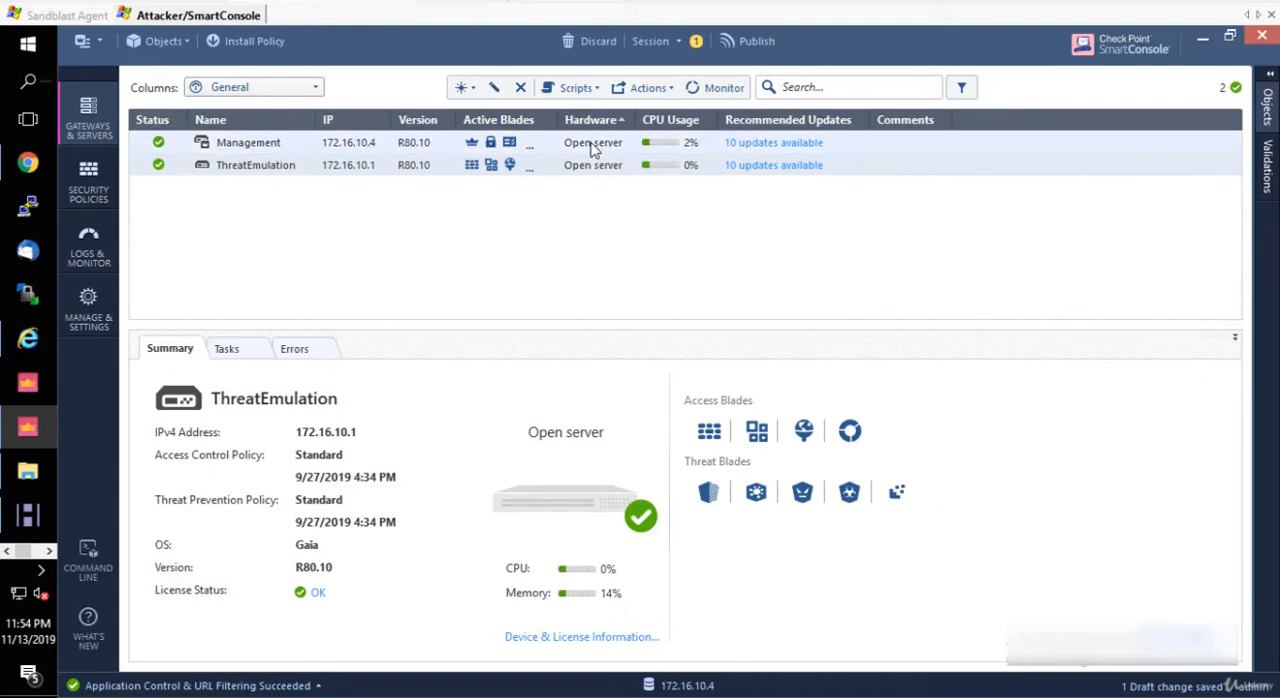
mouse_move(628, 152)
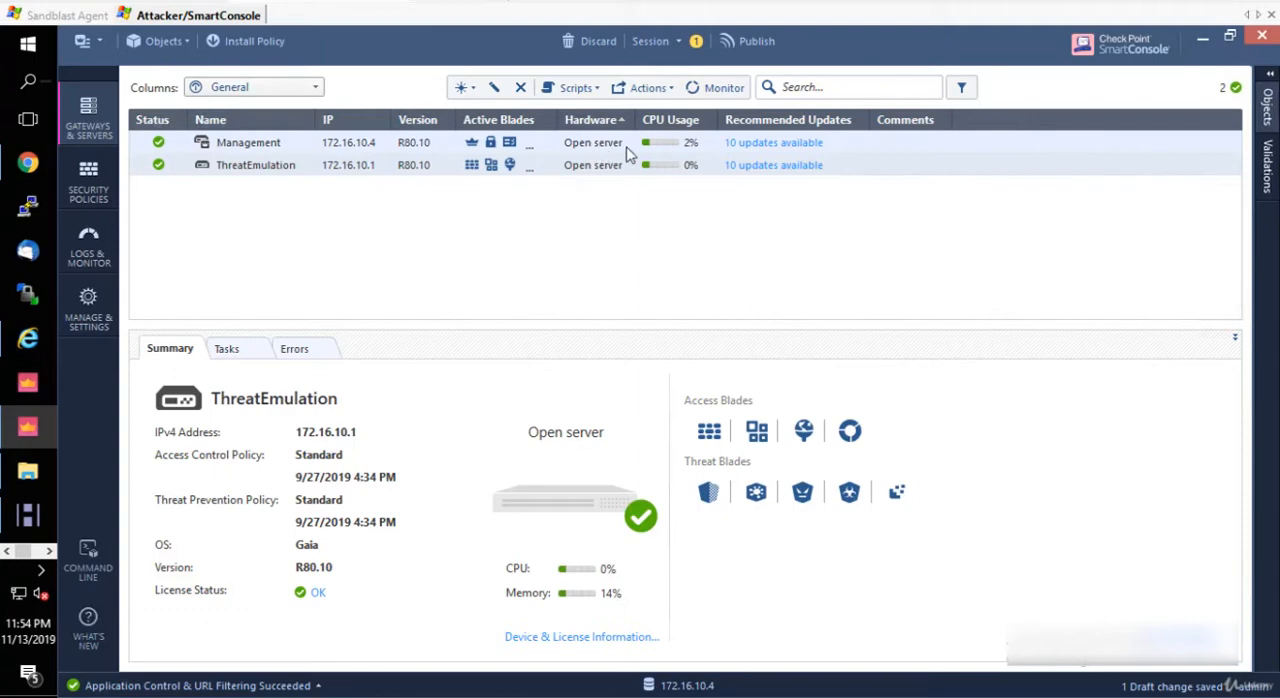
mouse_move(588, 152)
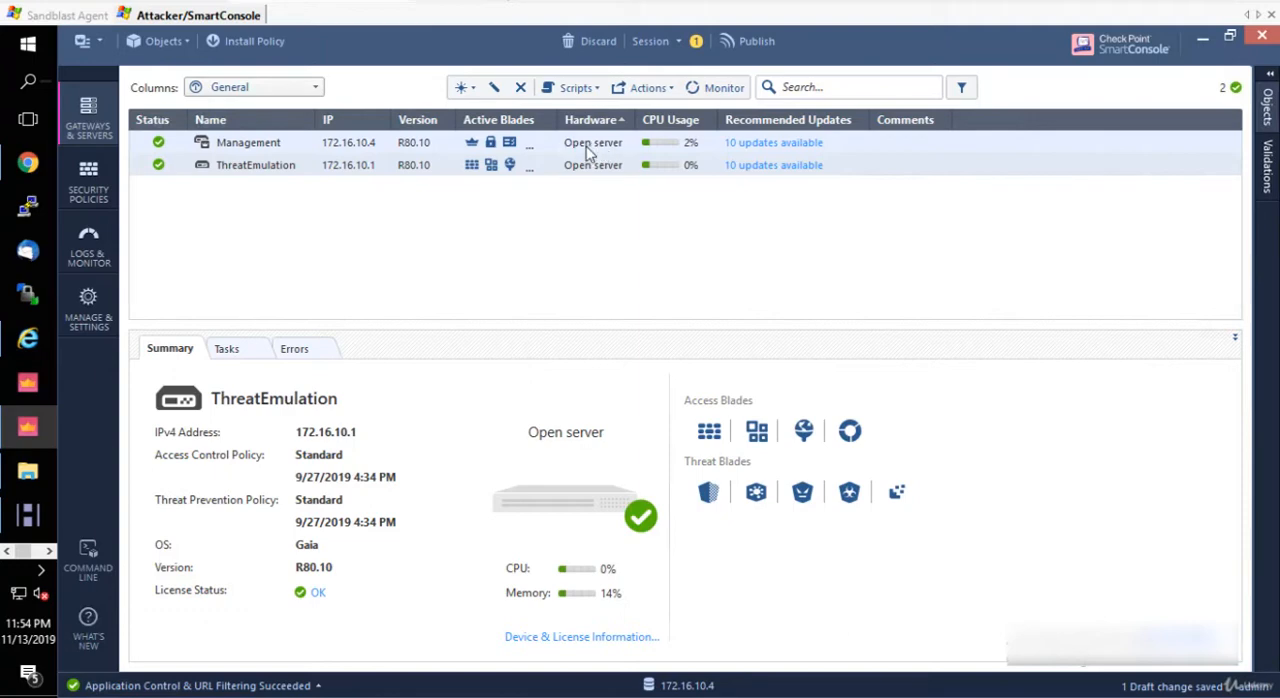
mouse_move(752, 136)
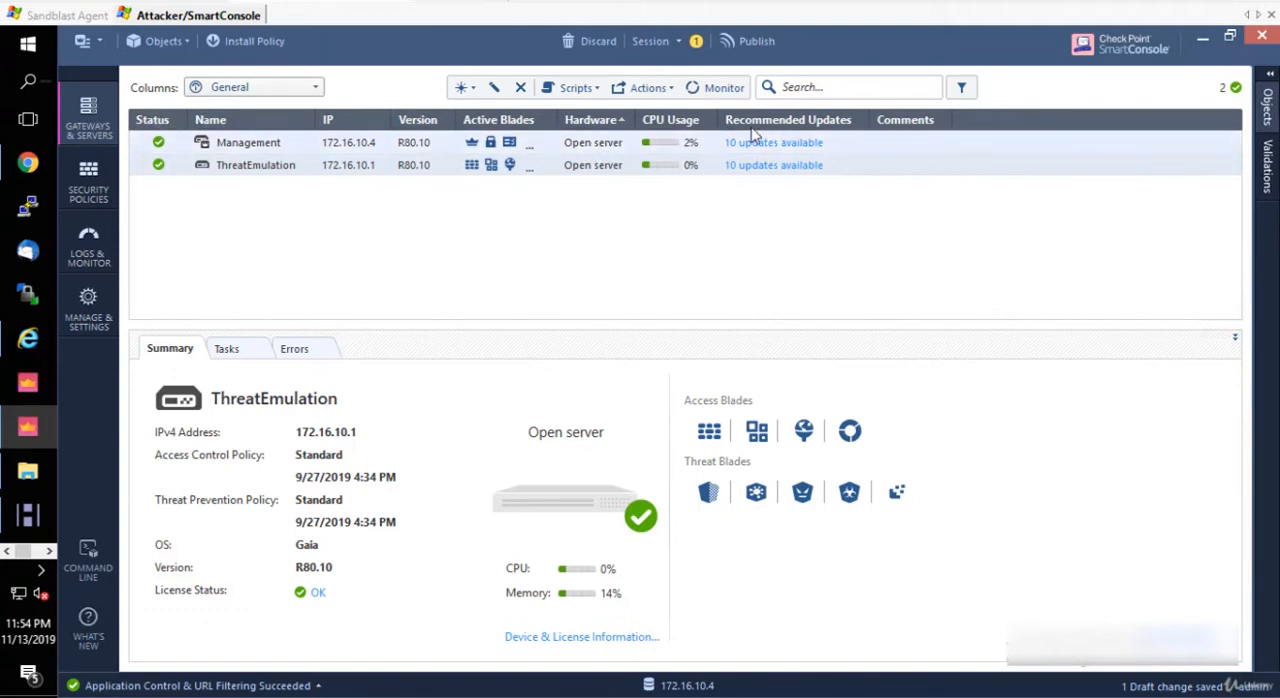
mouse_move(764, 148)
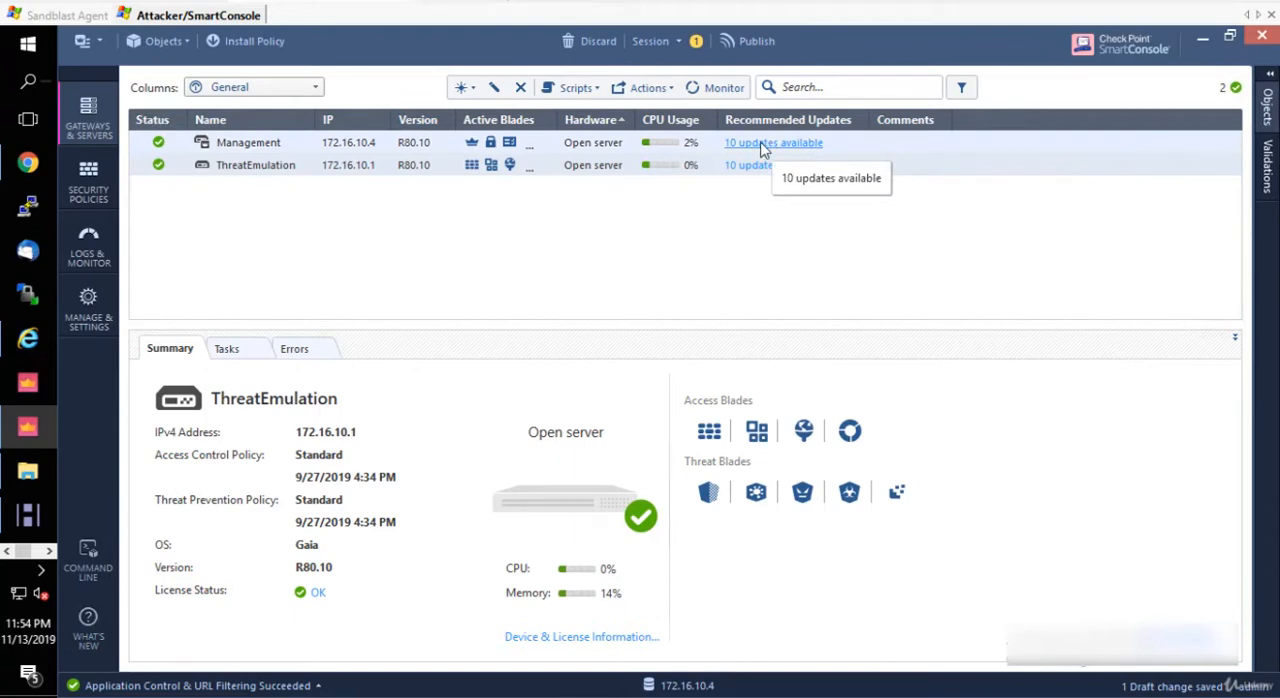
mouse_move(352, 184)
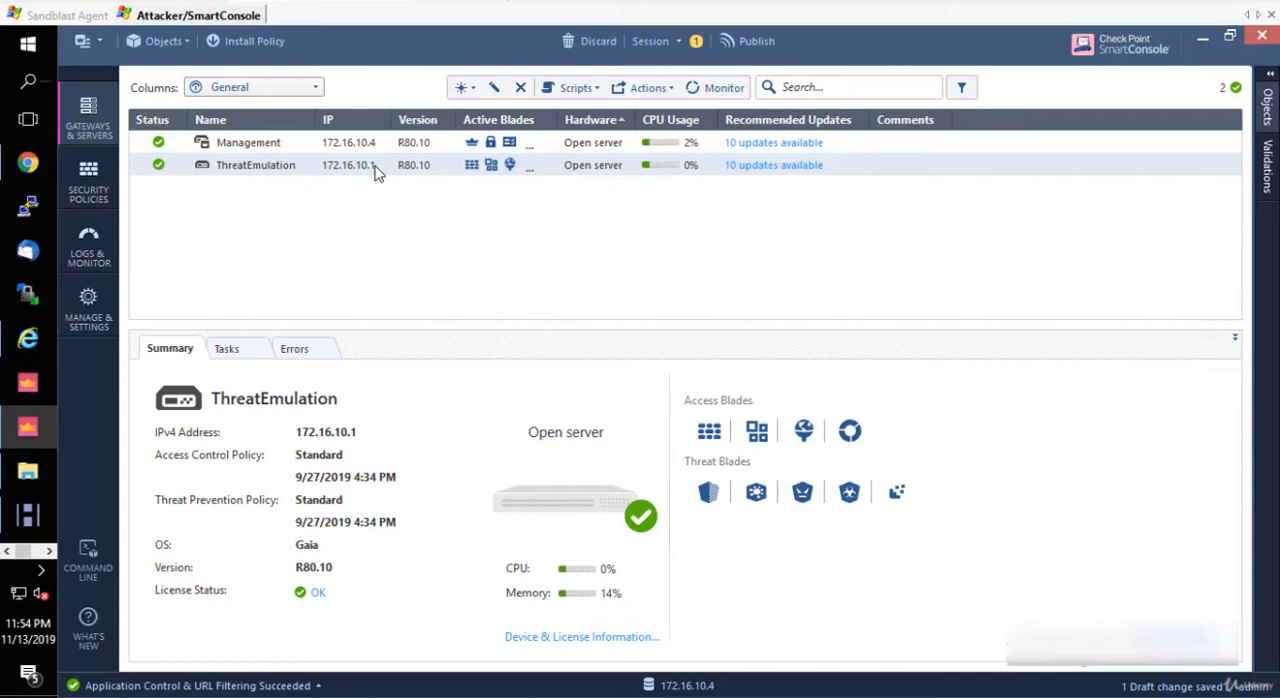
mouse_move(430, 208)
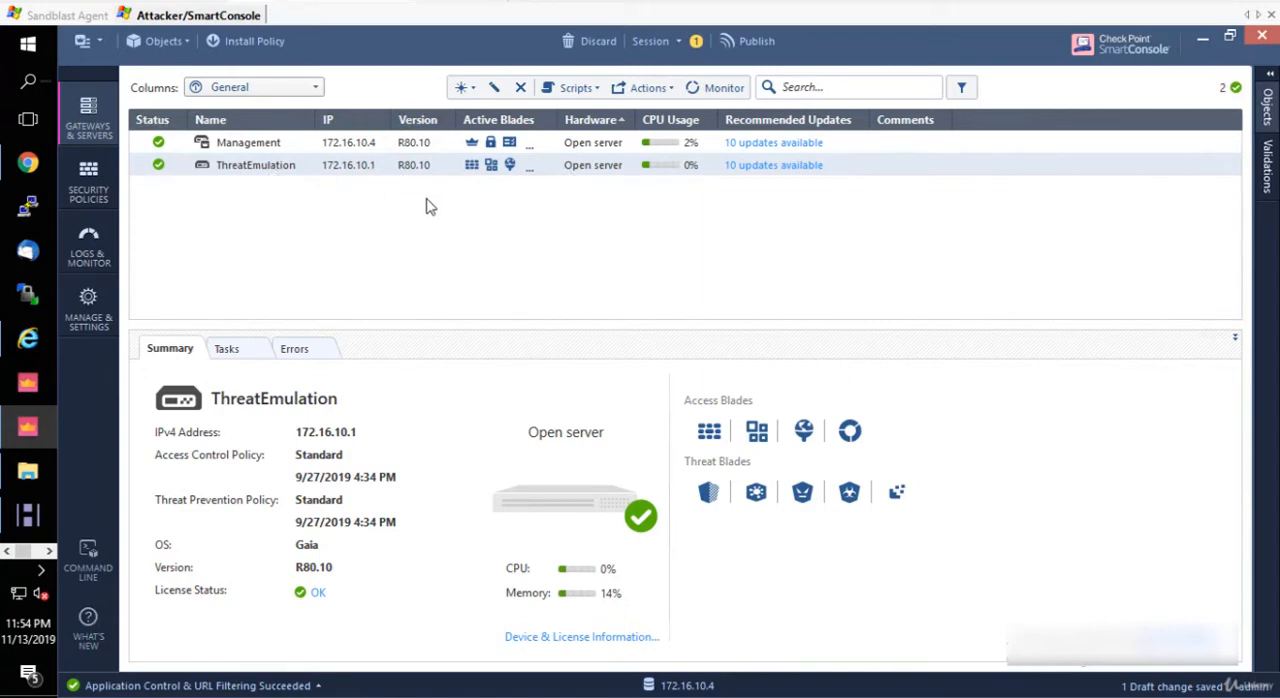
mouse_move(262, 170)
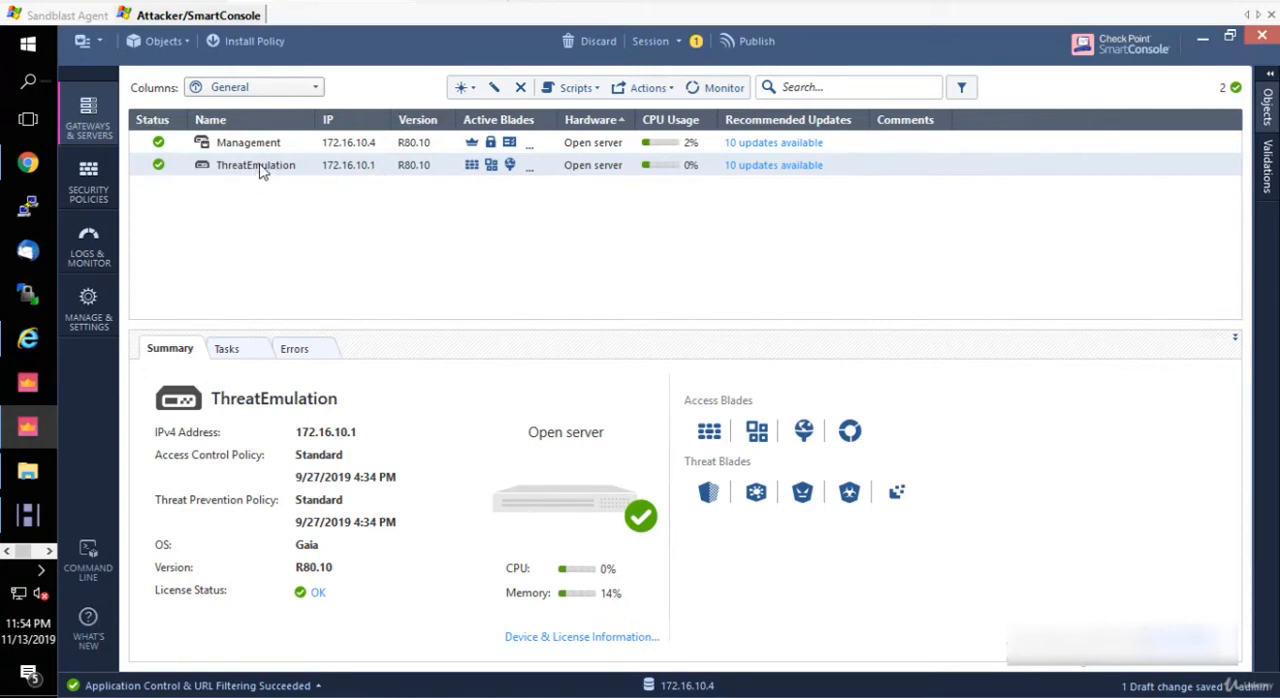
Step: Review the ThreatEmulation gateway's General Properties, IPv4 address and Management blades tab
double_click(256, 164)
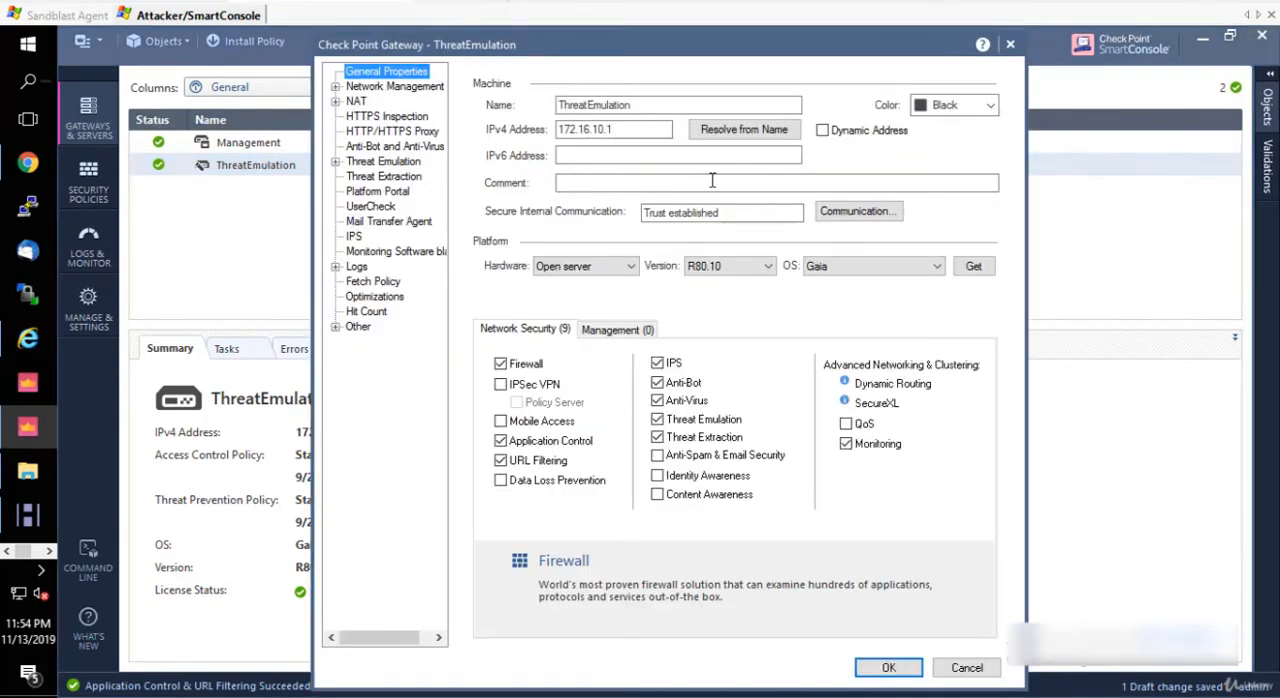
mouse_move(536, 70)
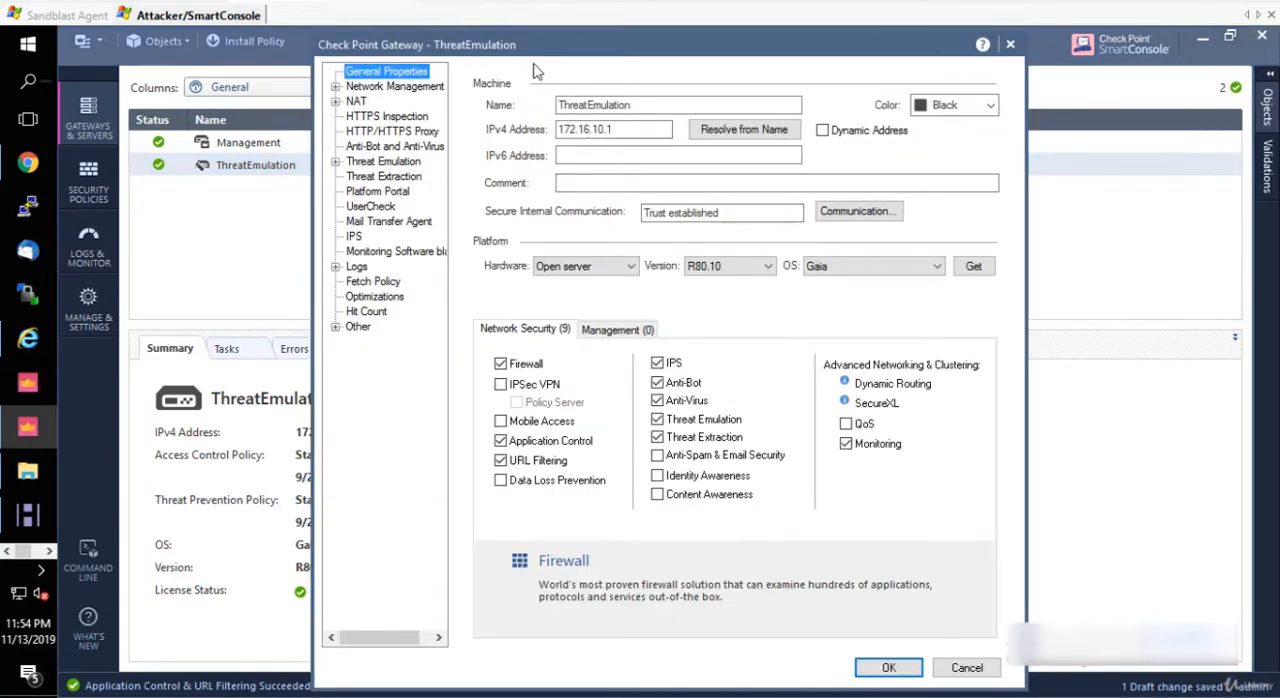
left_click(612, 128)
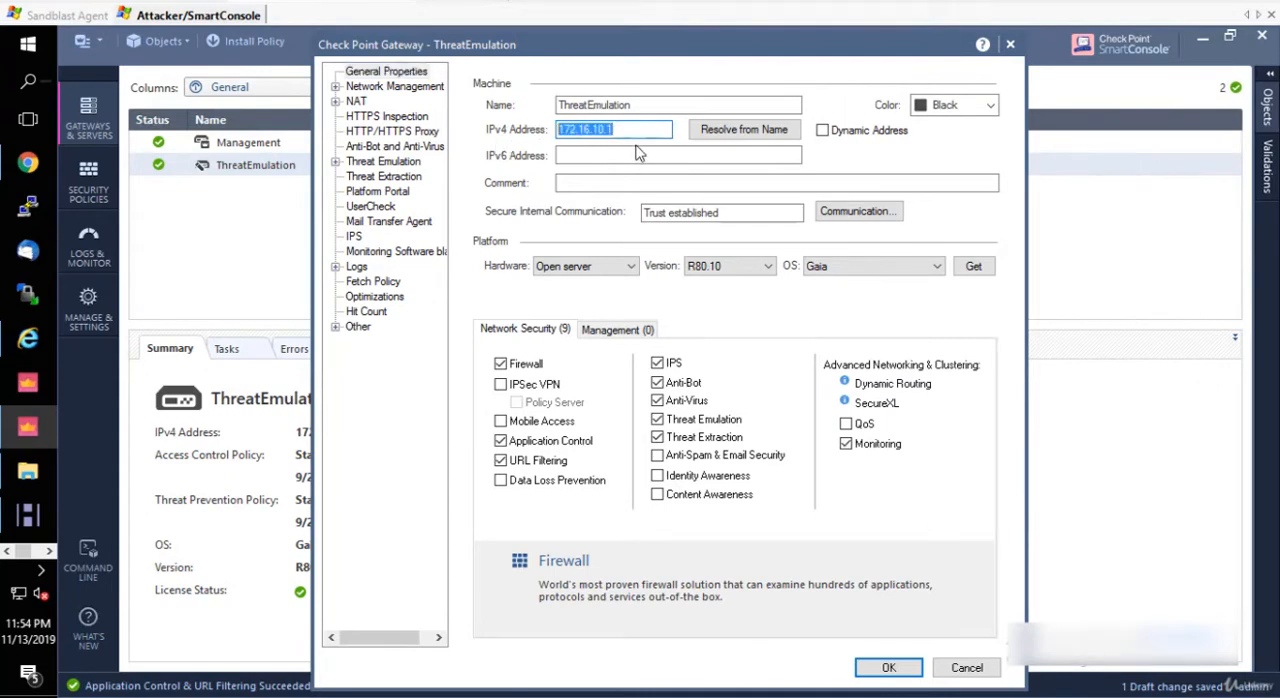
mouse_move(530, 302)
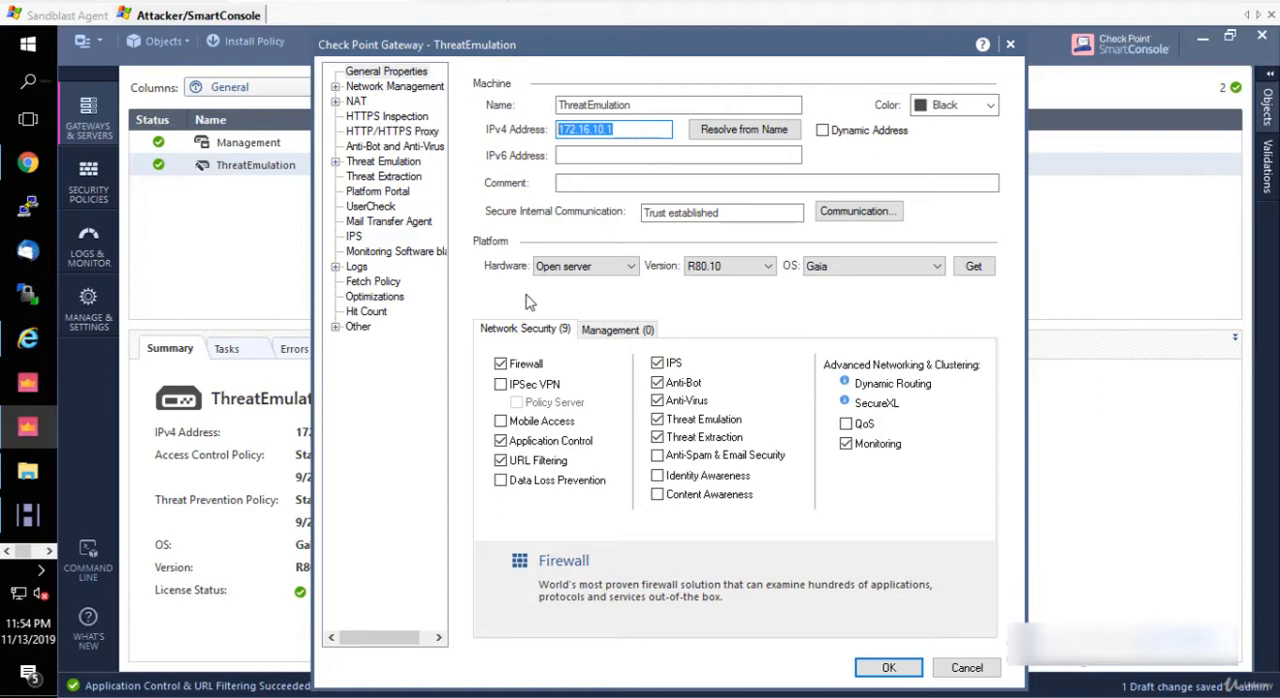
mouse_move(826, 232)
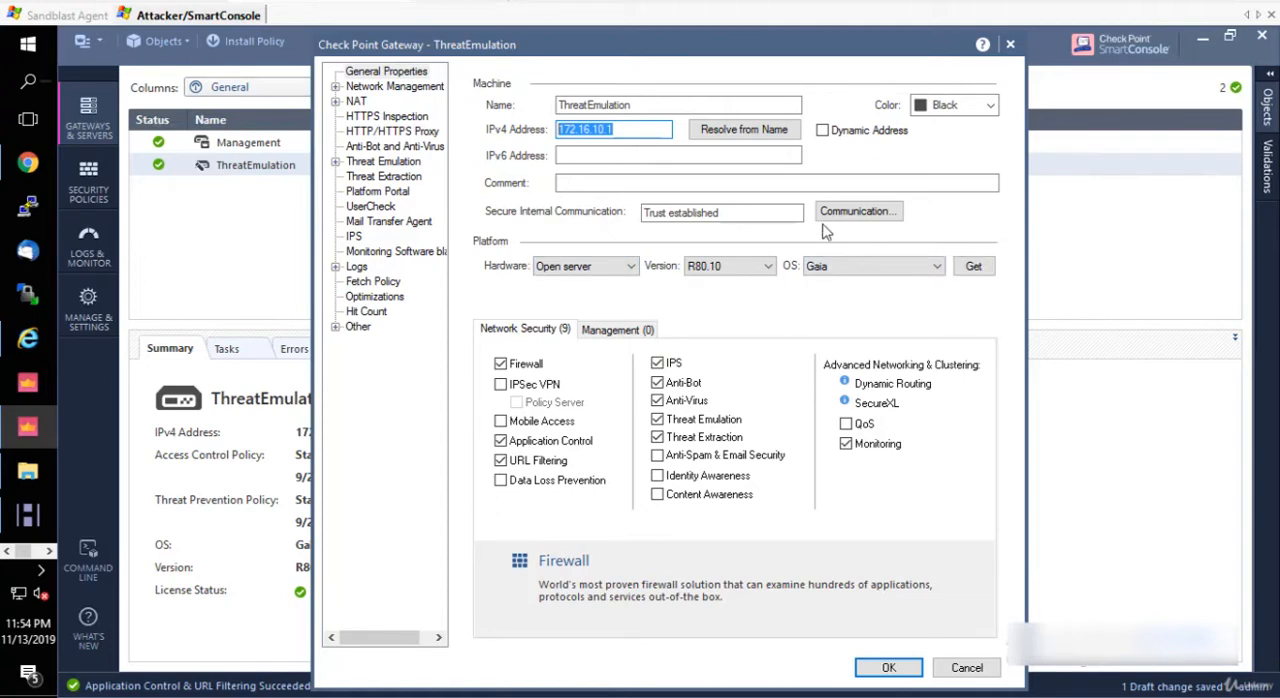
mouse_move(640, 336)
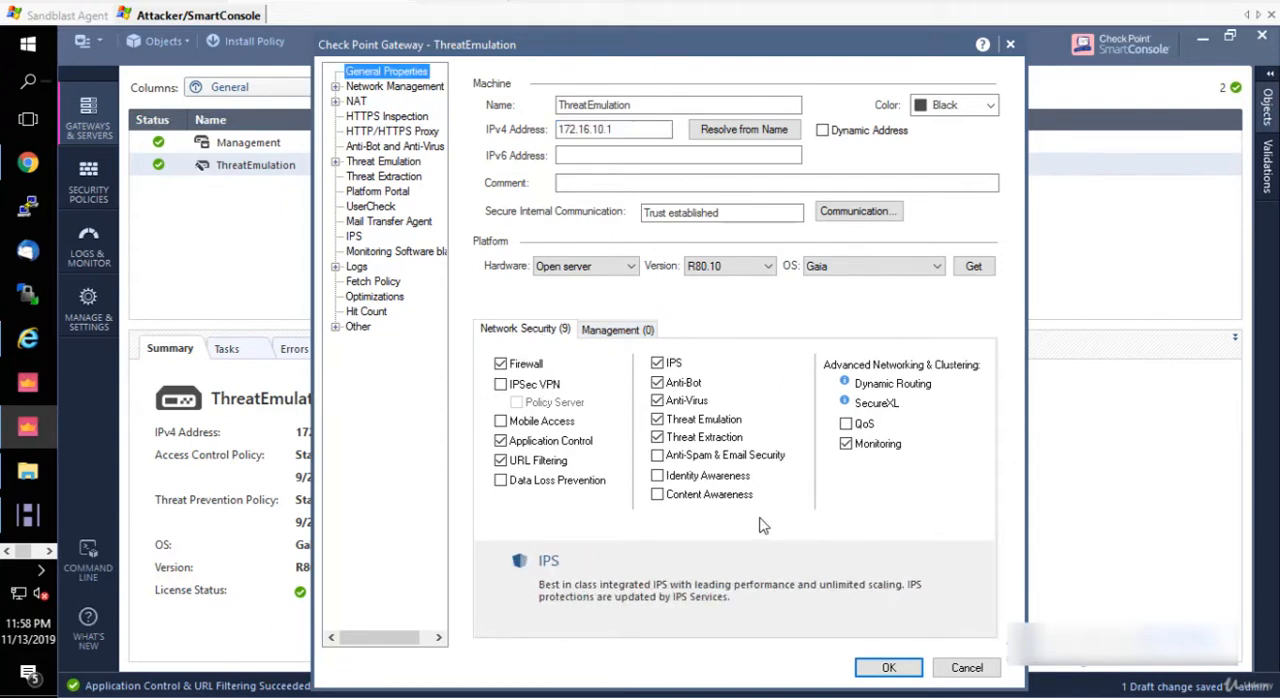
mouse_move(586, 462)
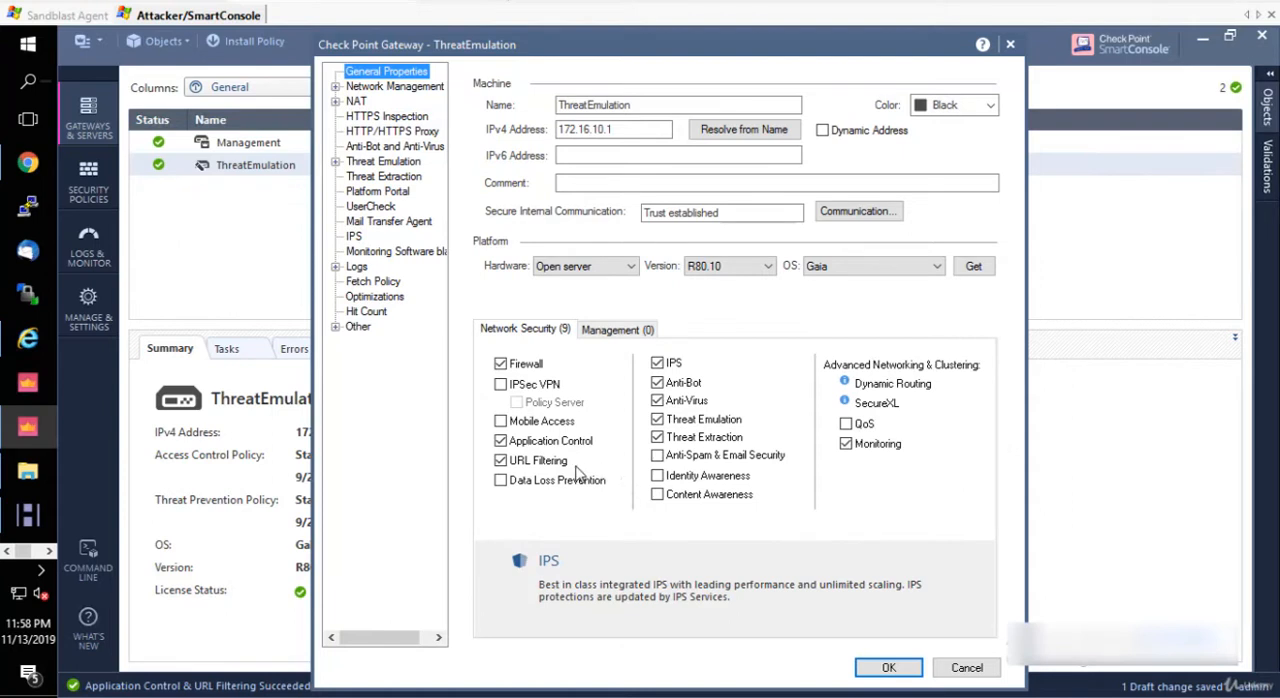
mouse_move(624, 438)
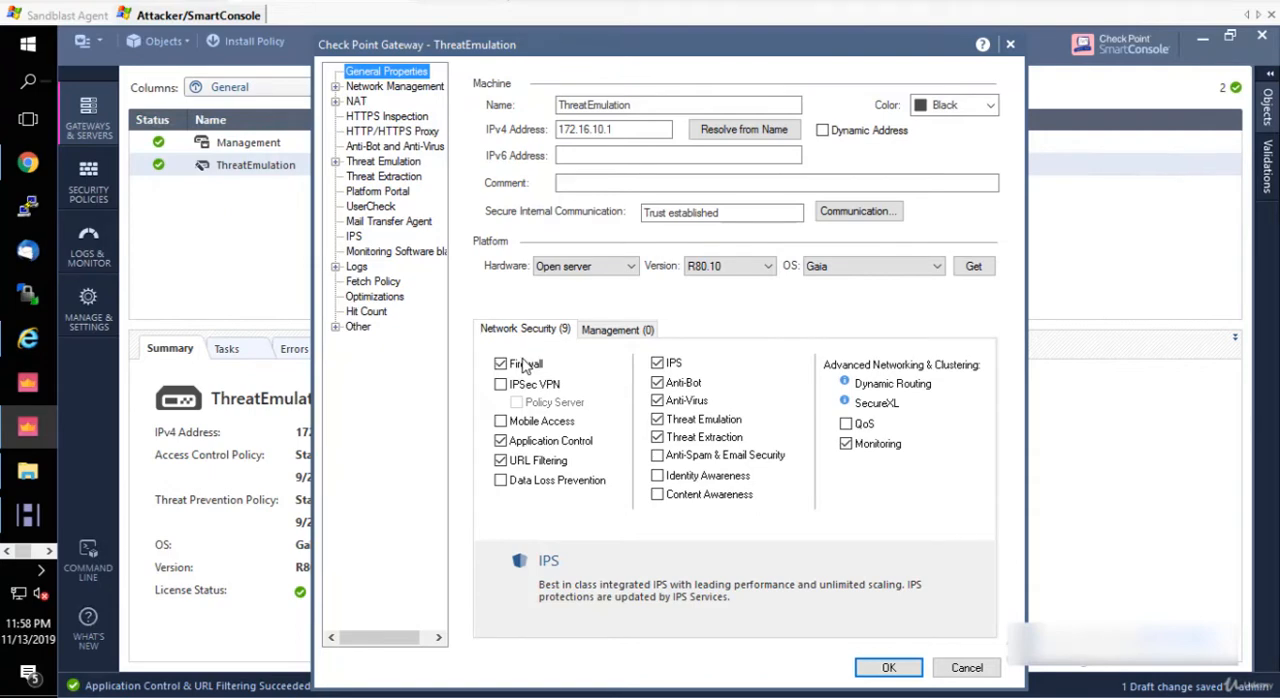
left_click(616, 328)
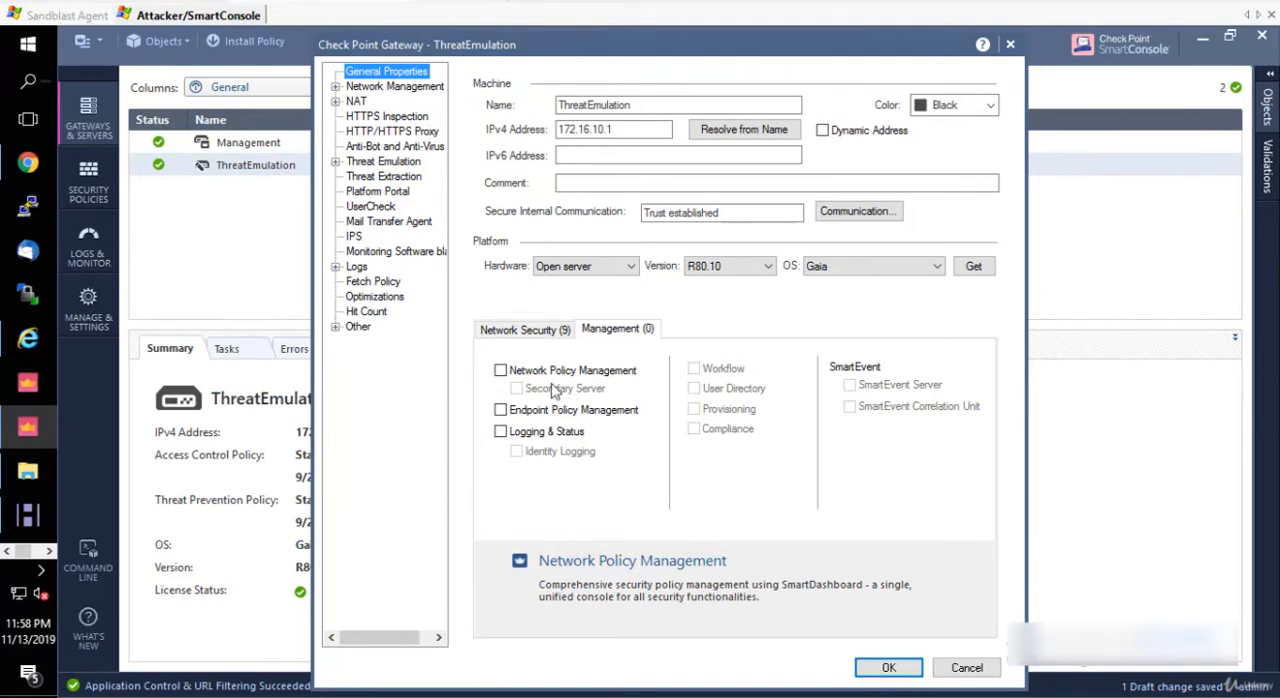
mouse_move(614, 516)
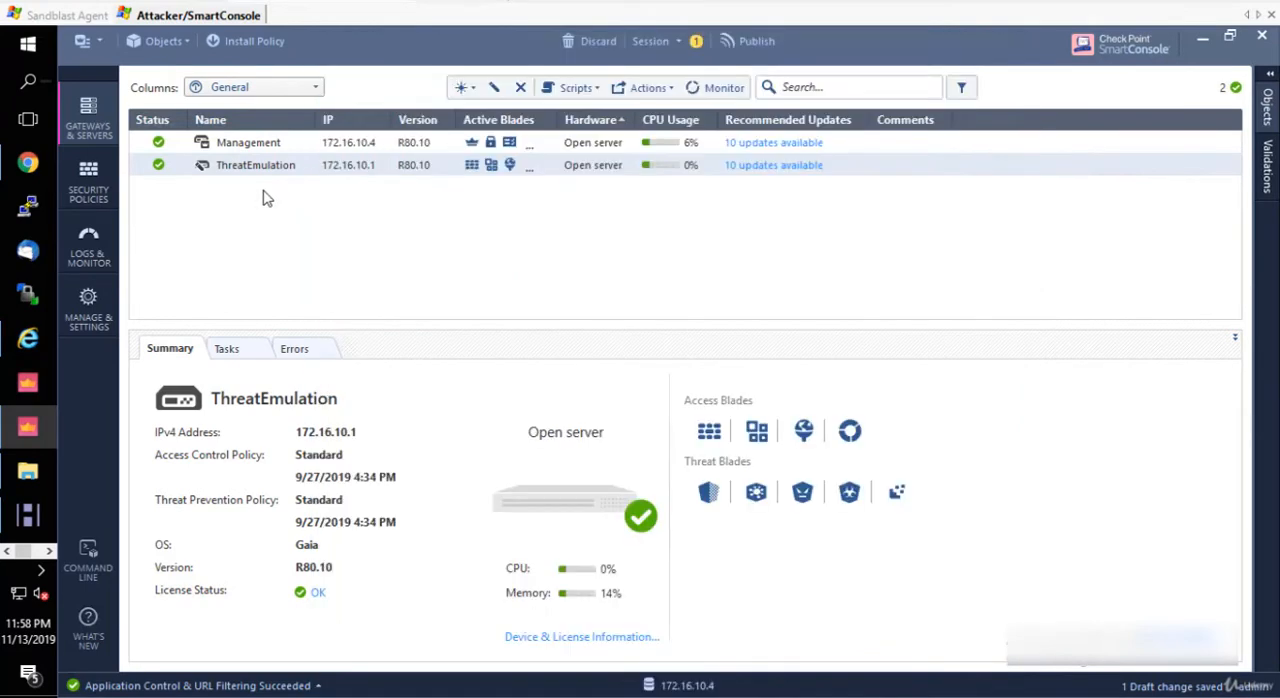
double_click(248, 142)
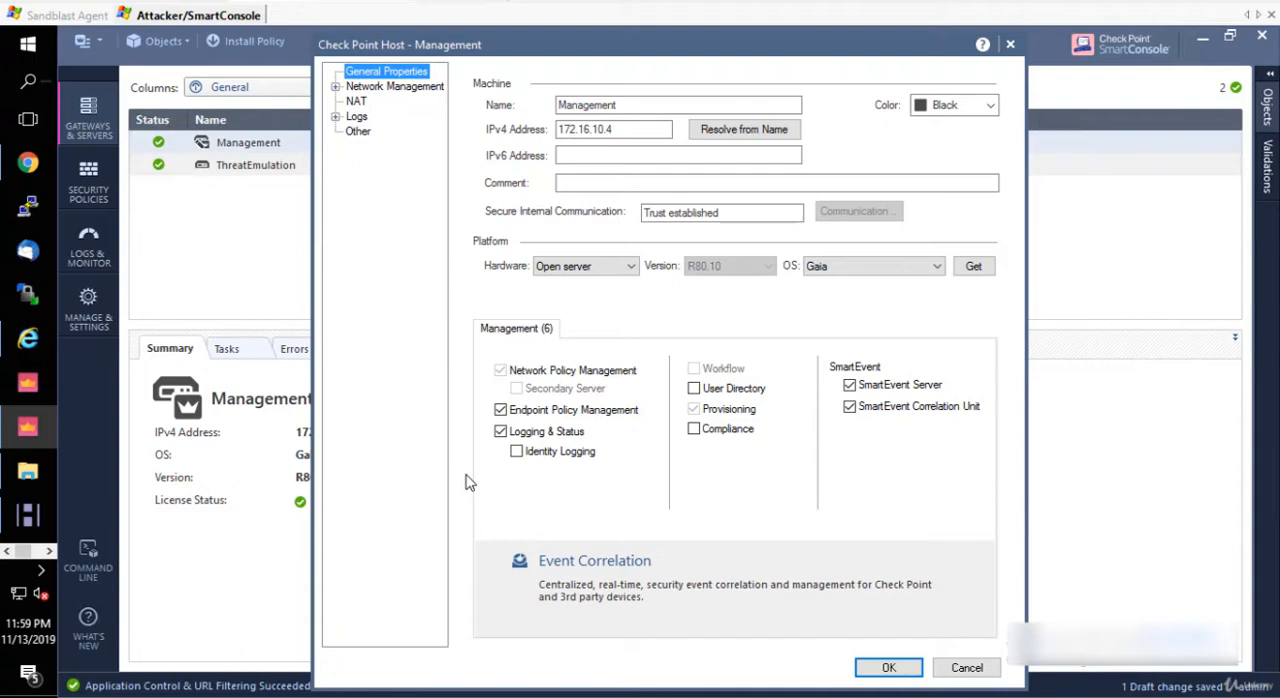
mouse_move(730, 470)
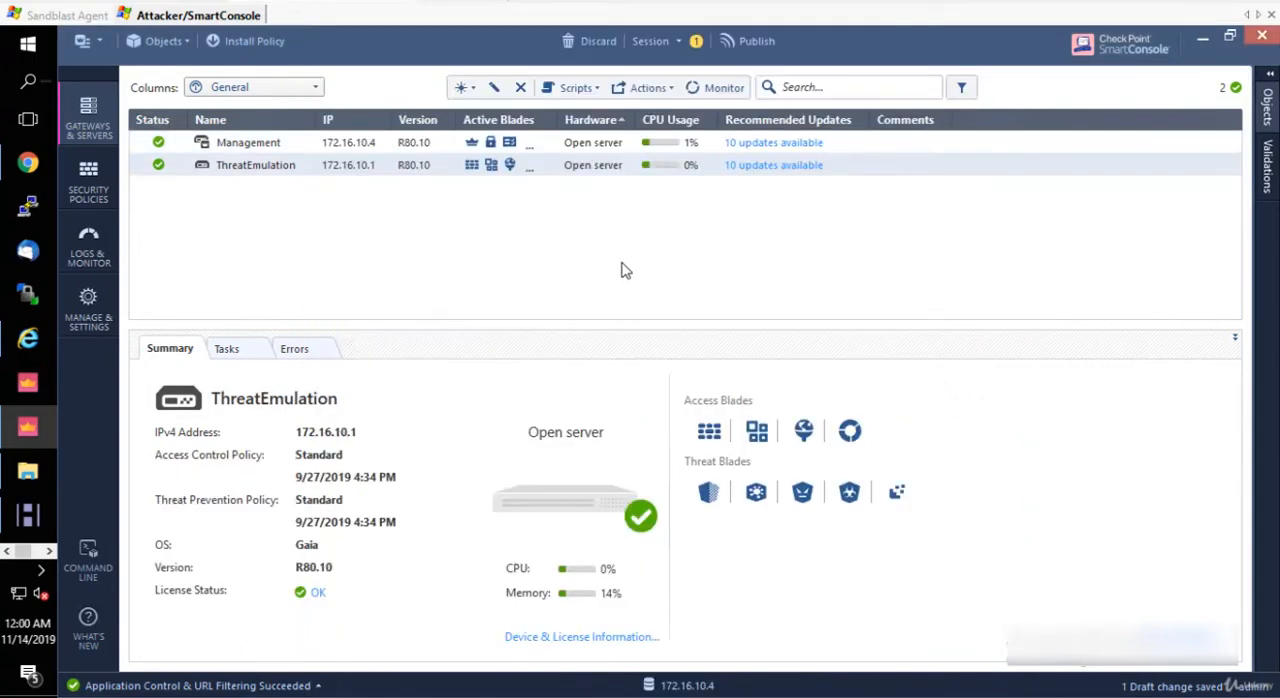
mouse_move(342, 256)
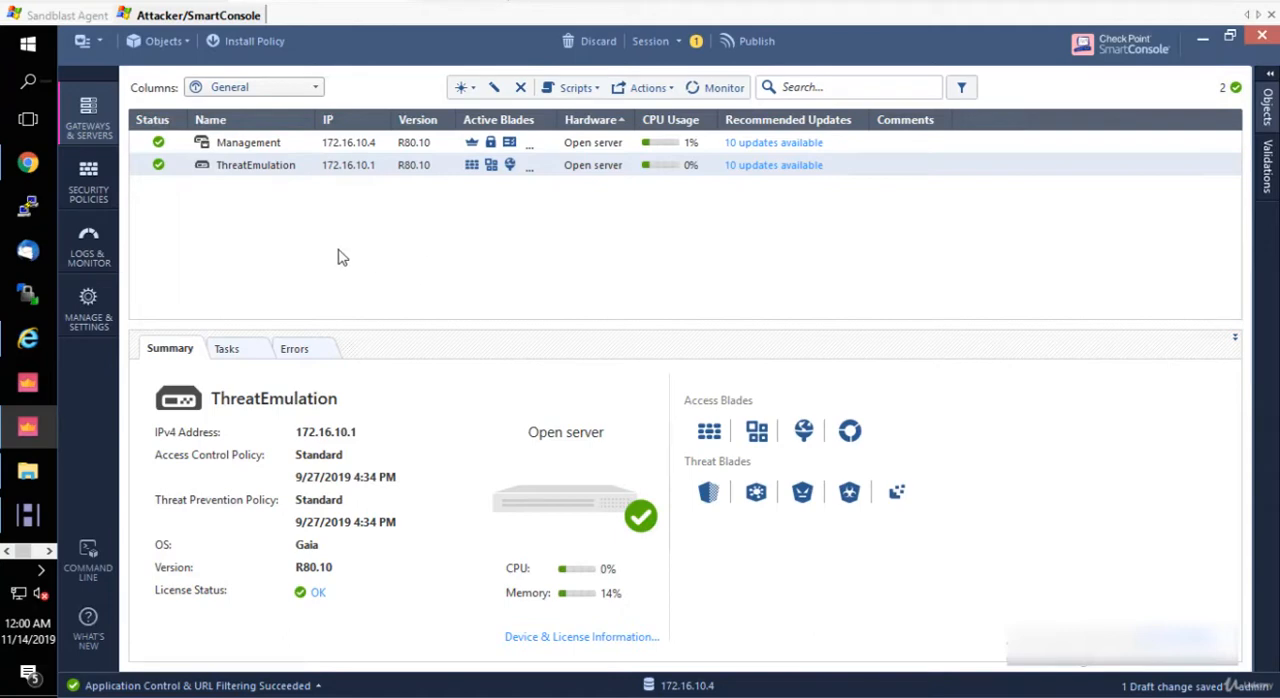
mouse_move(258, 186)
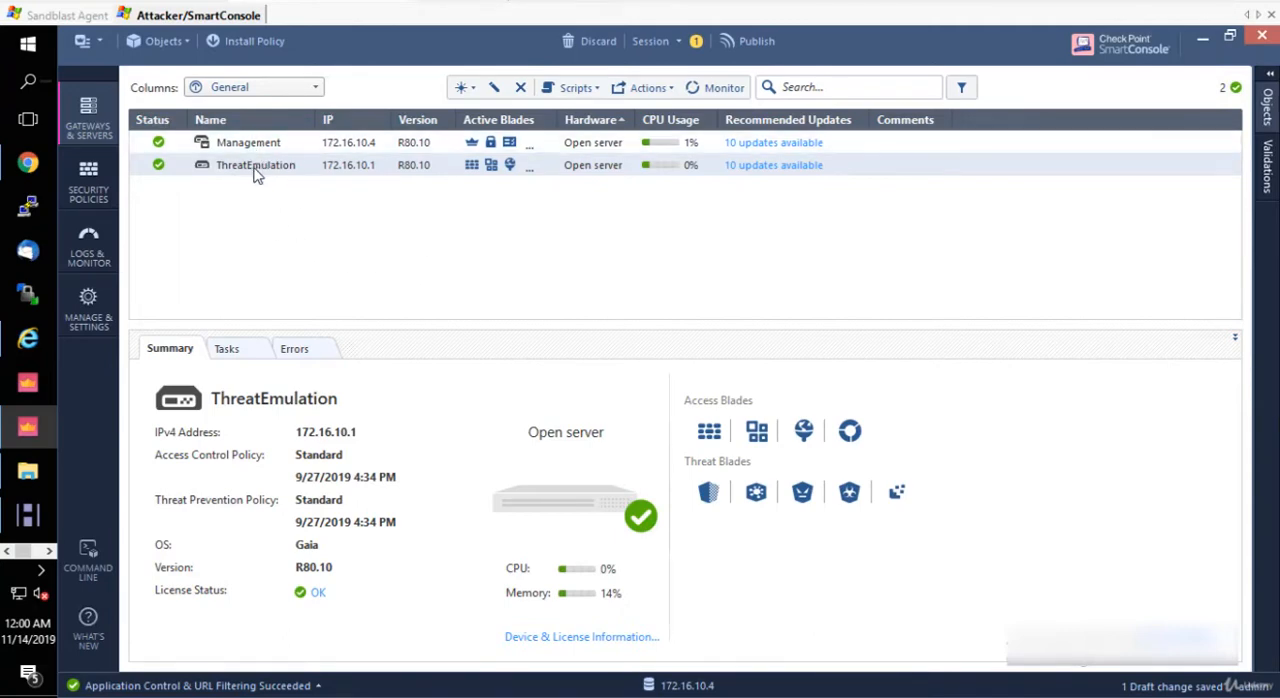
mouse_move(250, 170)
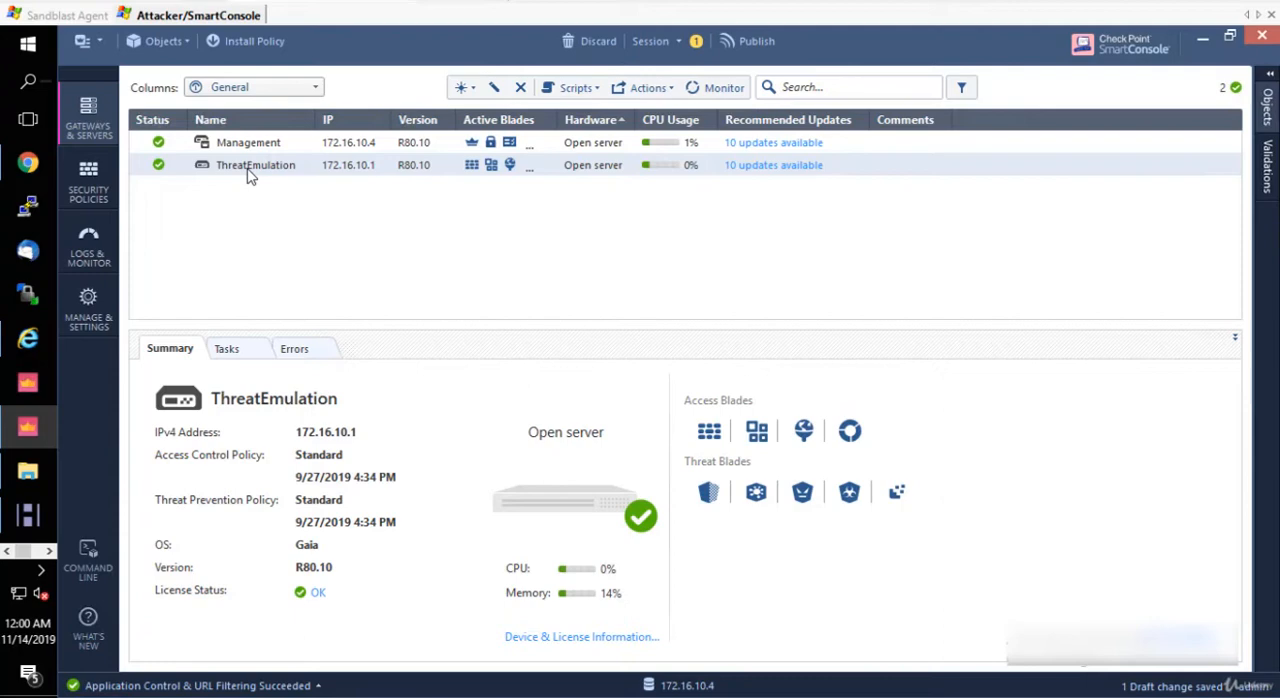
mouse_move(574, 222)
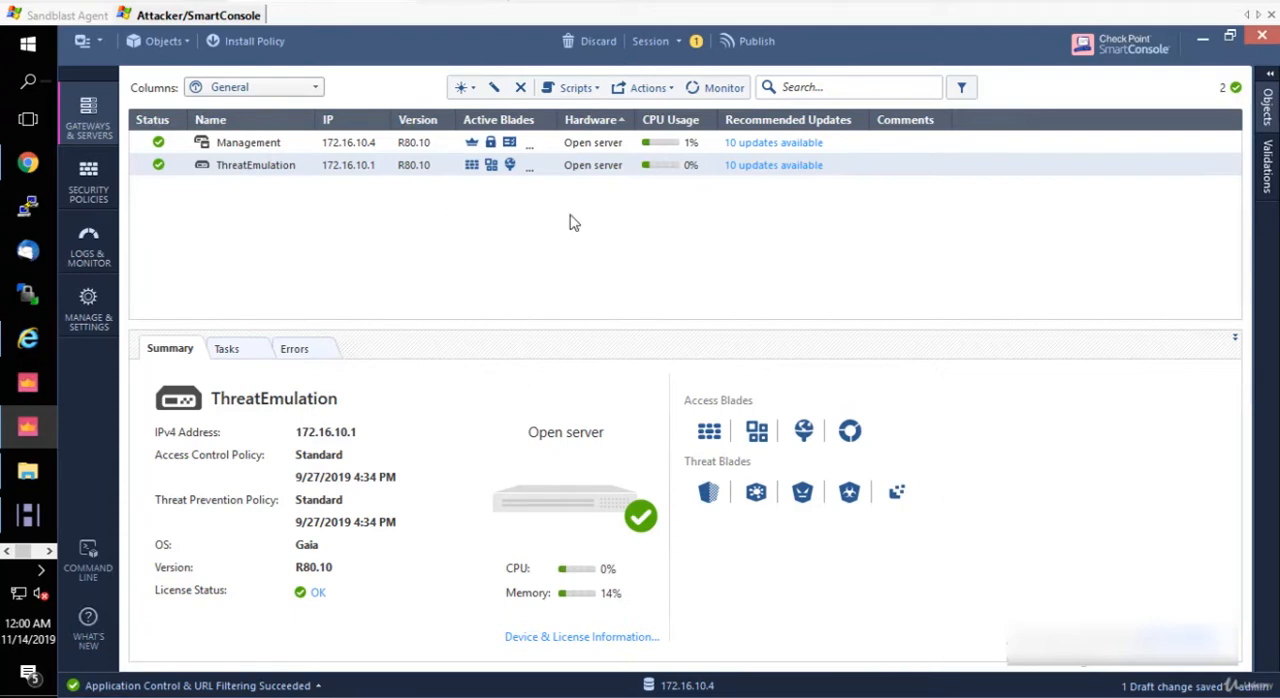
mouse_move(508, 188)
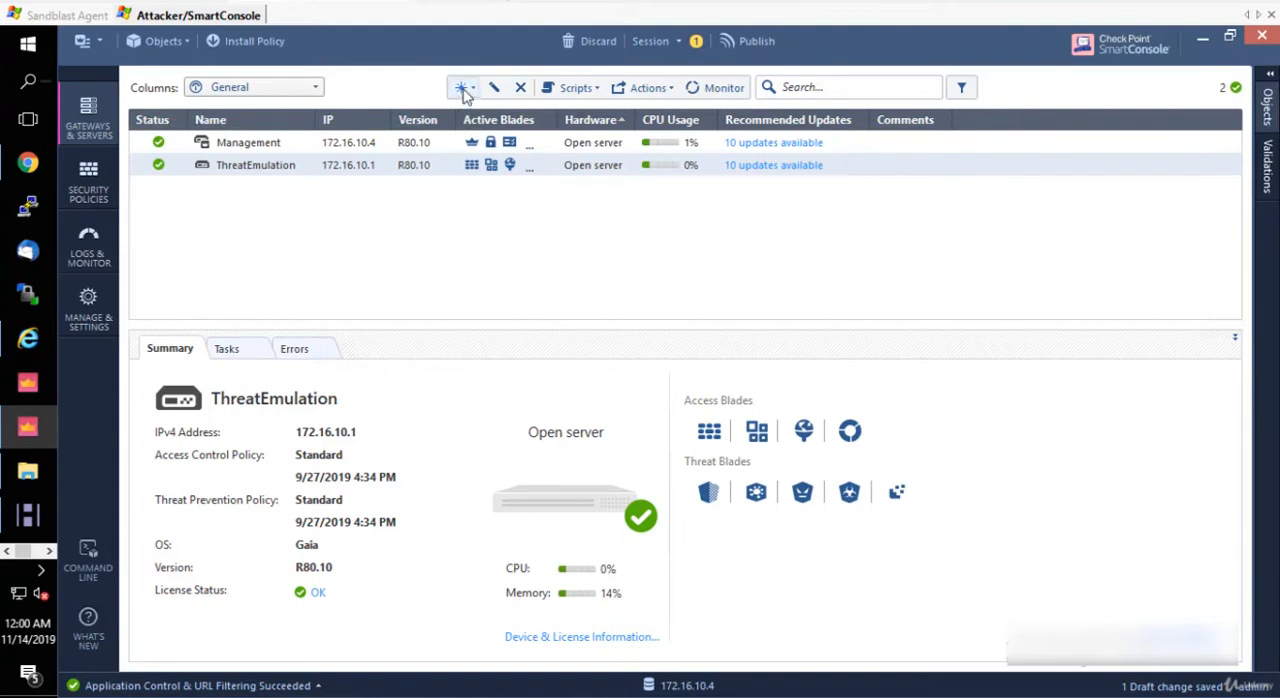
Step: Start creating a new Gateway from the New menu and cancel the installation wizard
left_click(462, 88)
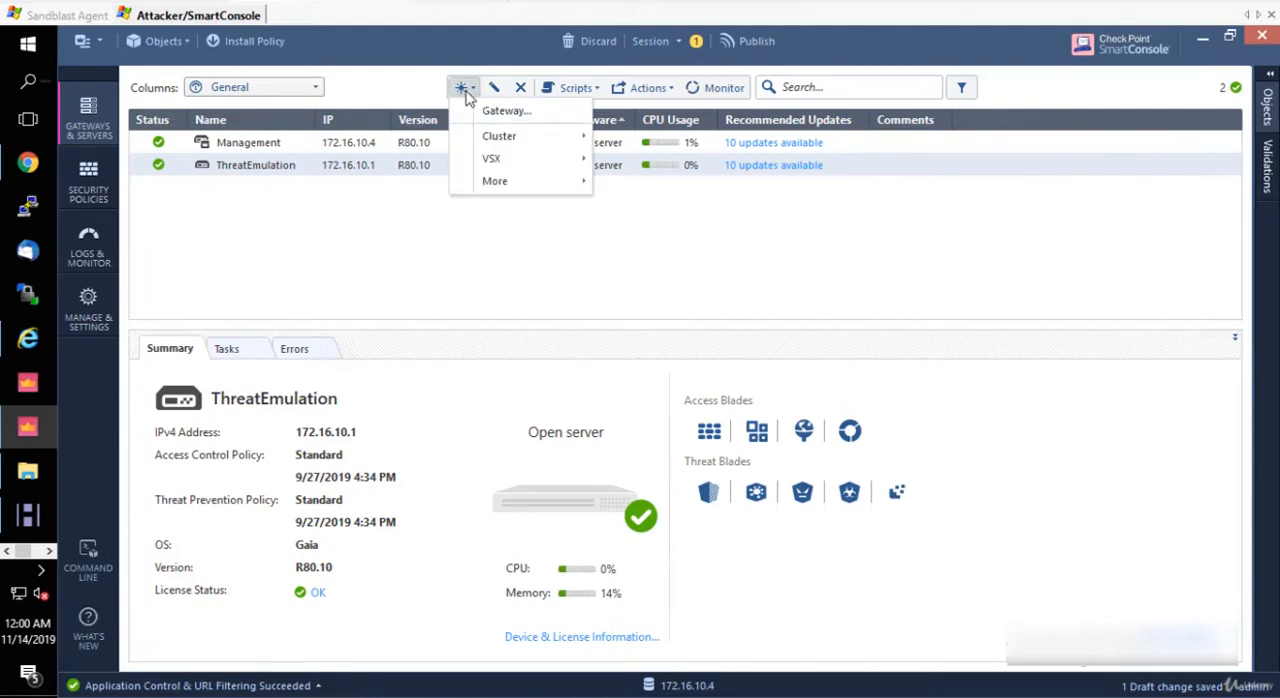
mouse_move(492, 100)
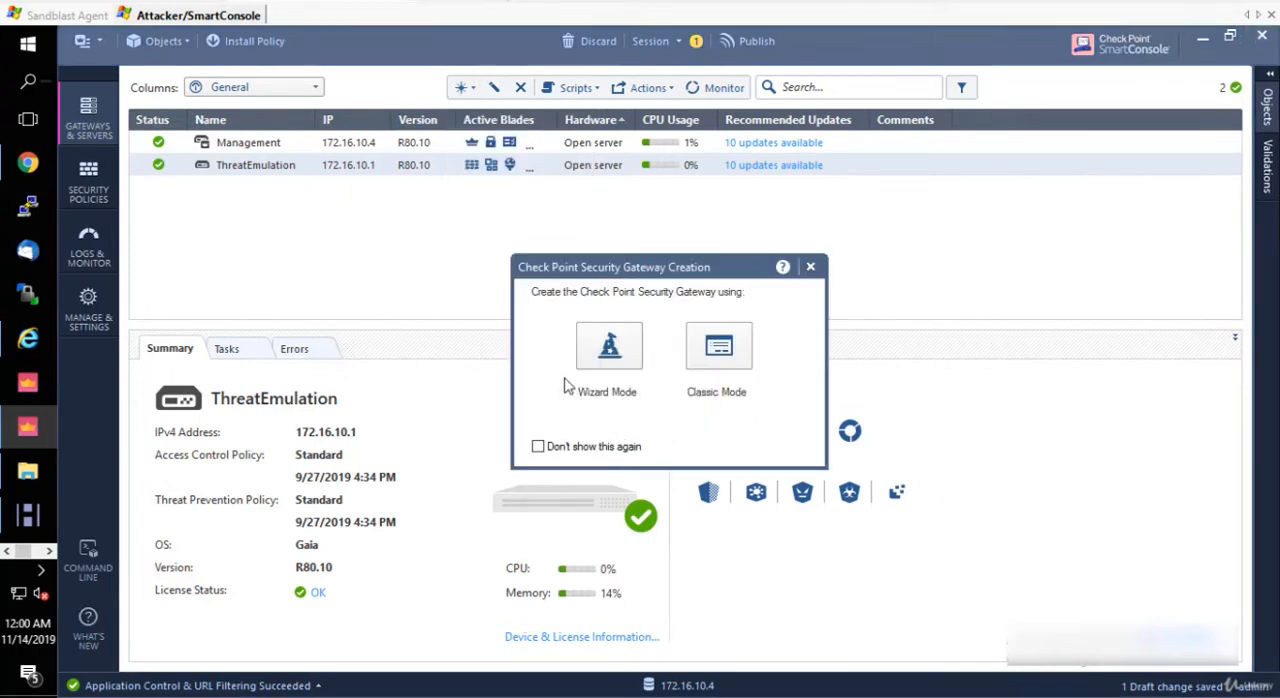
mouse_move(604, 392)
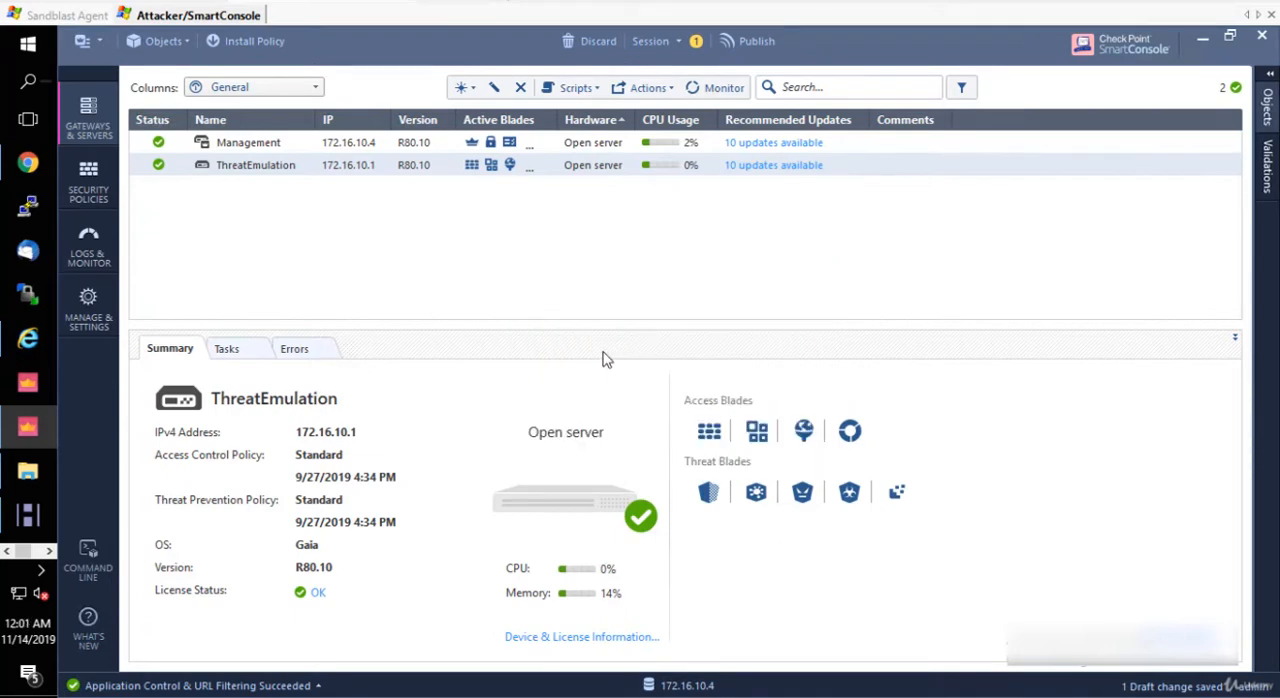
mouse_move(576, 444)
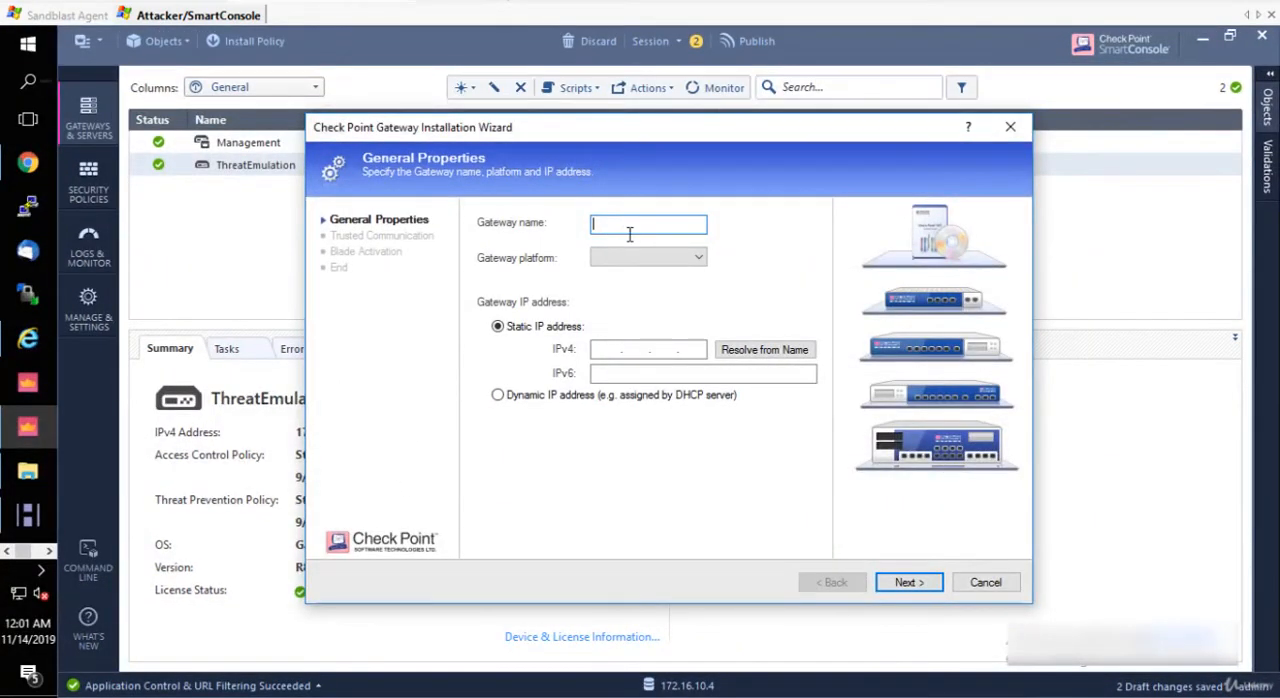
mouse_move(670, 364)
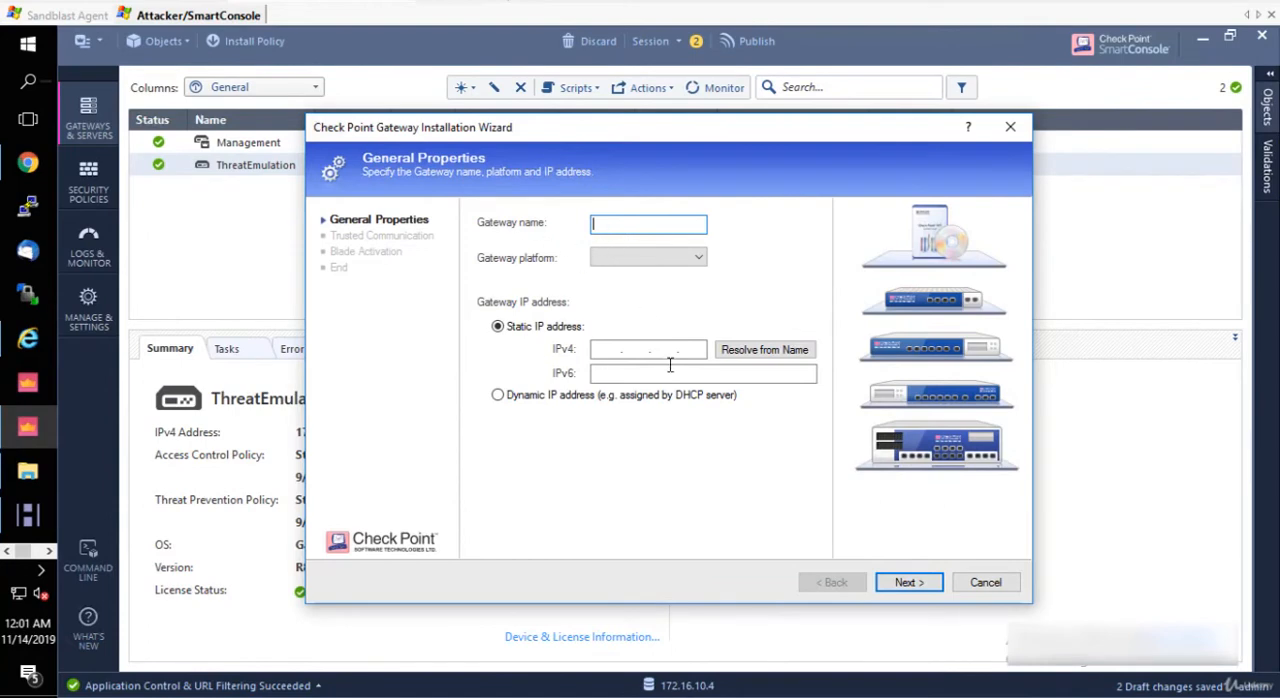
mouse_move(760, 550)
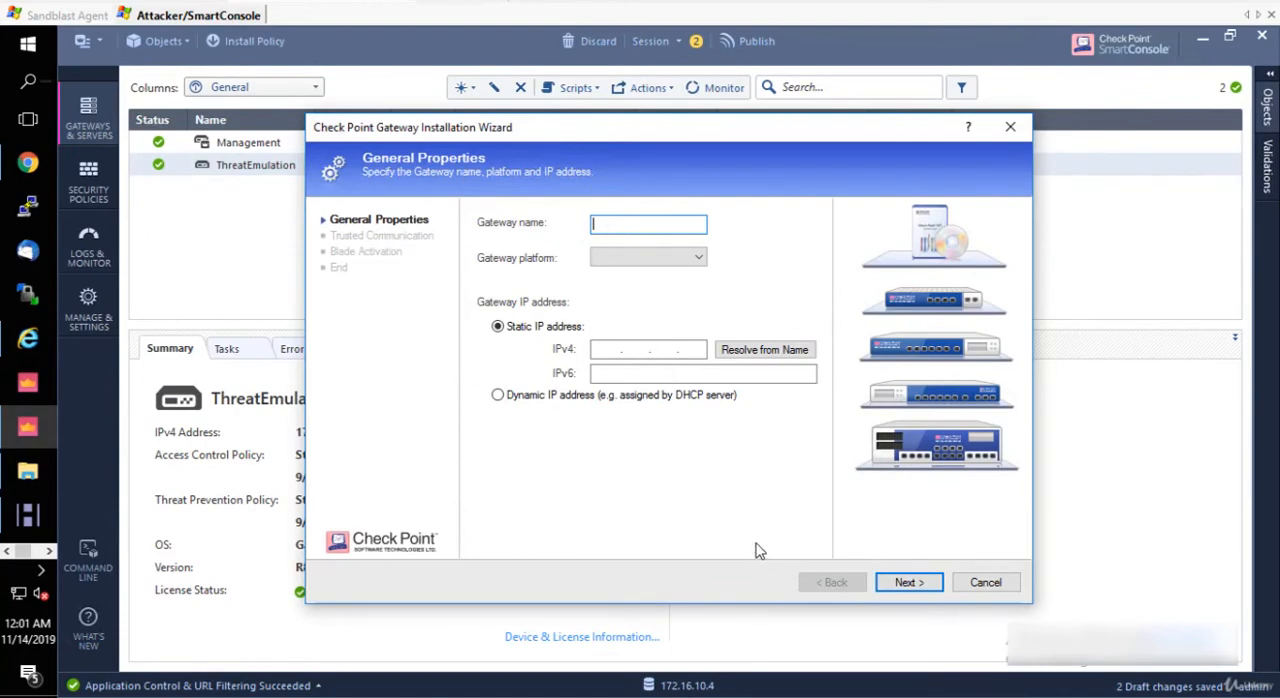
mouse_move(742, 458)
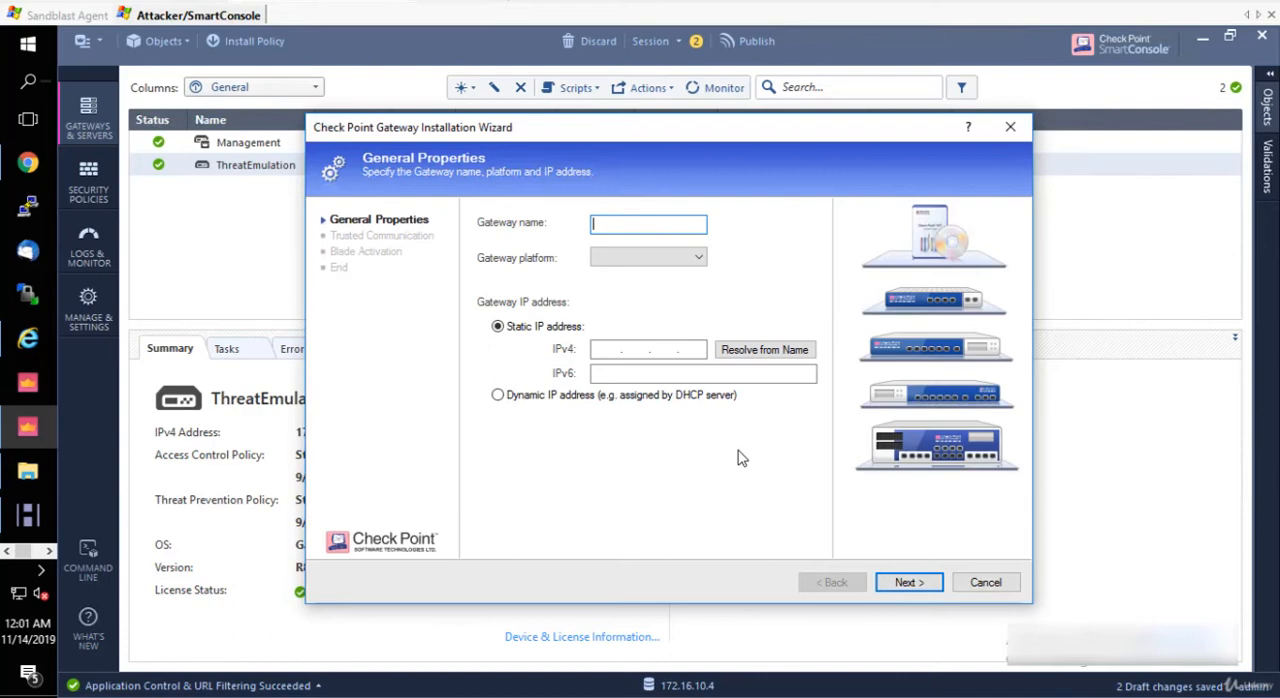
left_click(984, 582)
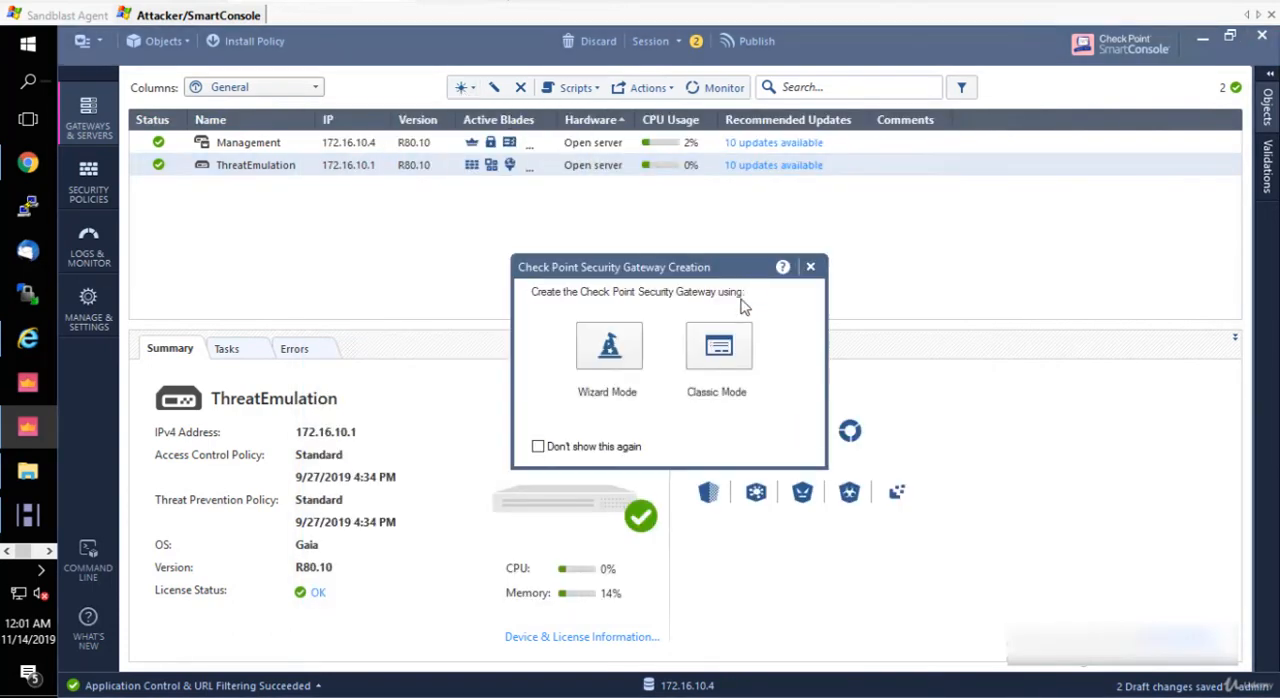
left_click(810, 266)
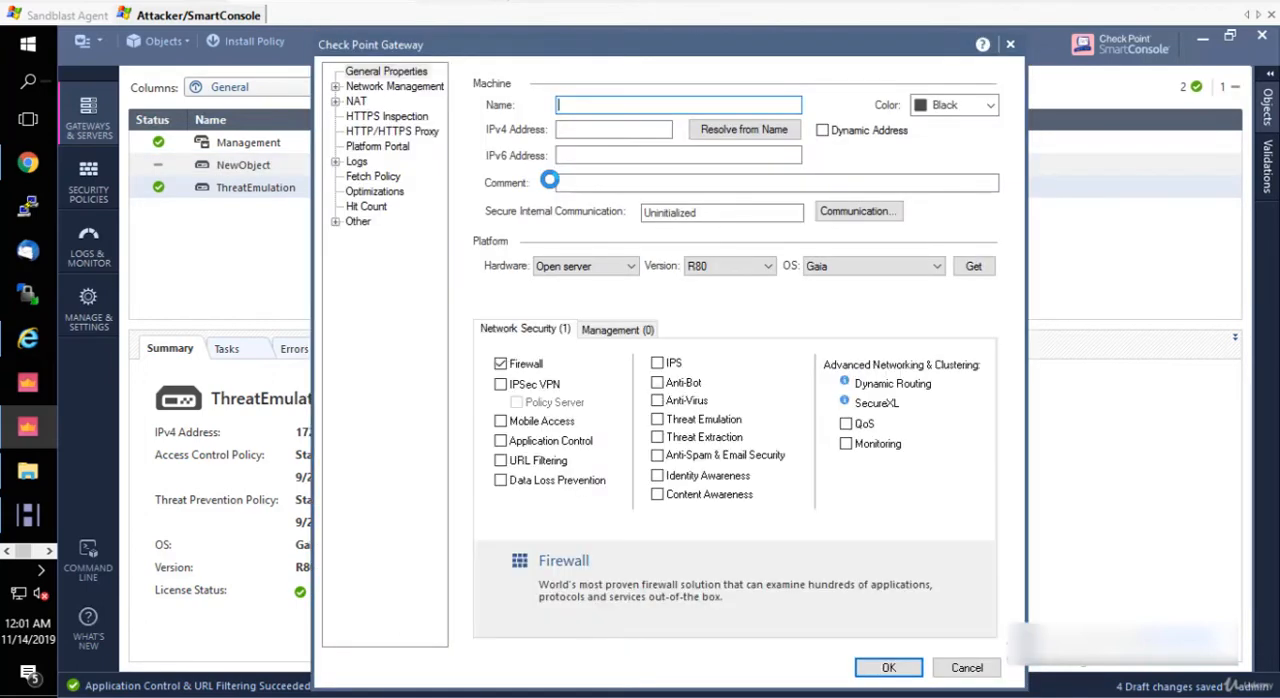
left_click(678, 104)
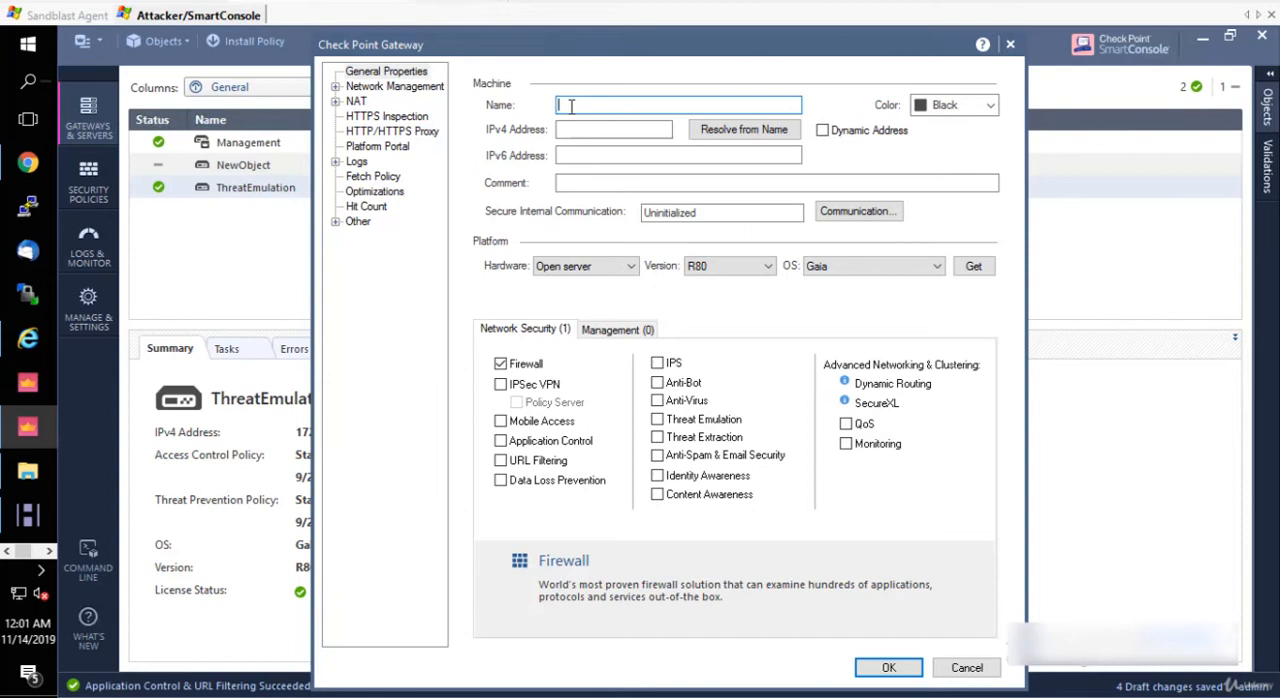
left_click(612, 128)
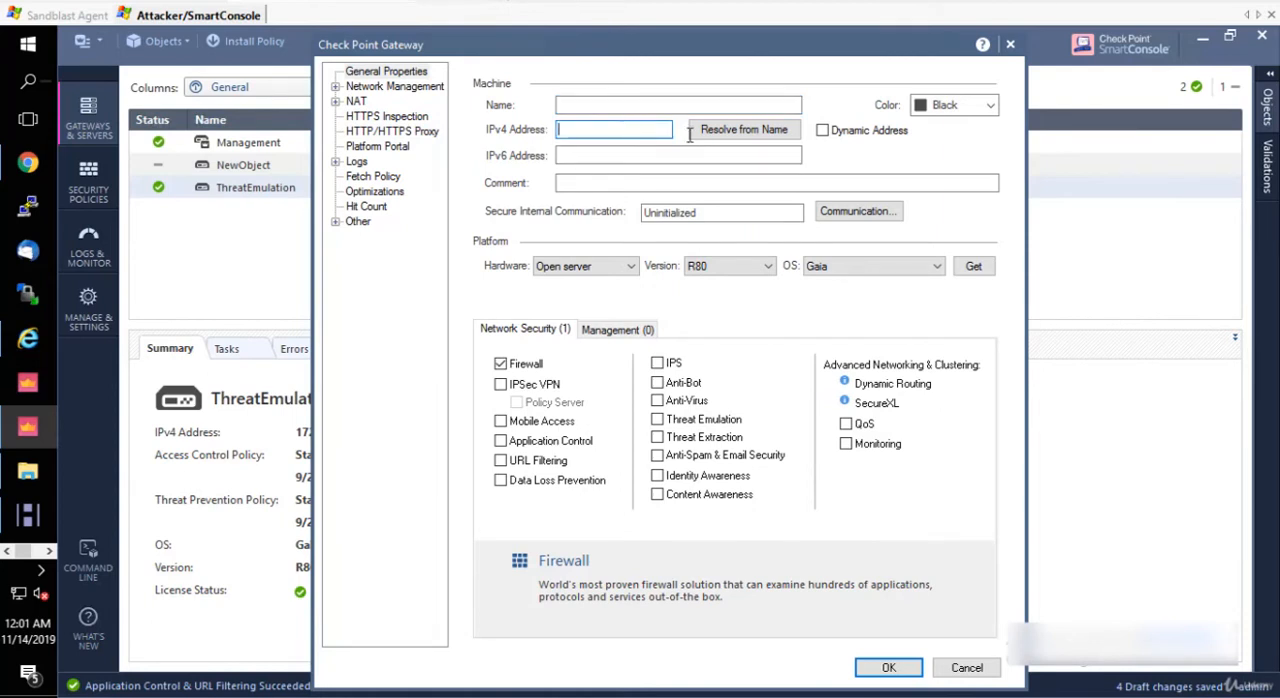
mouse_move(540, 184)
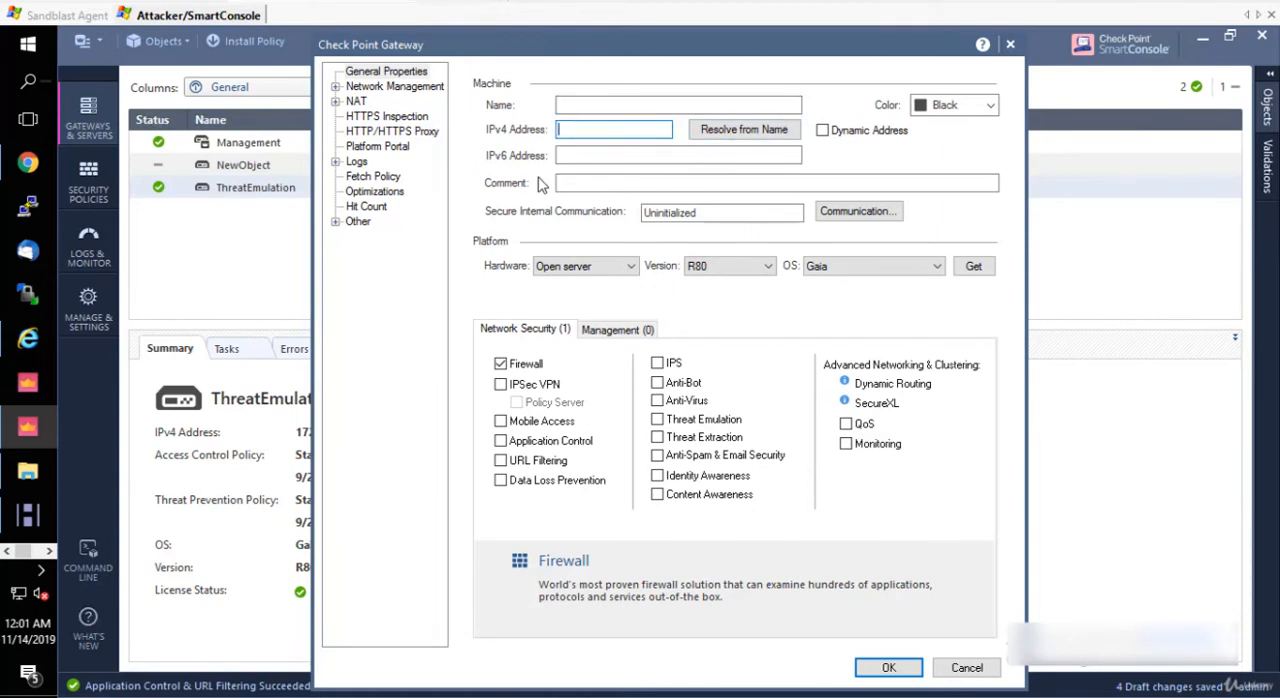
left_click(888, 668)
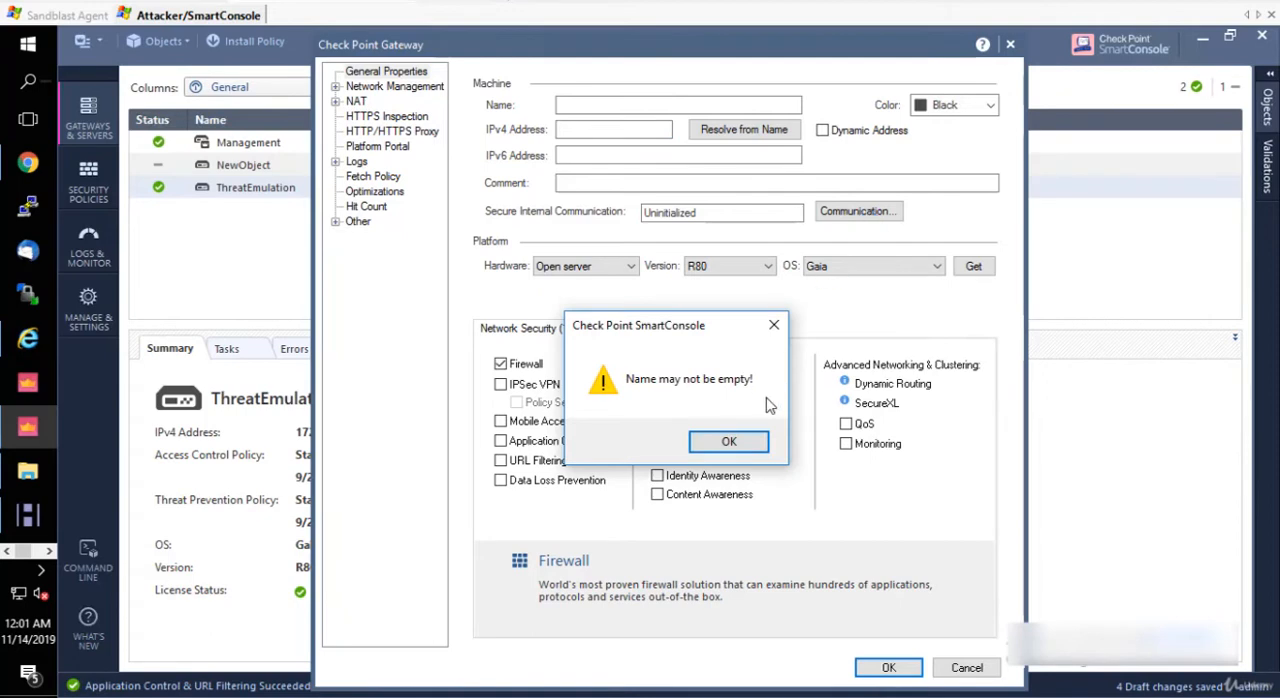
left_click(728, 442)
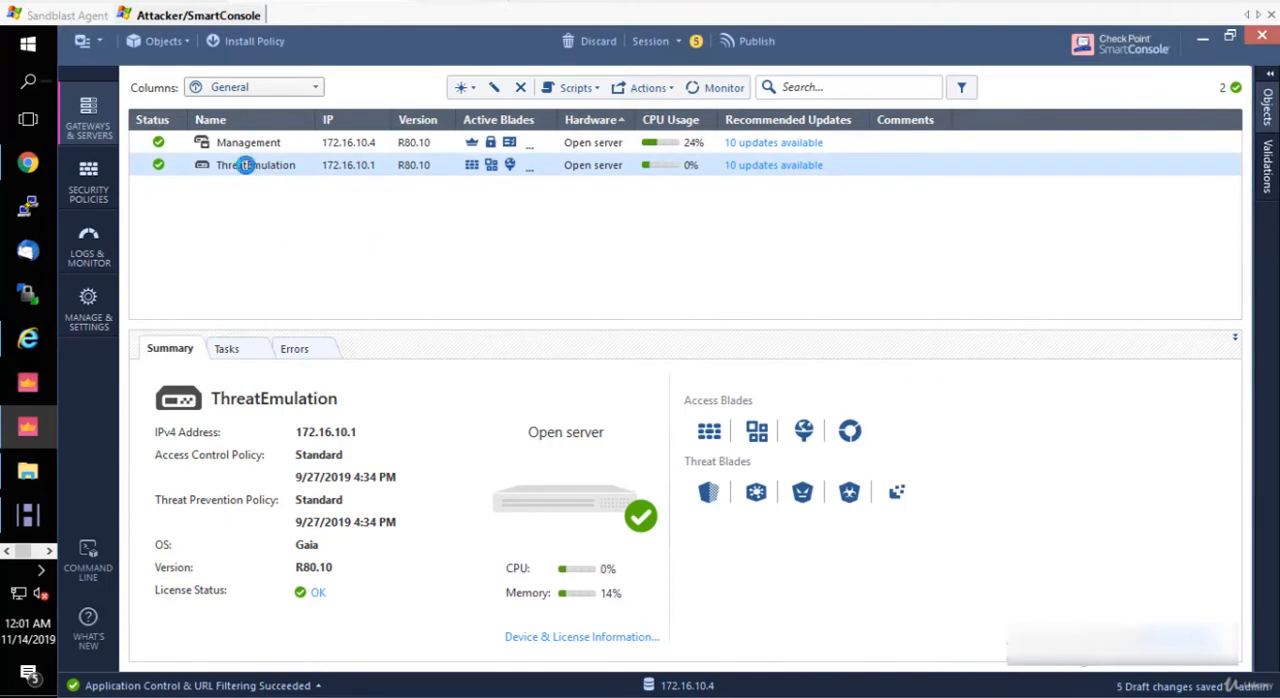
Step: Reset the ThreatEmulation gateway's SIC trust from its Communication settings and confirm
double_click(256, 164)
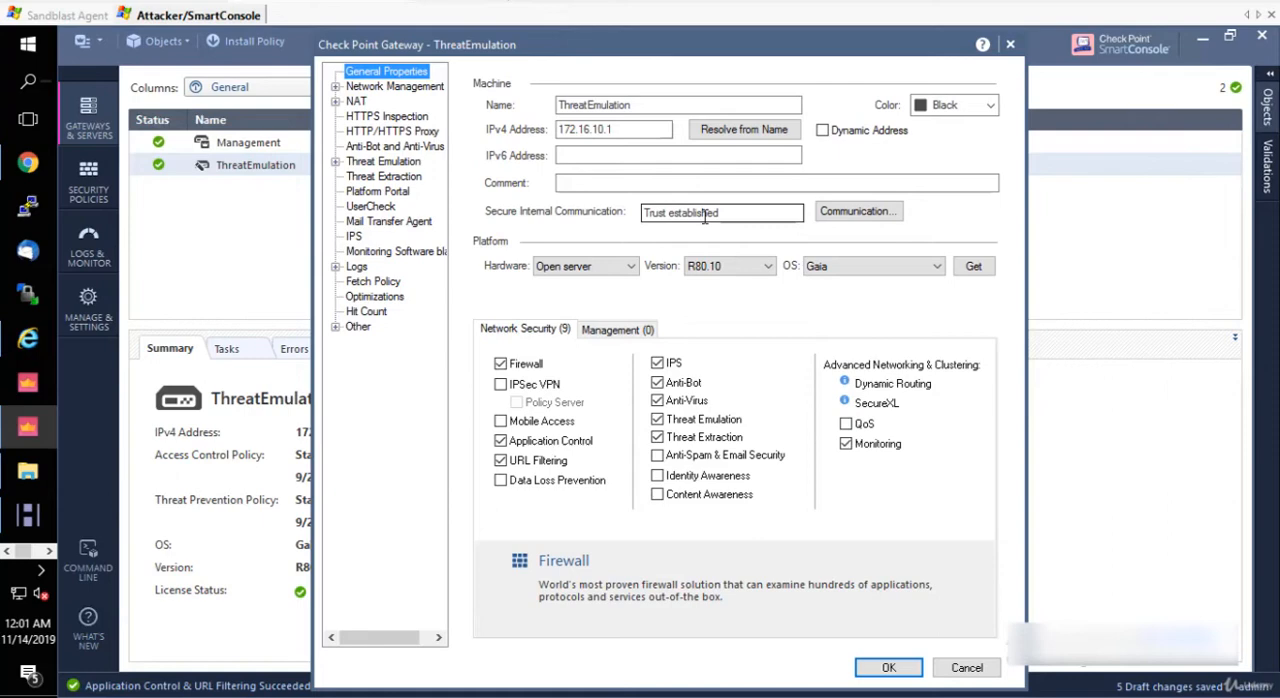
left_click(856, 212)
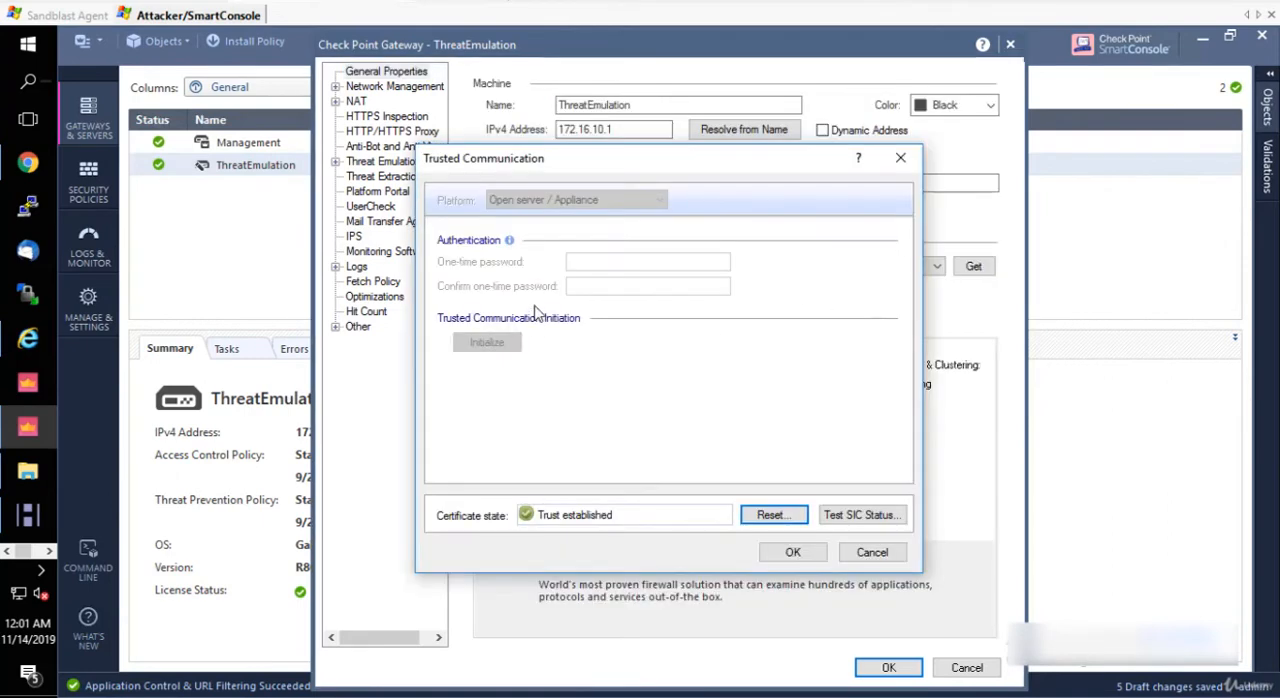
mouse_move(662, 524)
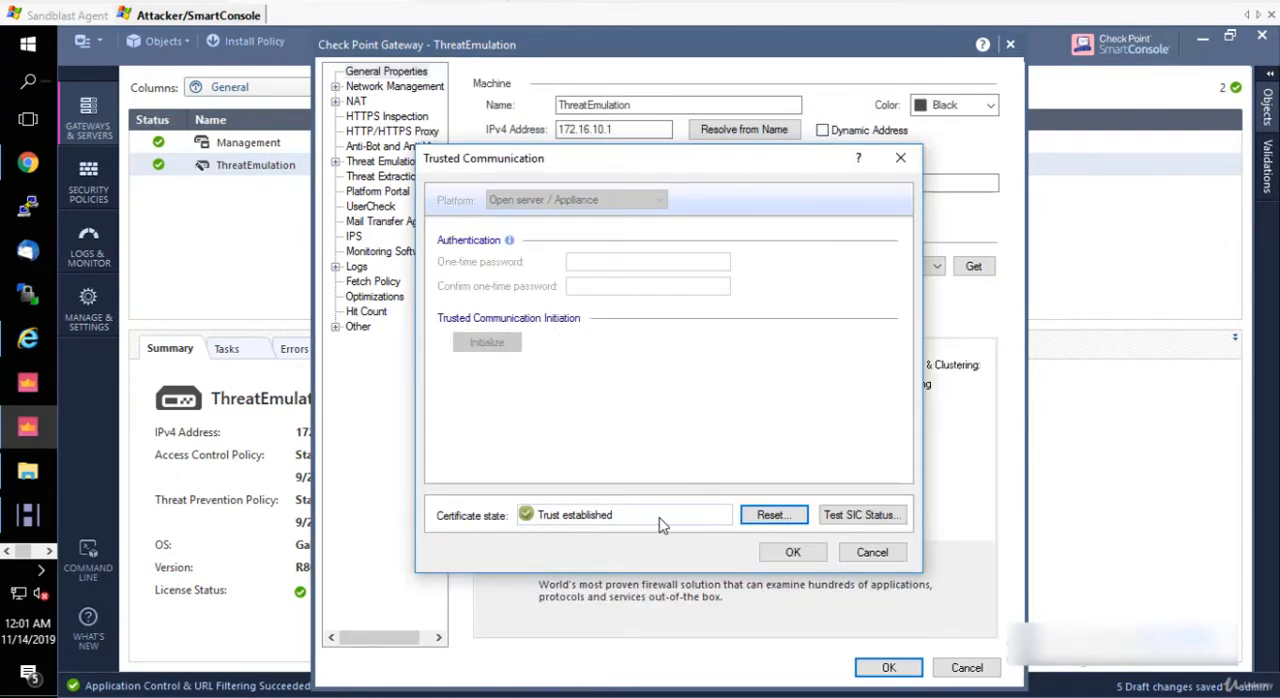
mouse_move(656, 520)
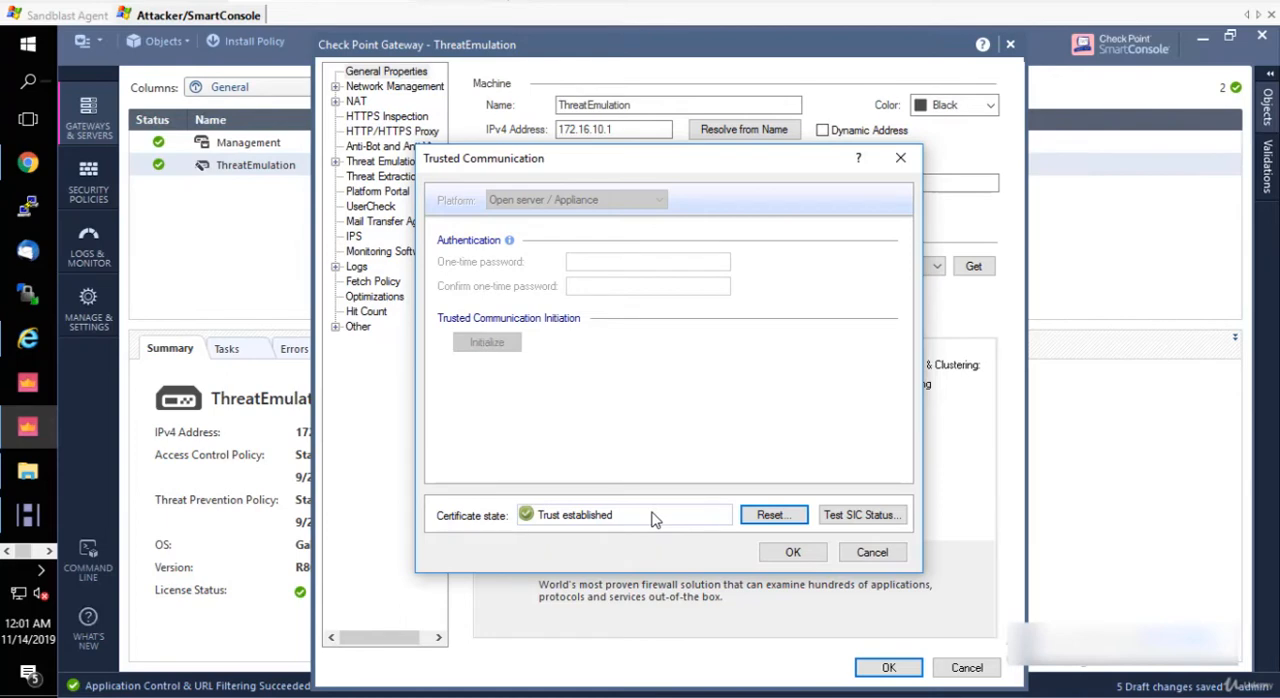
mouse_move(680, 434)
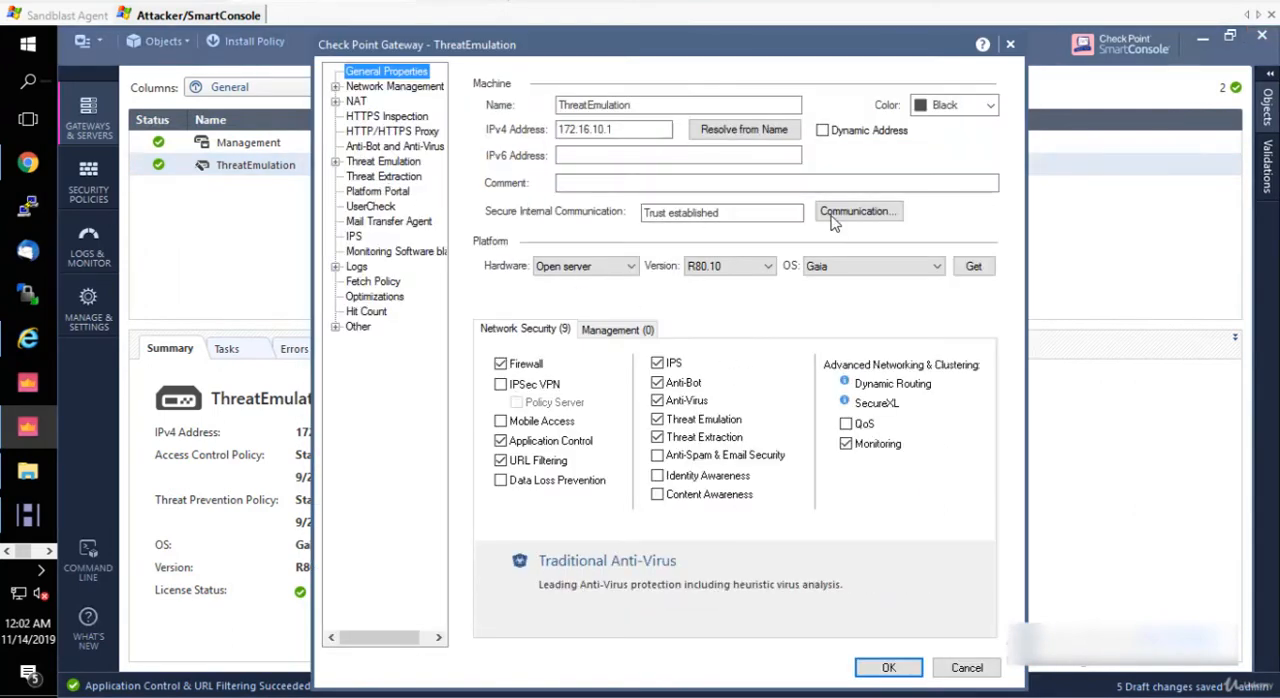
left_click(856, 212)
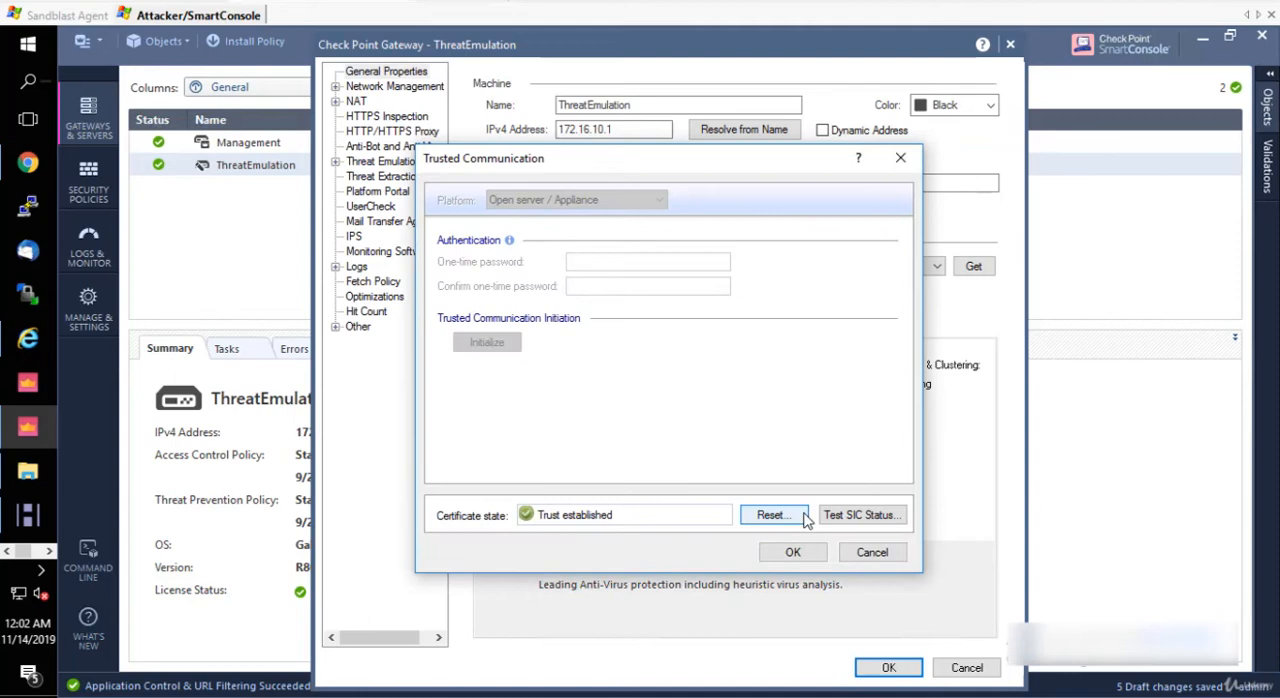
mouse_move(920, 492)
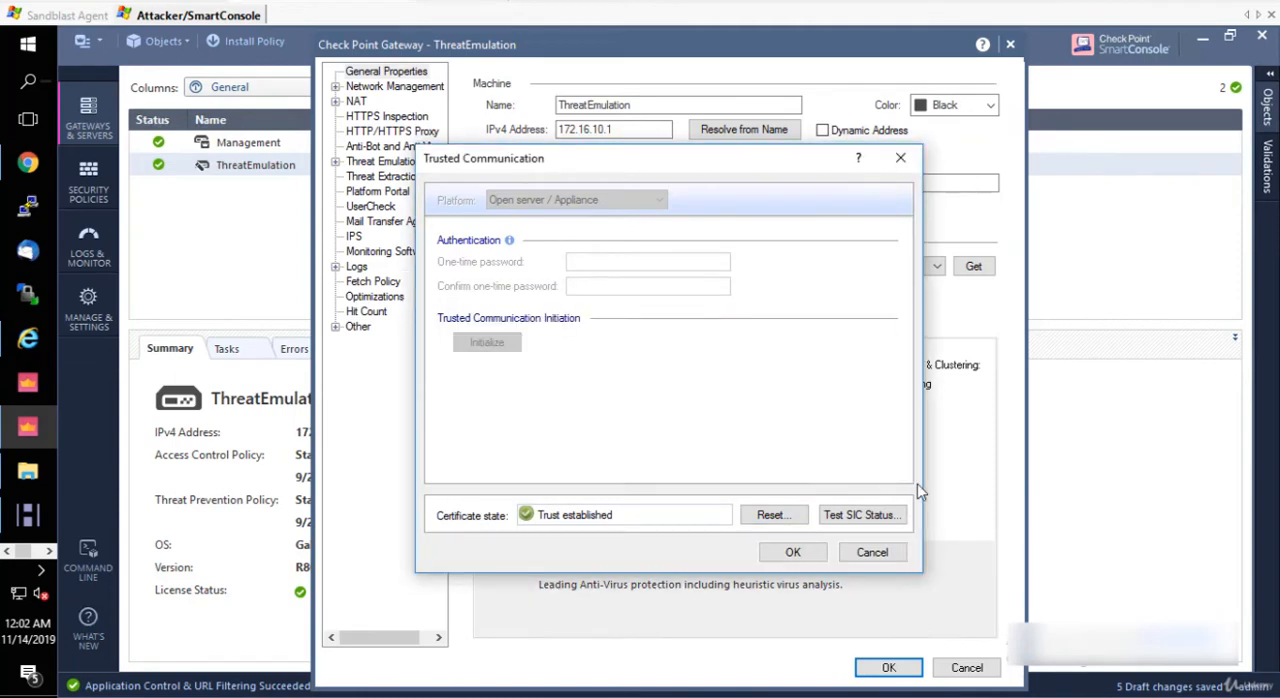
mouse_move(688, 472)
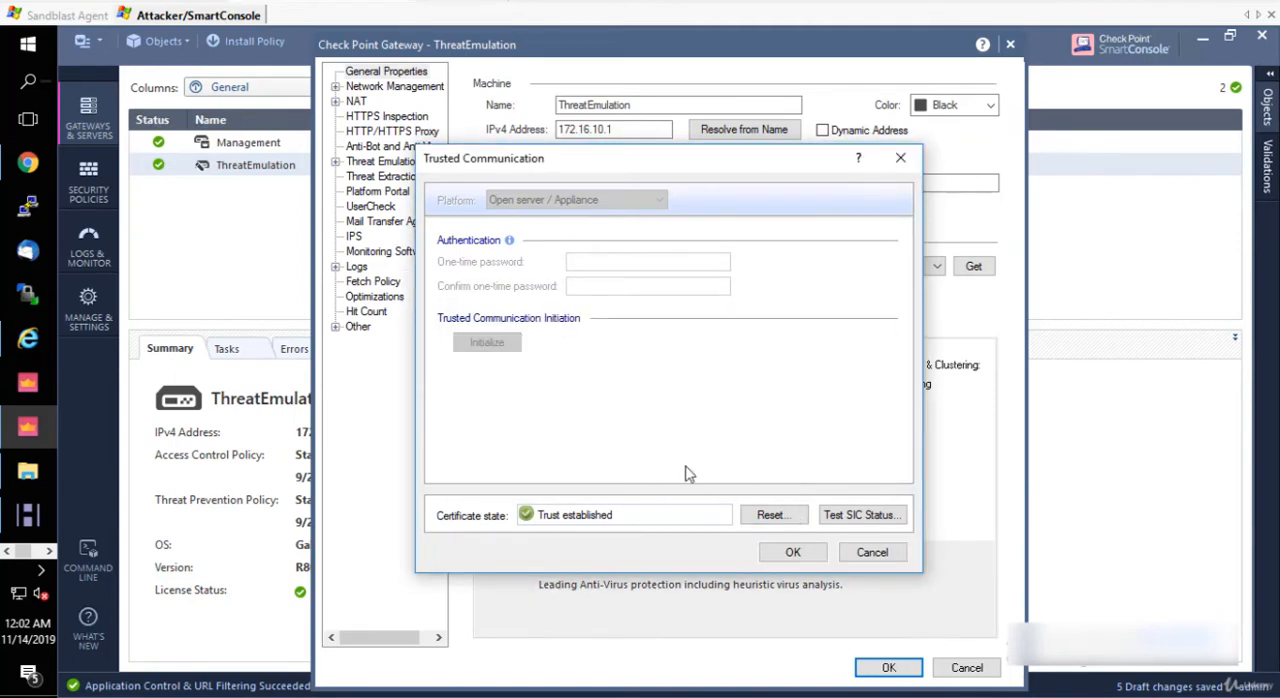
left_click(772, 514)
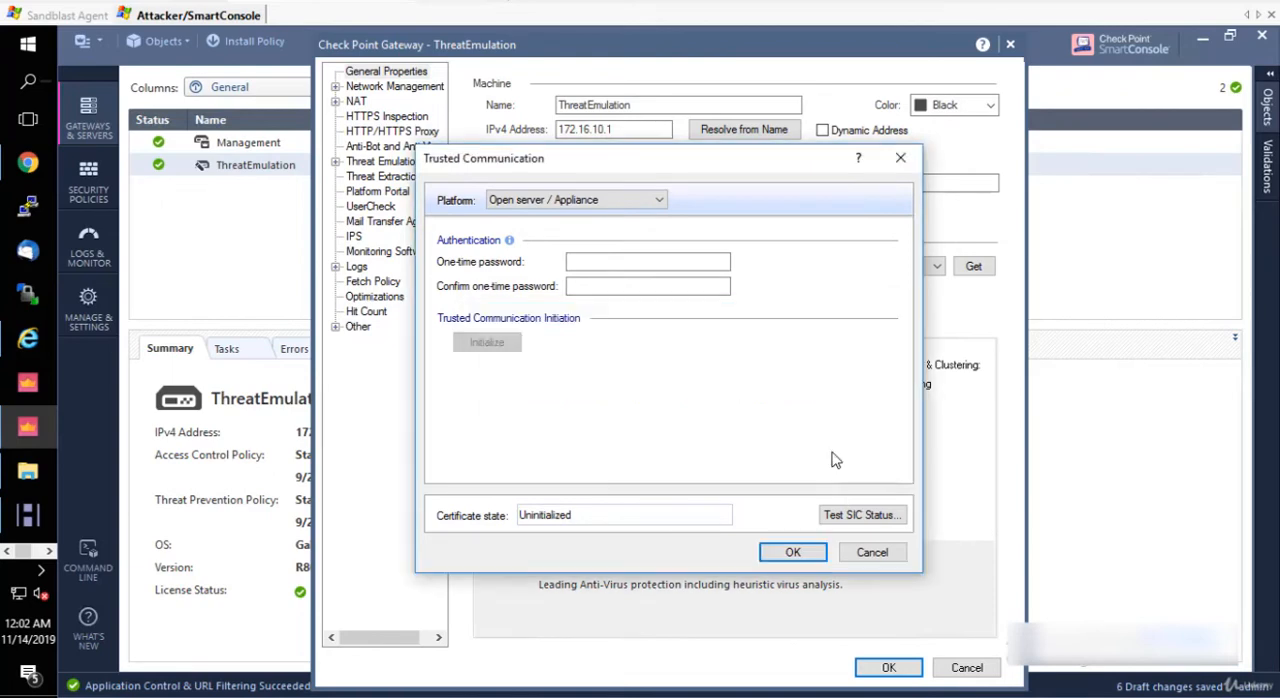
mouse_move(792, 552)
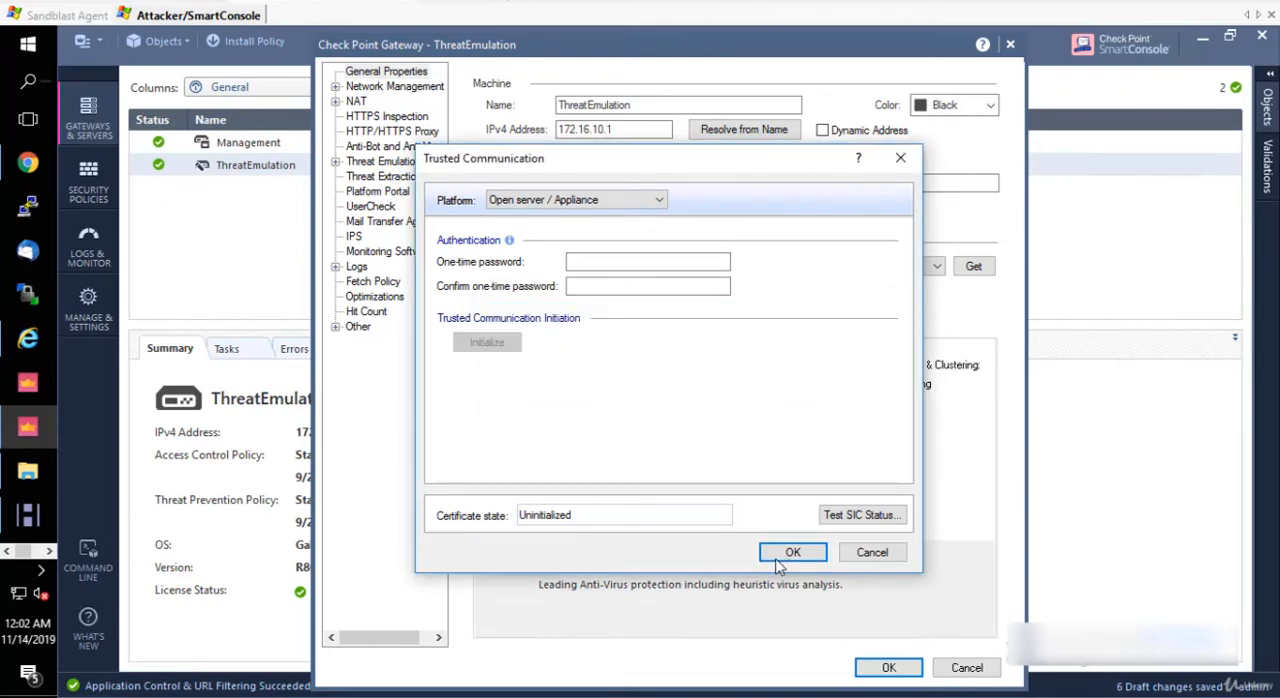
left_click(792, 552)
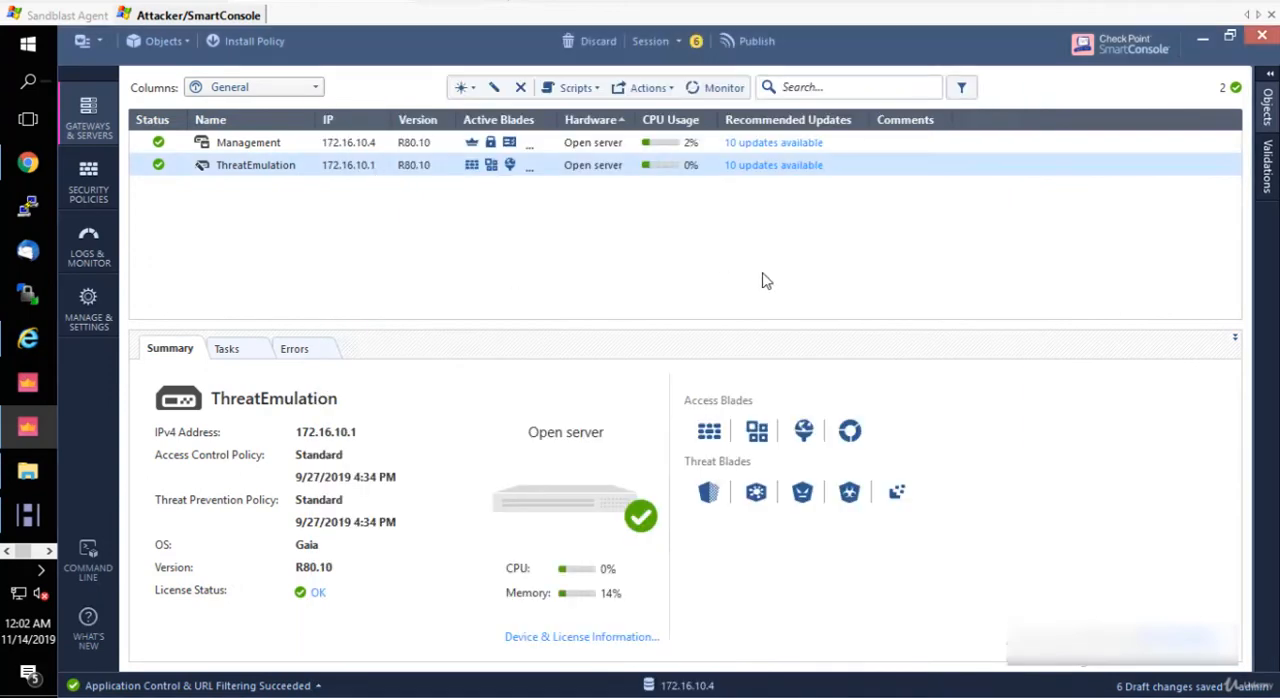
Step: Test the ThreatEmulation gateway's SIC status, which reports Unknown, and dismiss the result
double_click(256, 164)
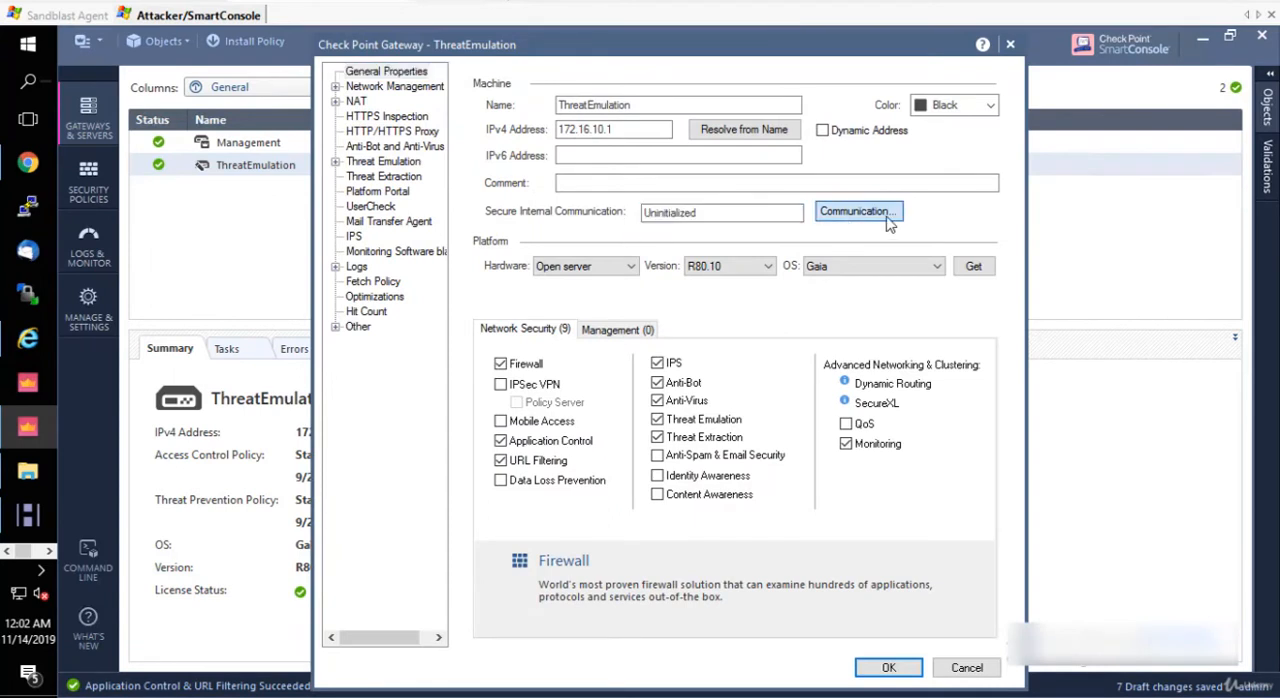
left_click(856, 212)
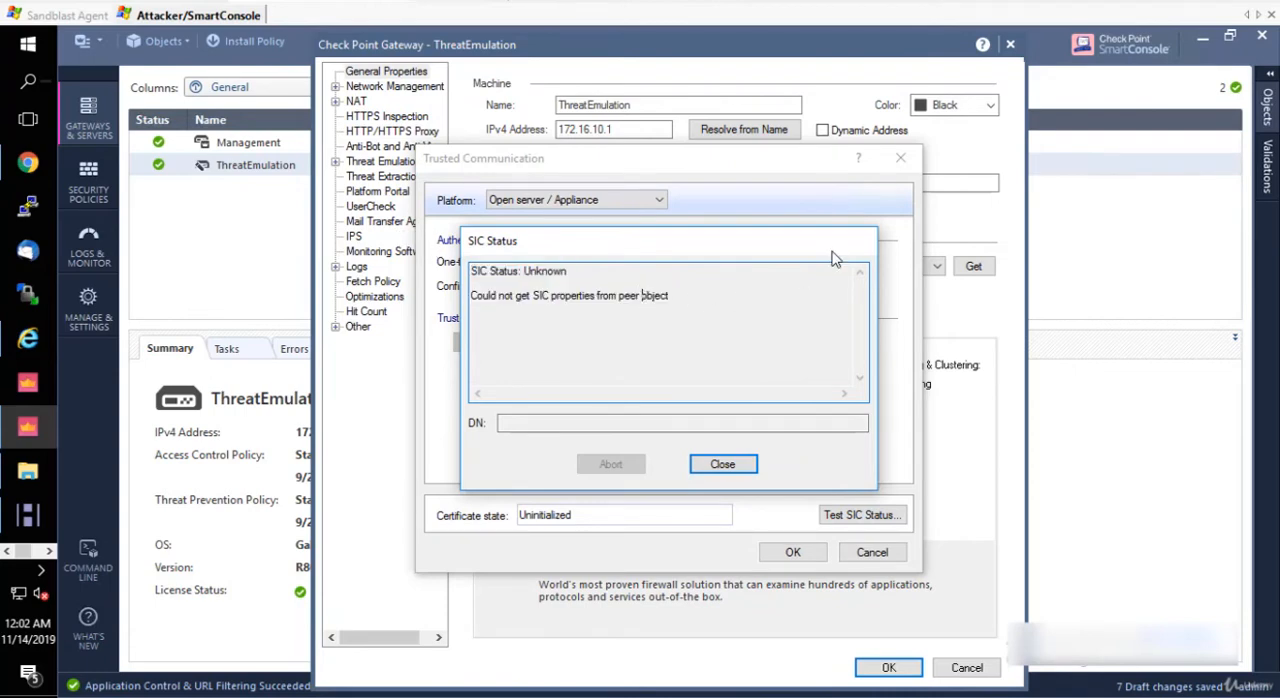
left_click(722, 464)
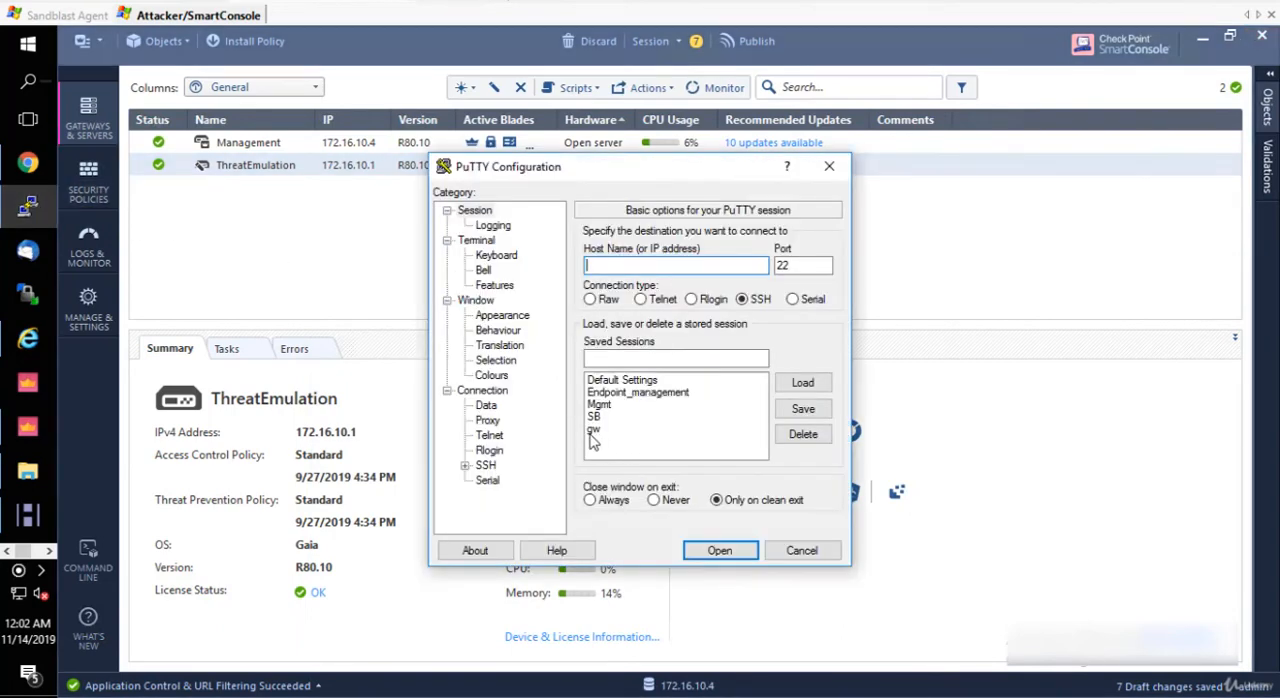
Step: Log in to the saved 172.16.10.1 PuTTY session as admin with its password
left_click(720, 550)
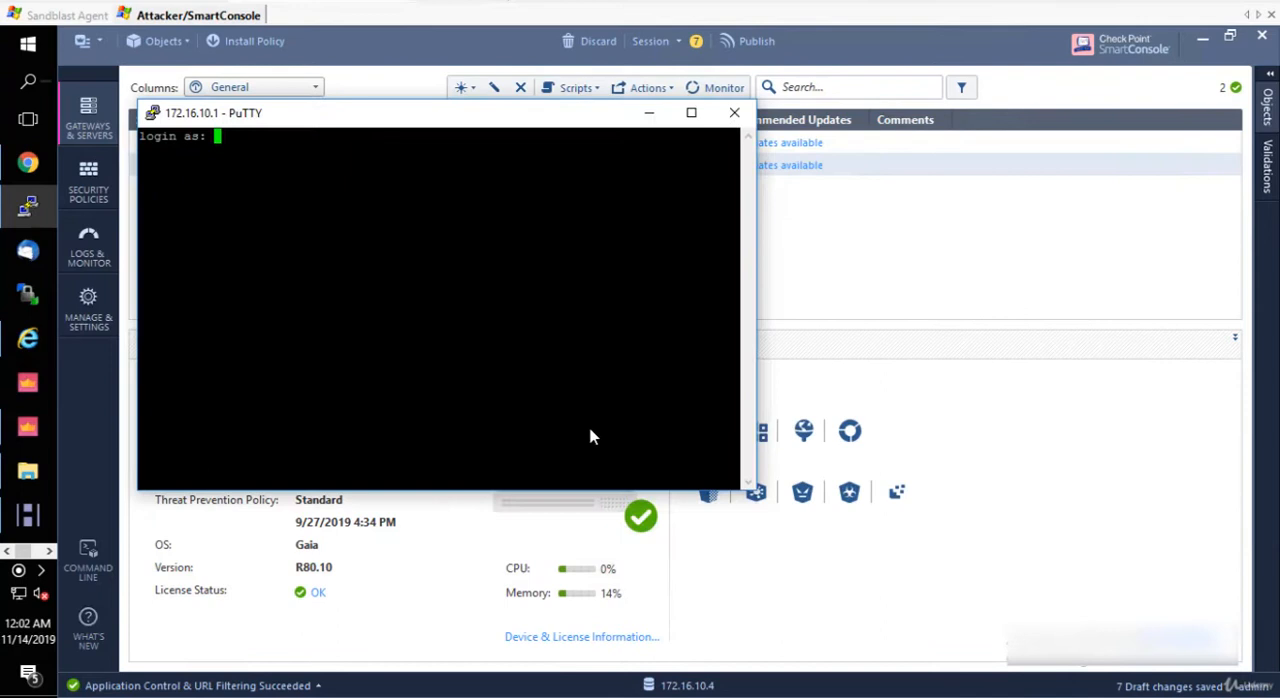
type("a")
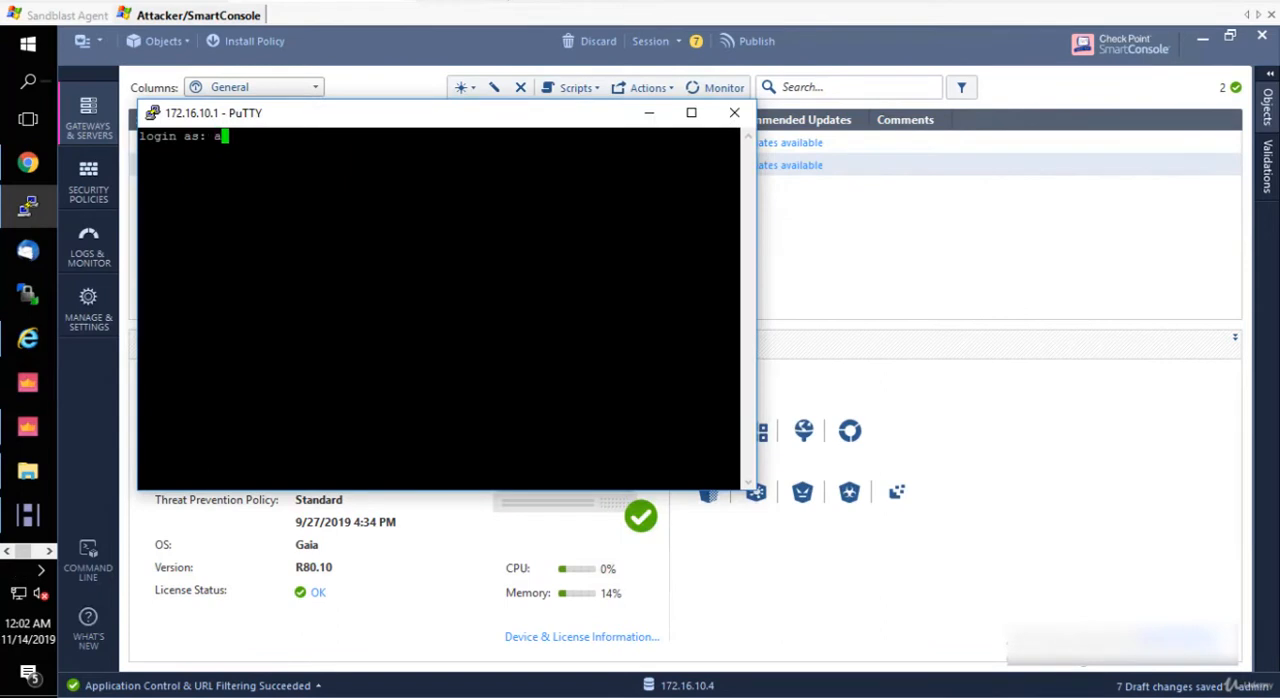
type("dmin")
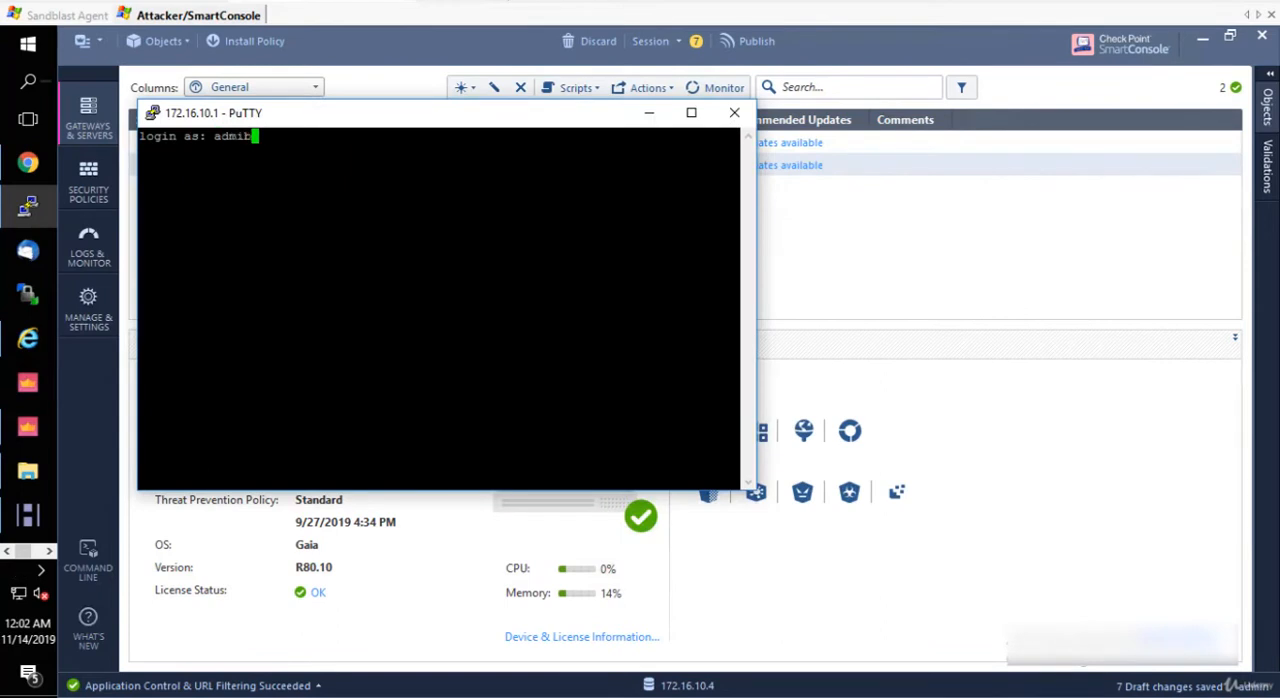
key("Return")
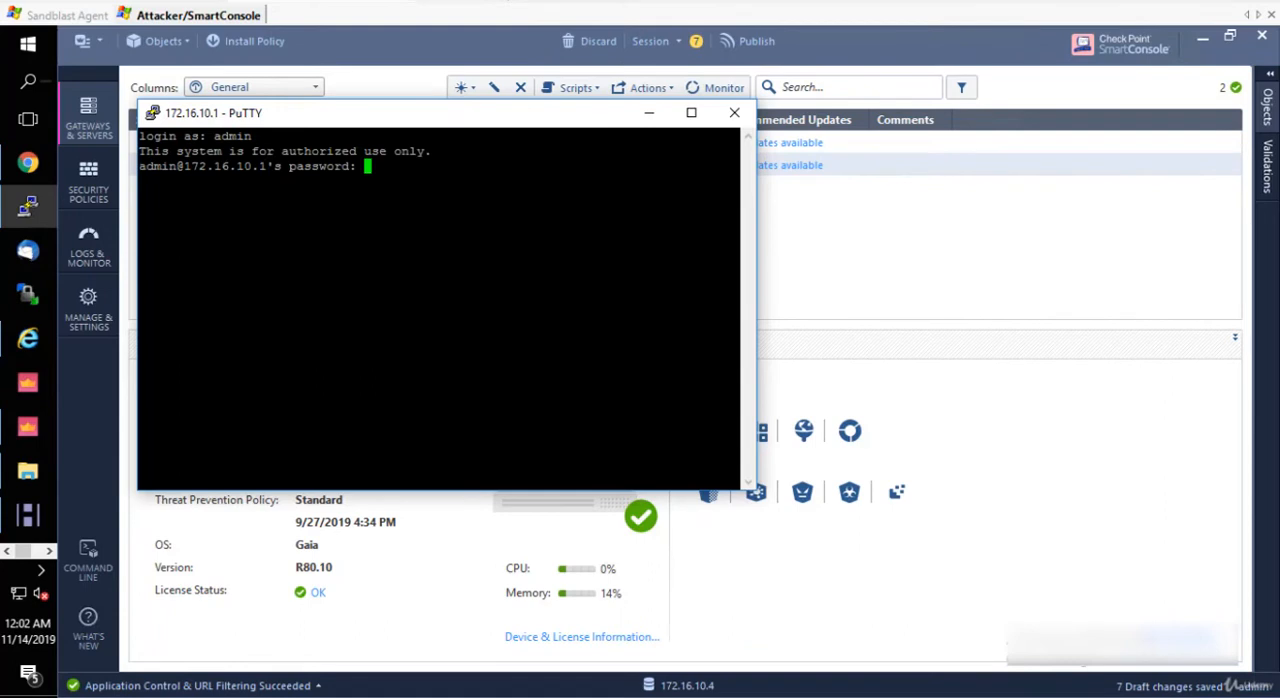
key("Return")
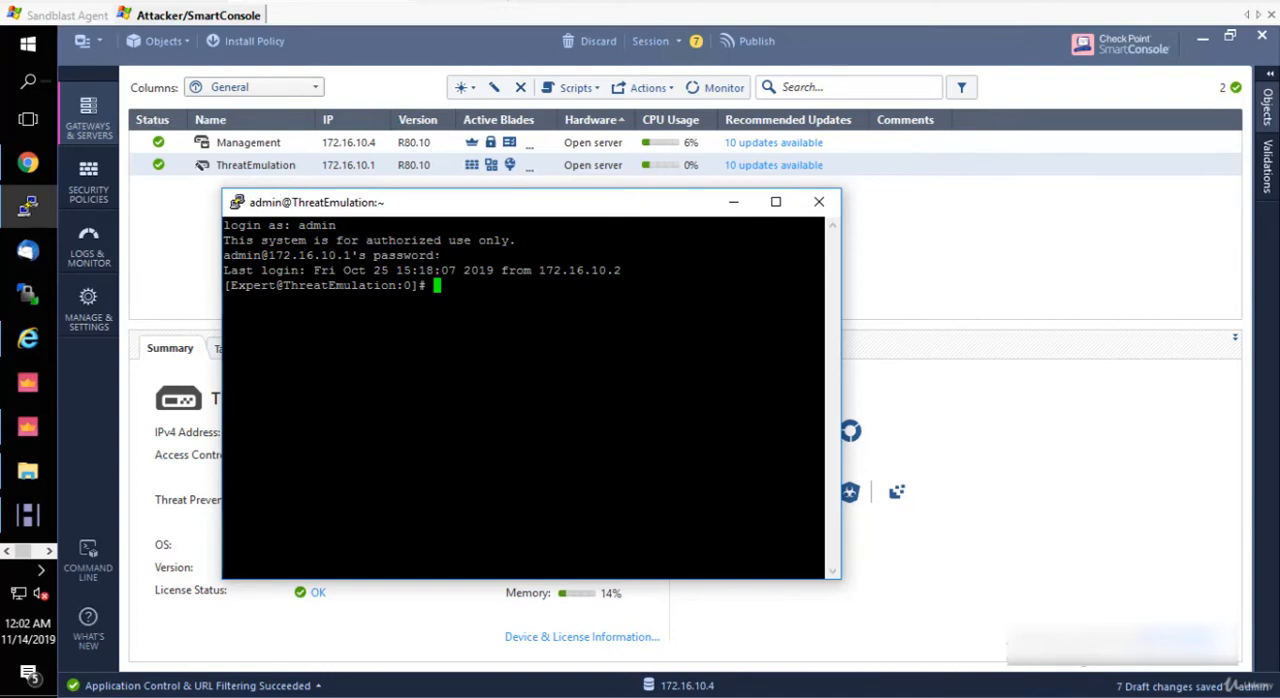
Step: Launch cpconfig at the gateway's shell prompt
type("ip")
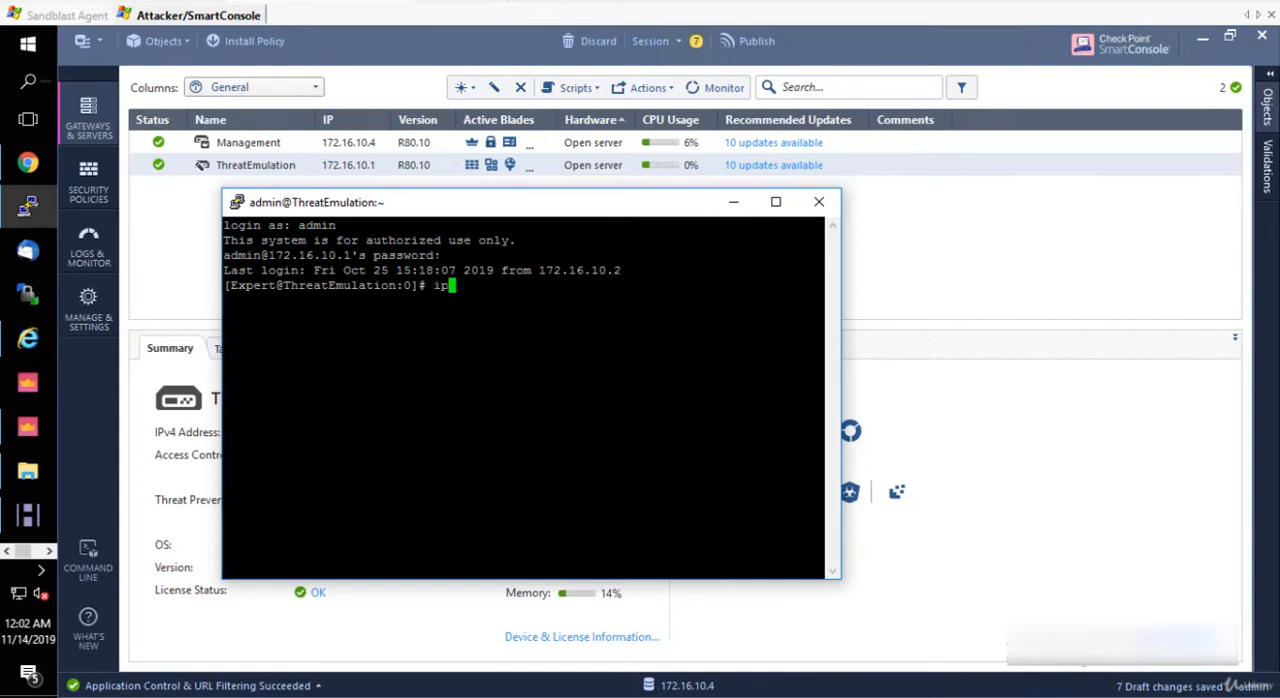
key("Backspace")
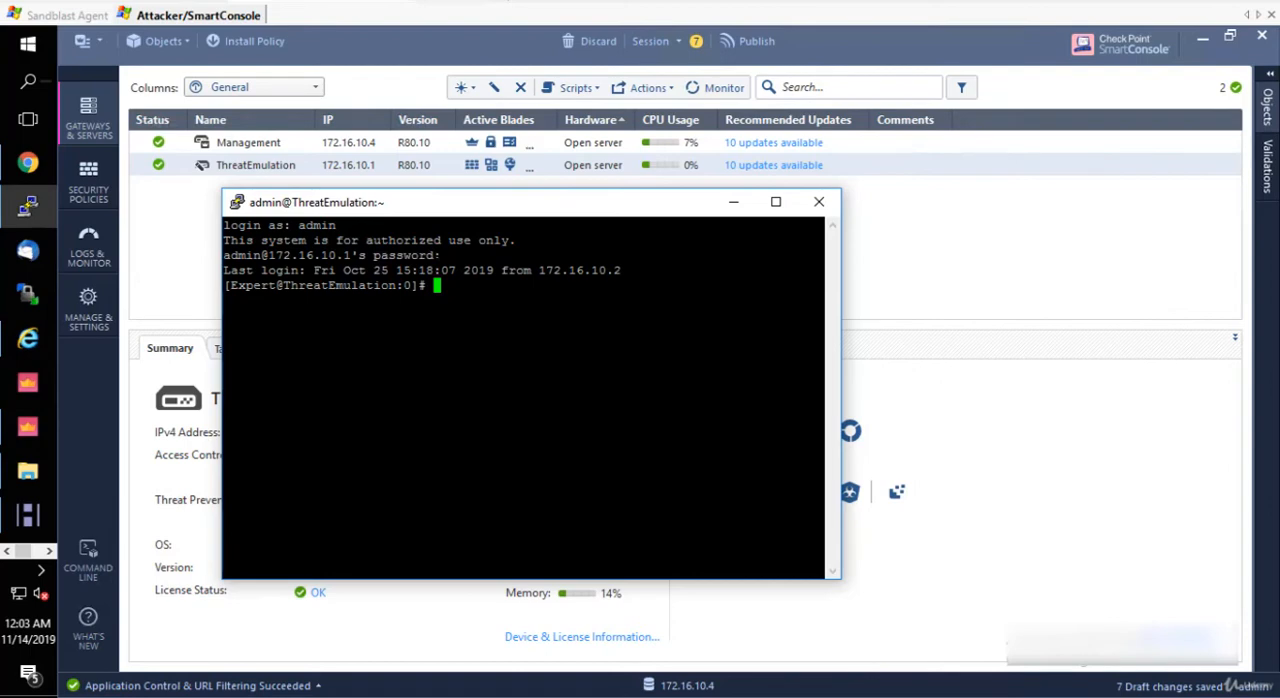
type("c")
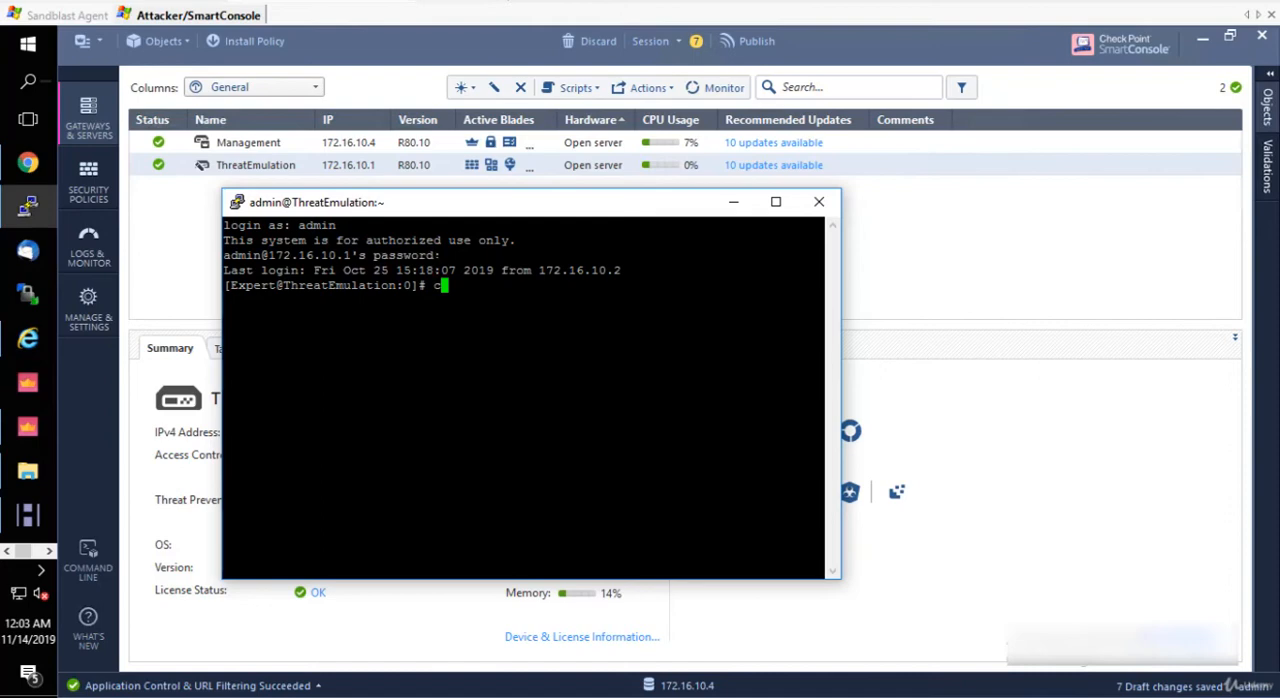
type("pcon")
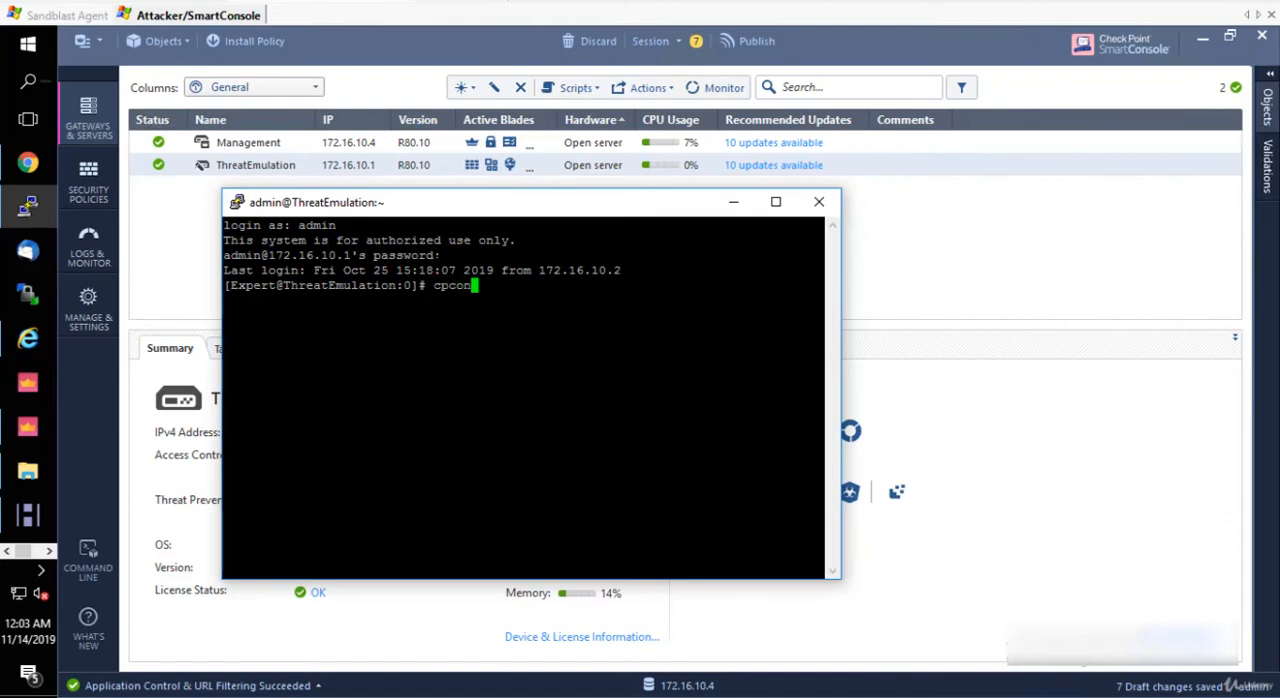
key("Return")
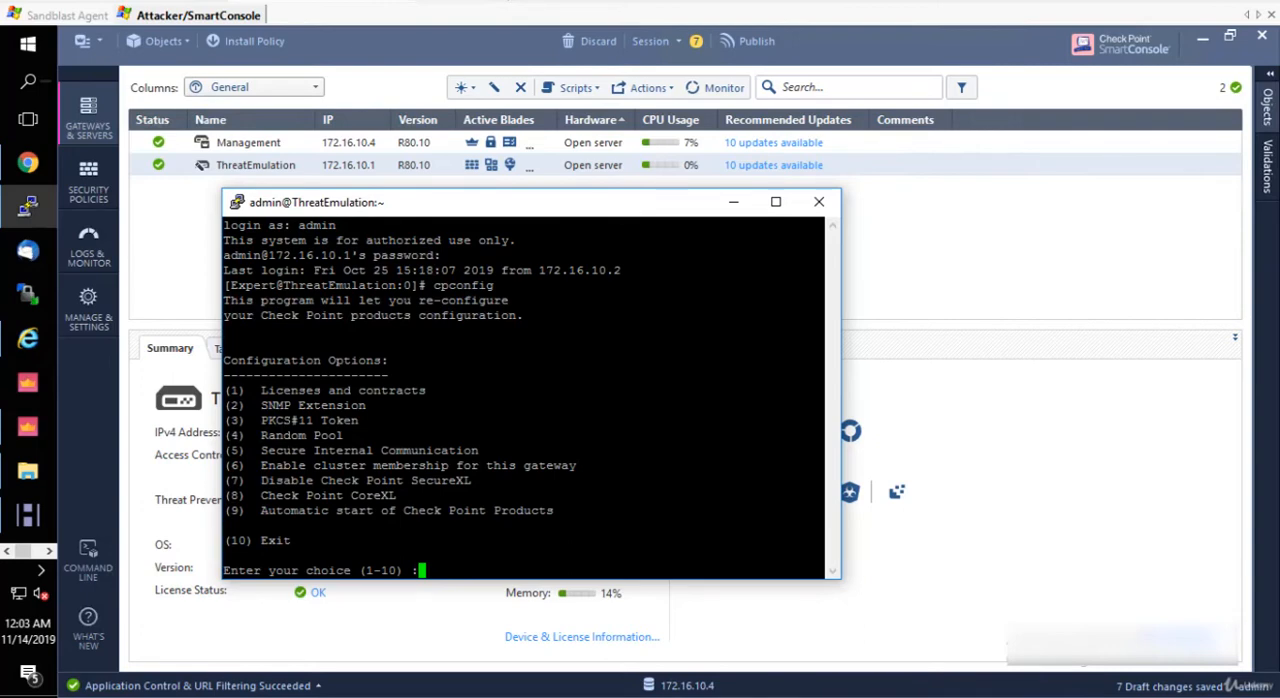
Step: Choose cpconfig option 5 to re-initialize Secure Internal Communication and confirm with y
type("5")
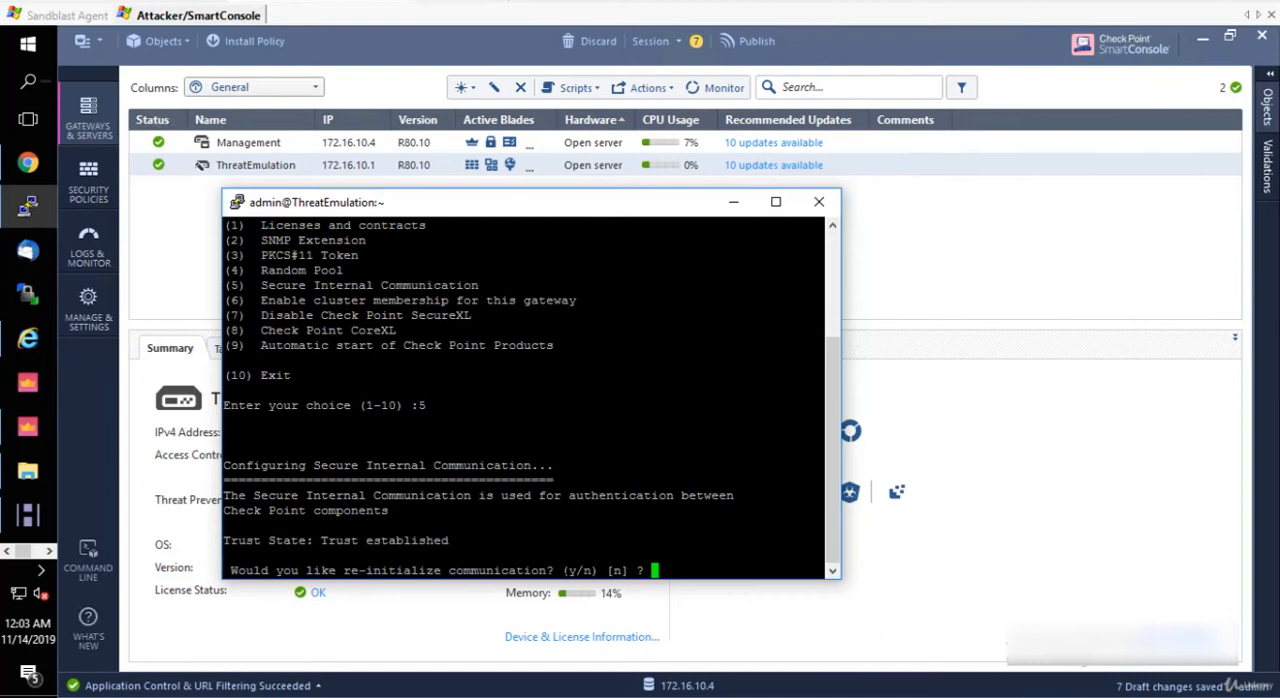
type("y")
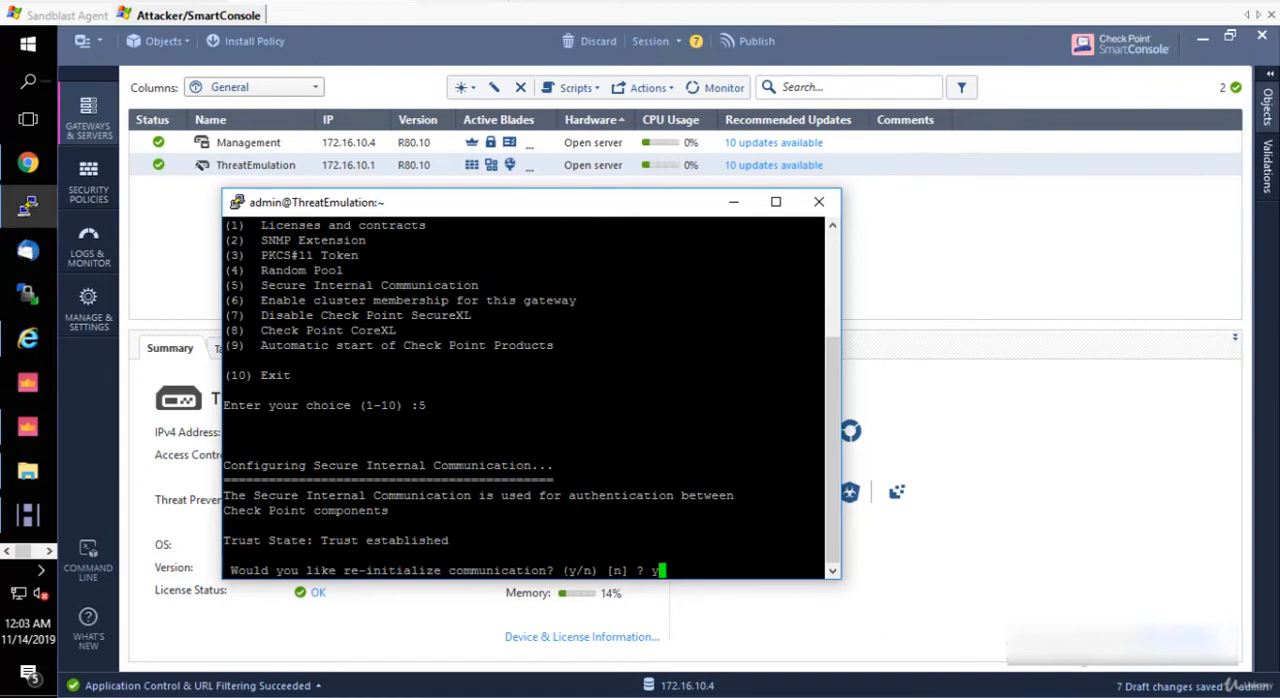
key("Return")
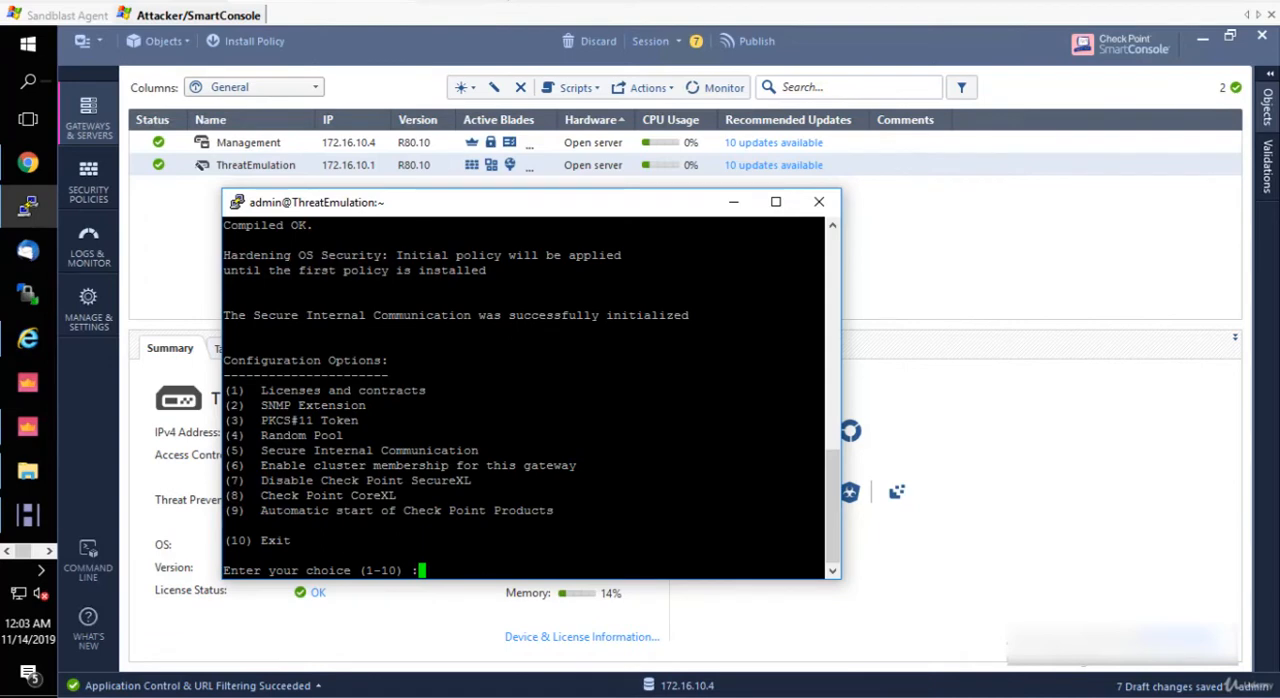
type("1")
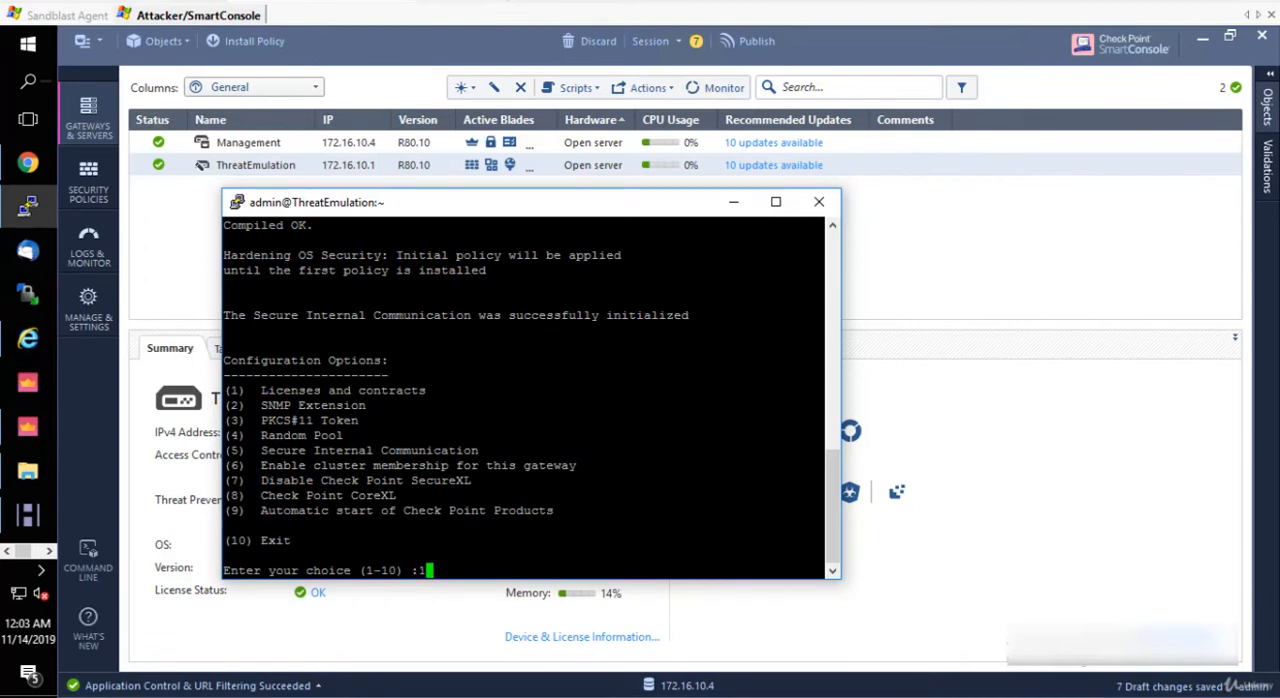
key("Return")
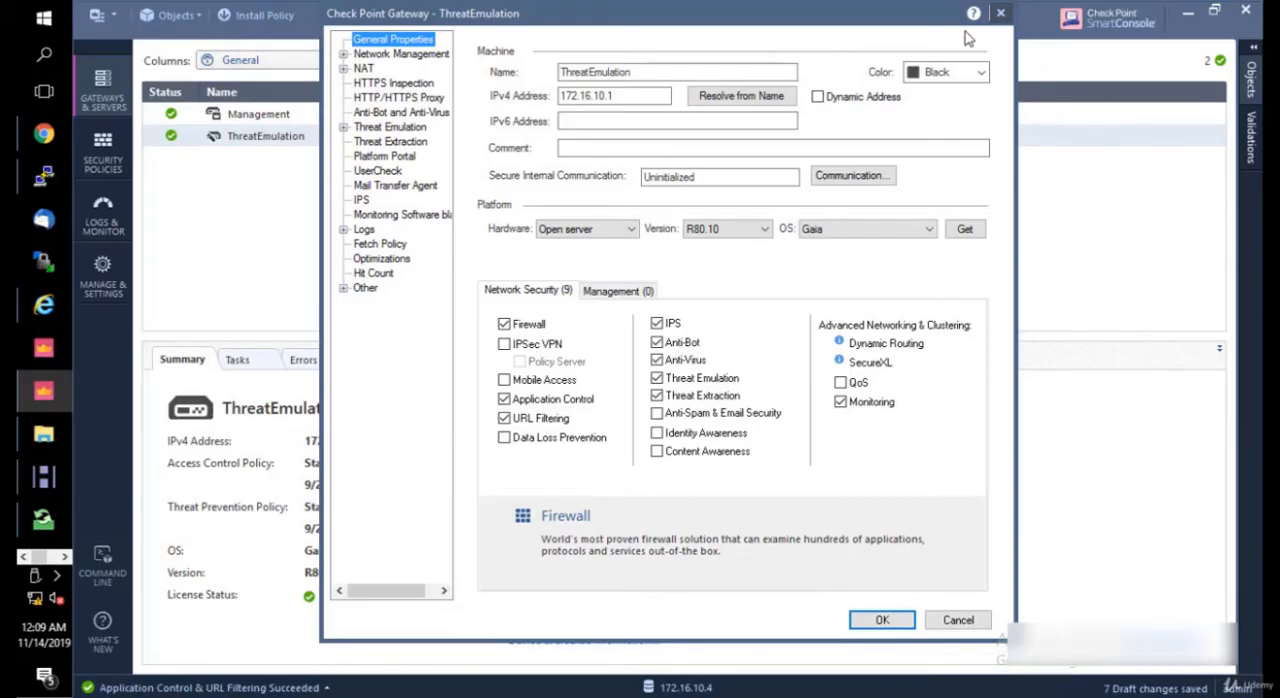
Step: Close the ThreatEmulation gateway properties window
left_click(956, 620)
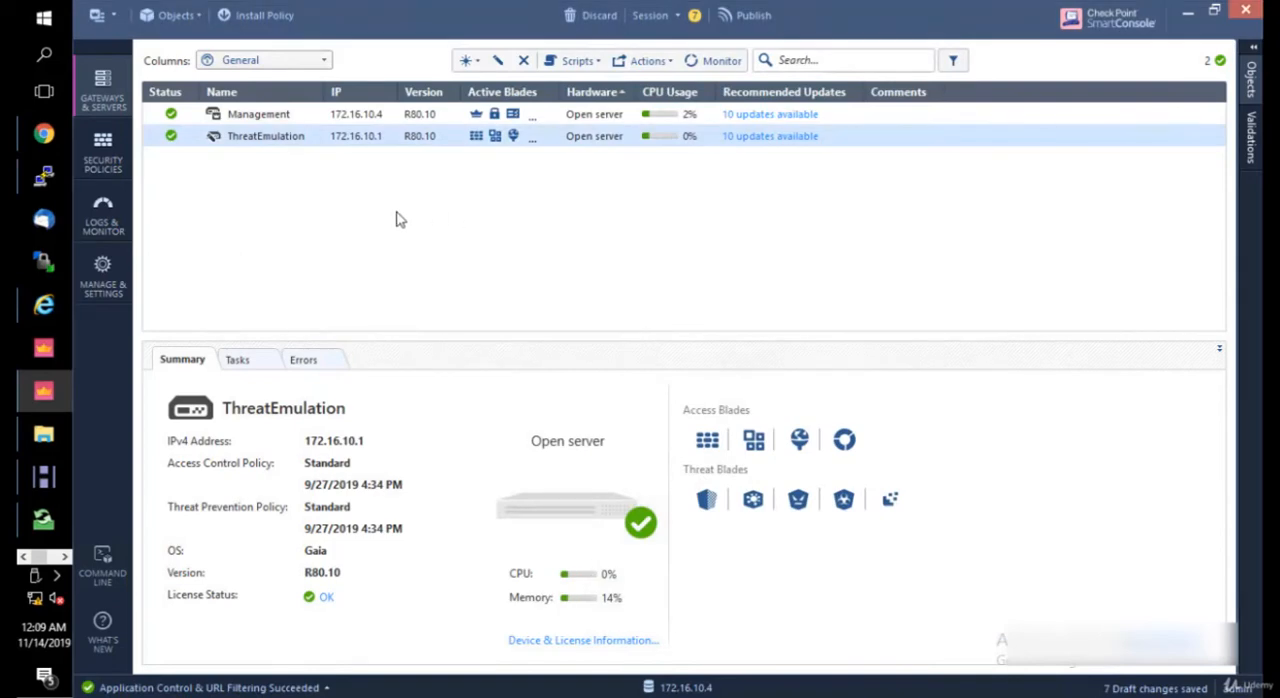
mouse_move(280, 176)
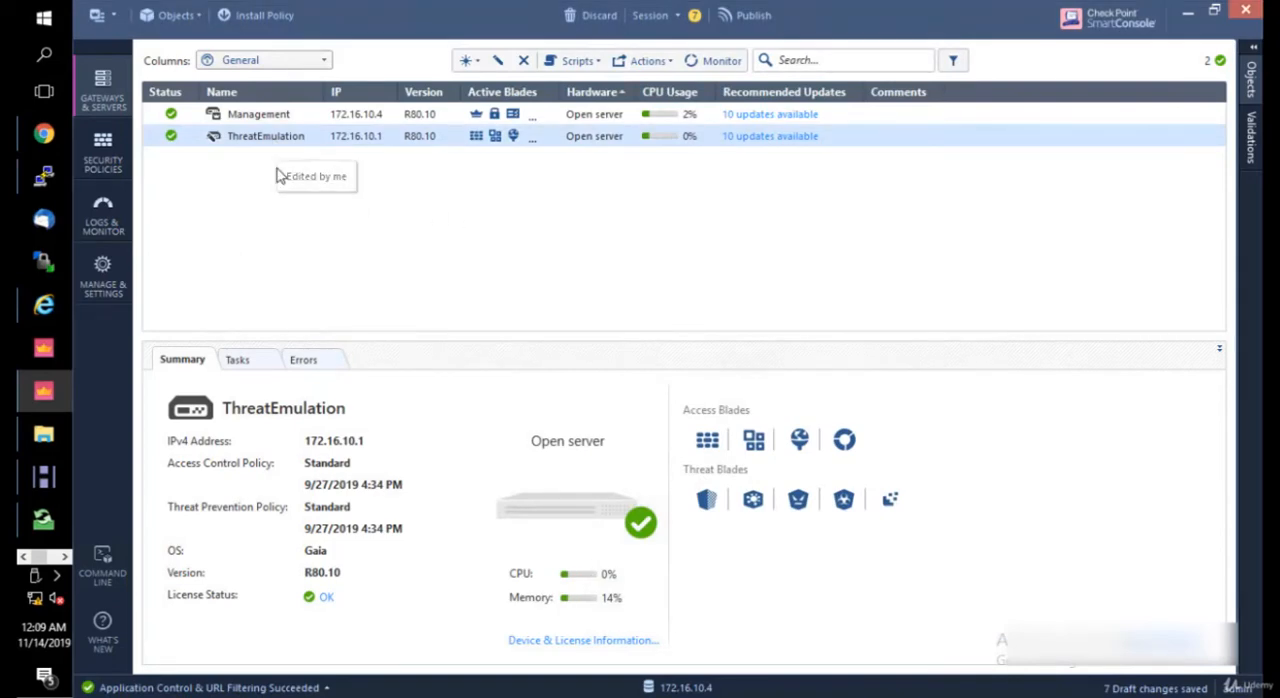
mouse_move(288, 190)
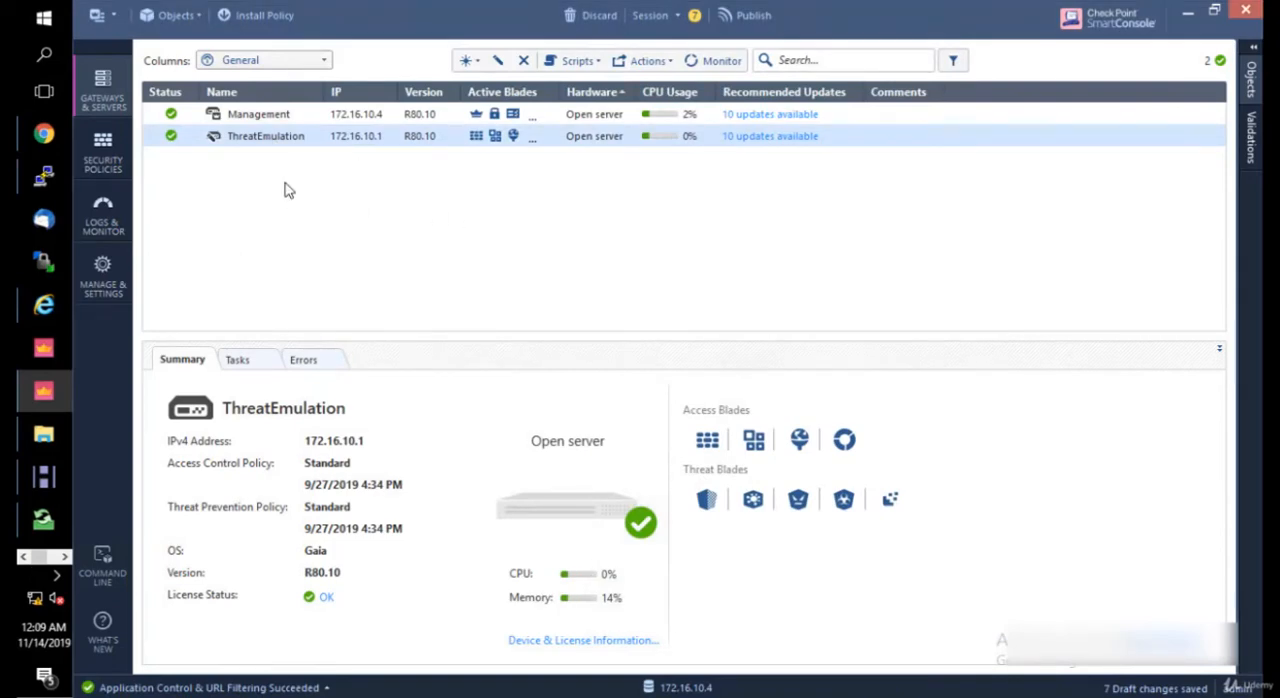
mouse_move(284, 444)
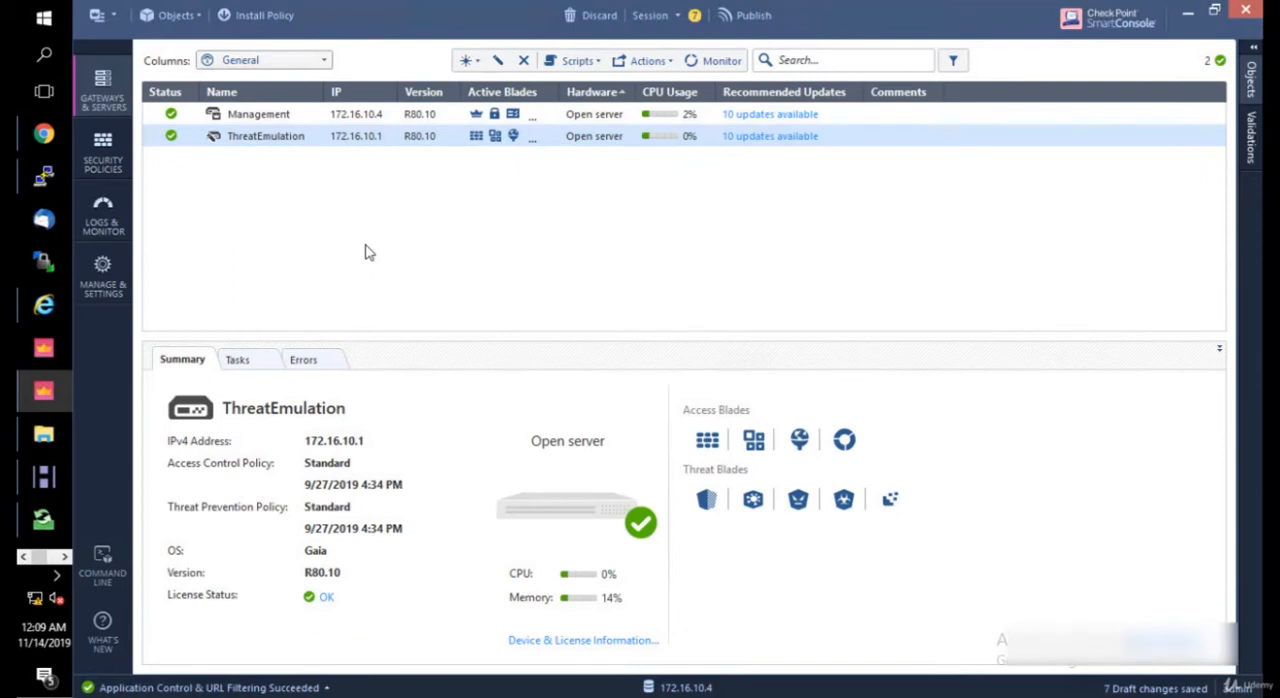
mouse_move(432, 192)
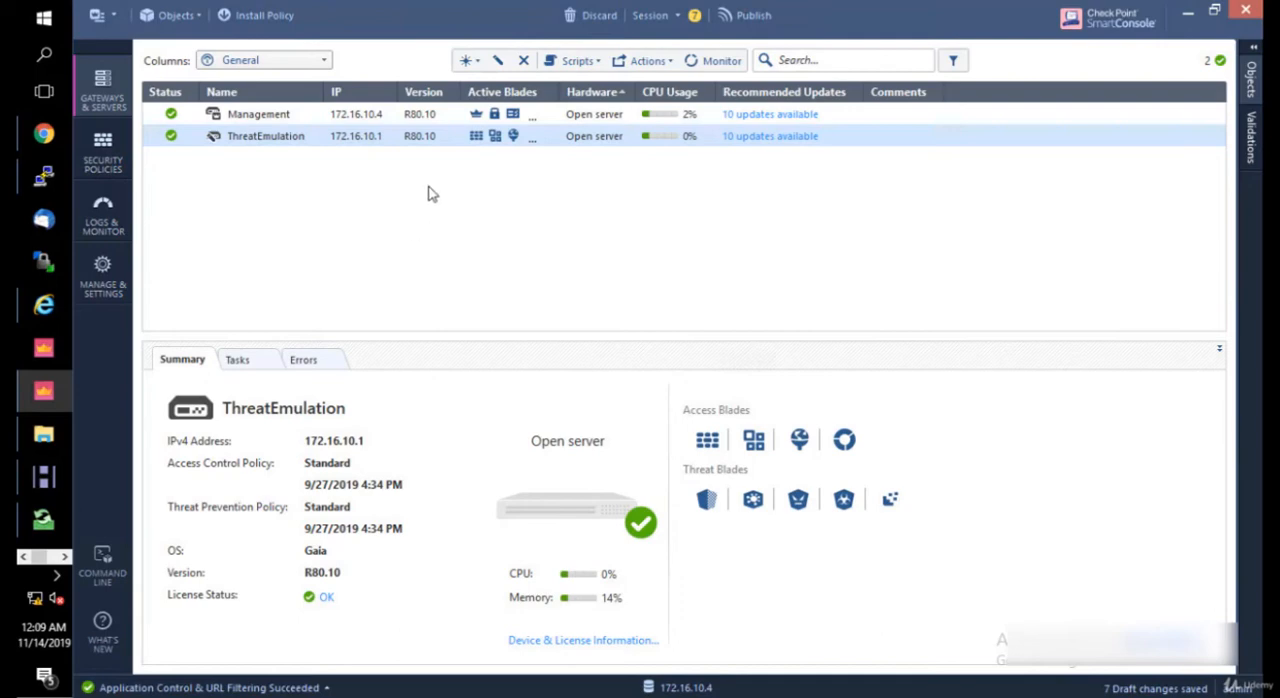
mouse_move(398, 148)
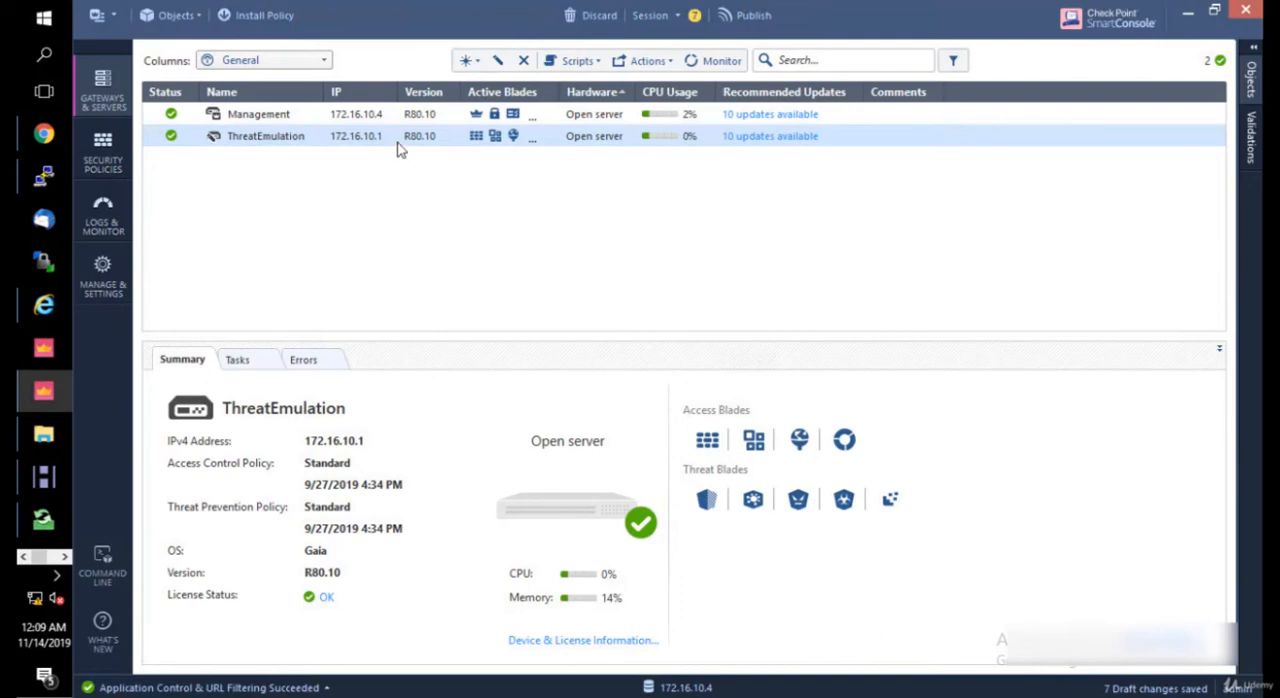
Step: Enter the one-time password in ThreatEmulation's Communication settings and initialize SIC trust
double_click(264, 136)
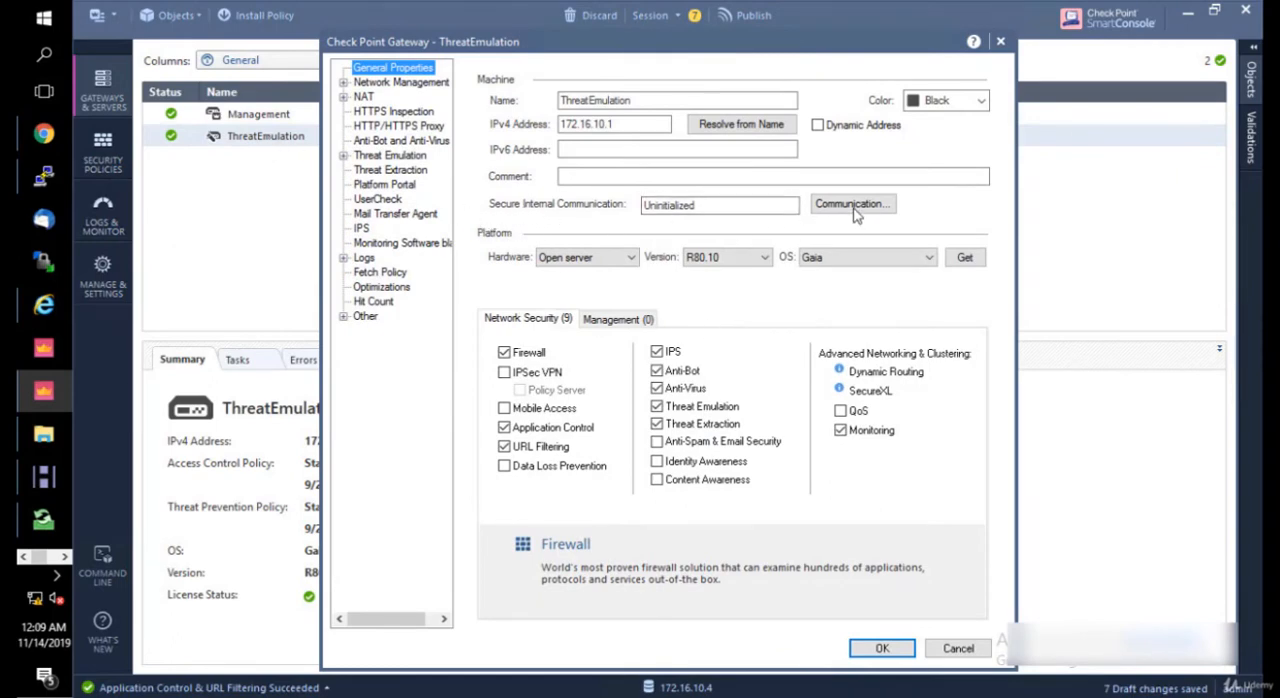
left_click(852, 204)
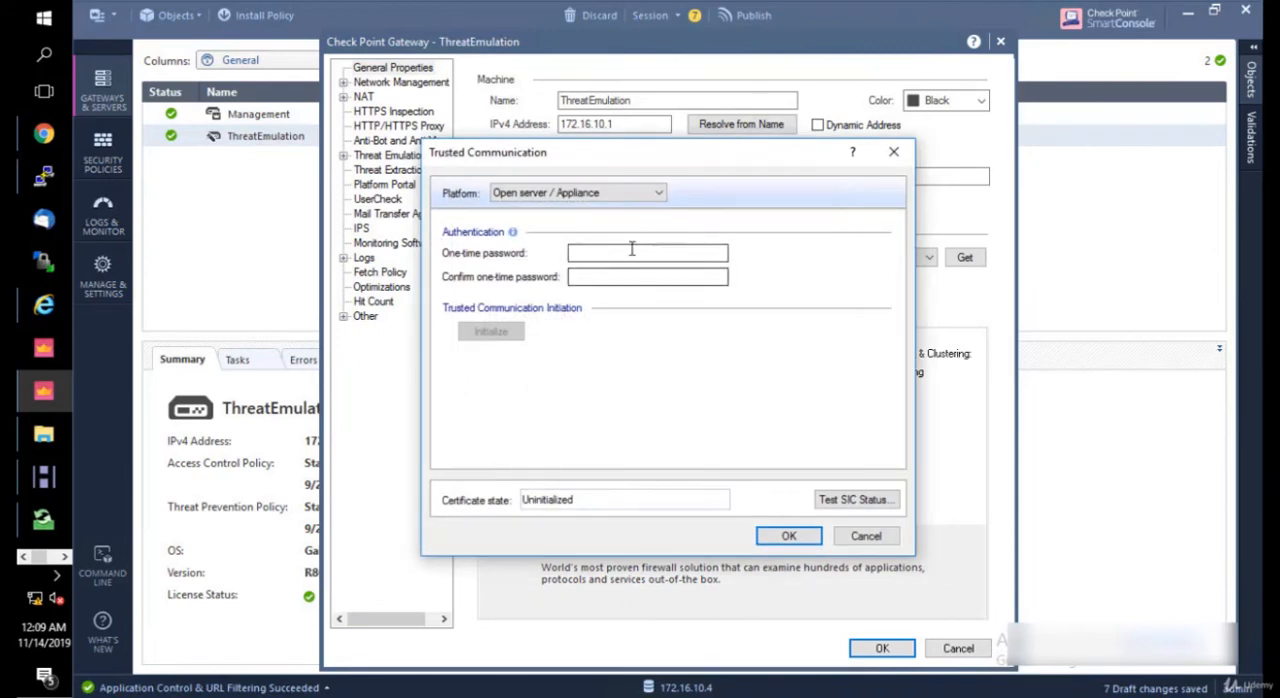
type("•")
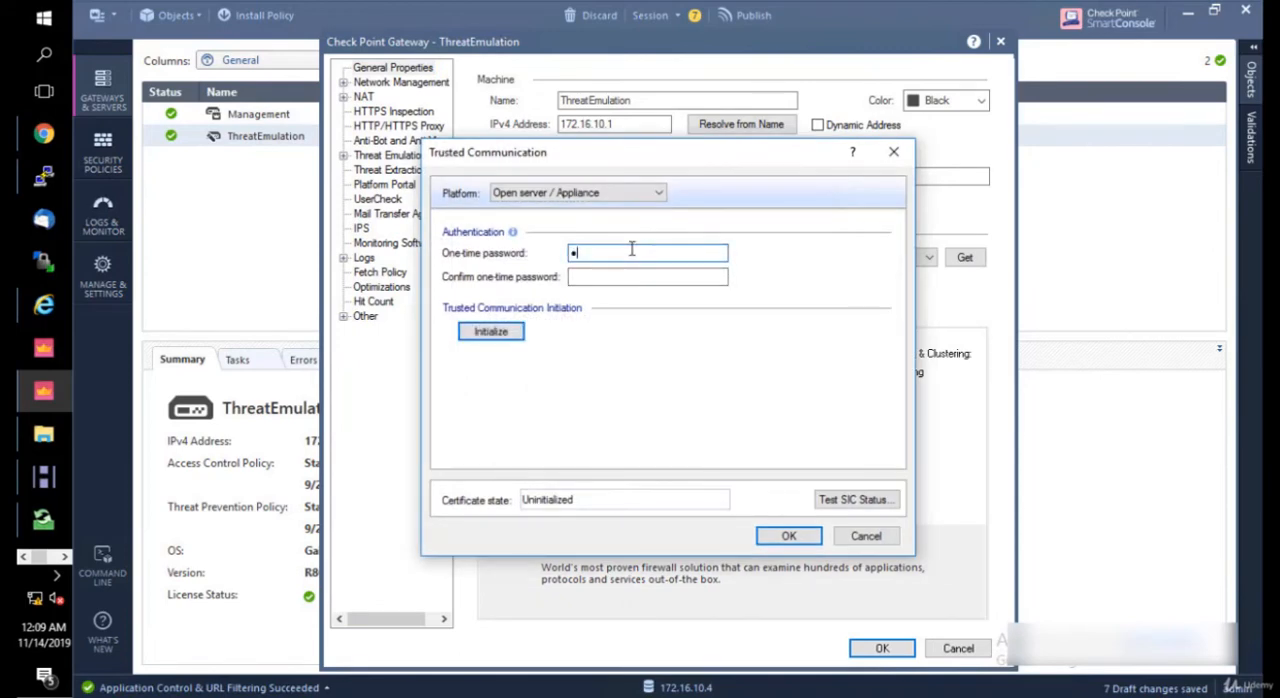
type("•••")
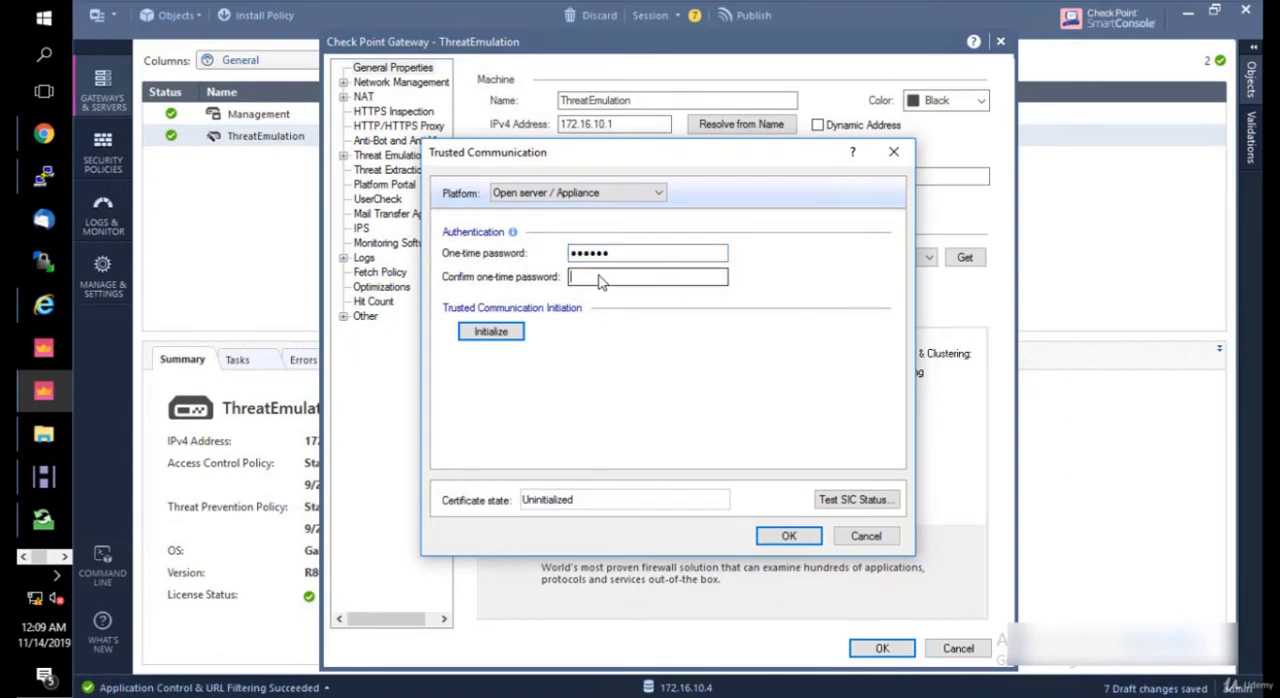
type("•••••")
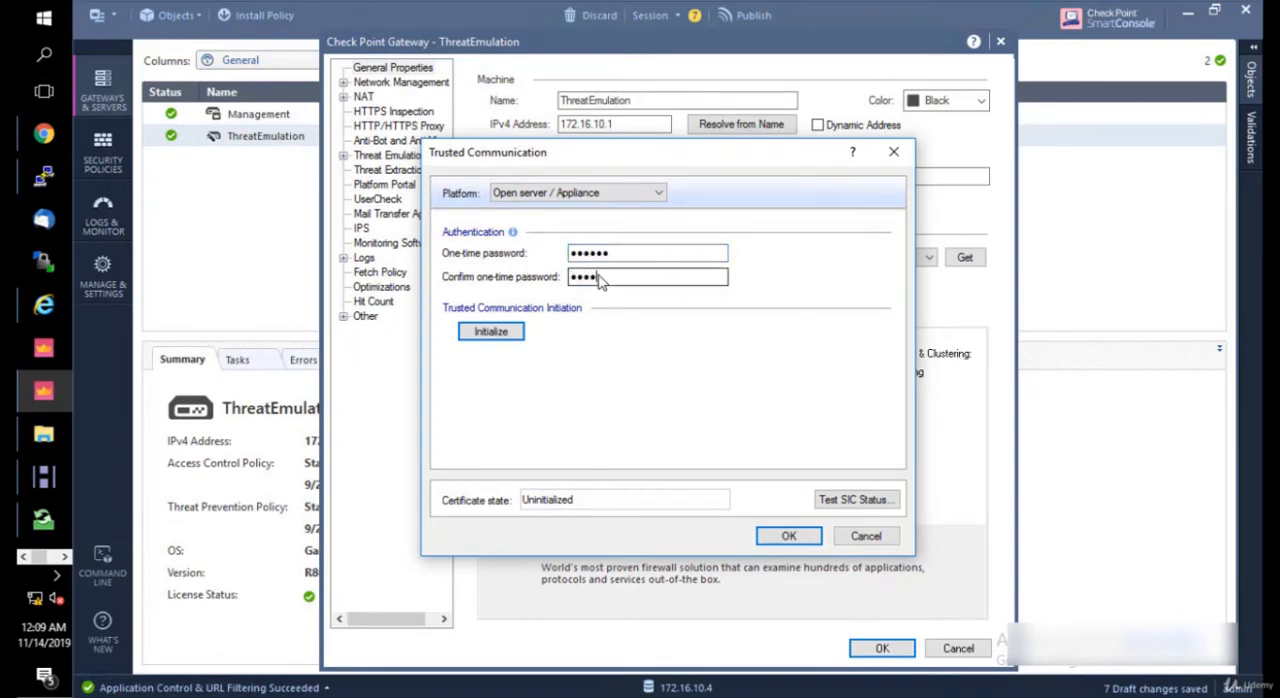
left_click(490, 332)
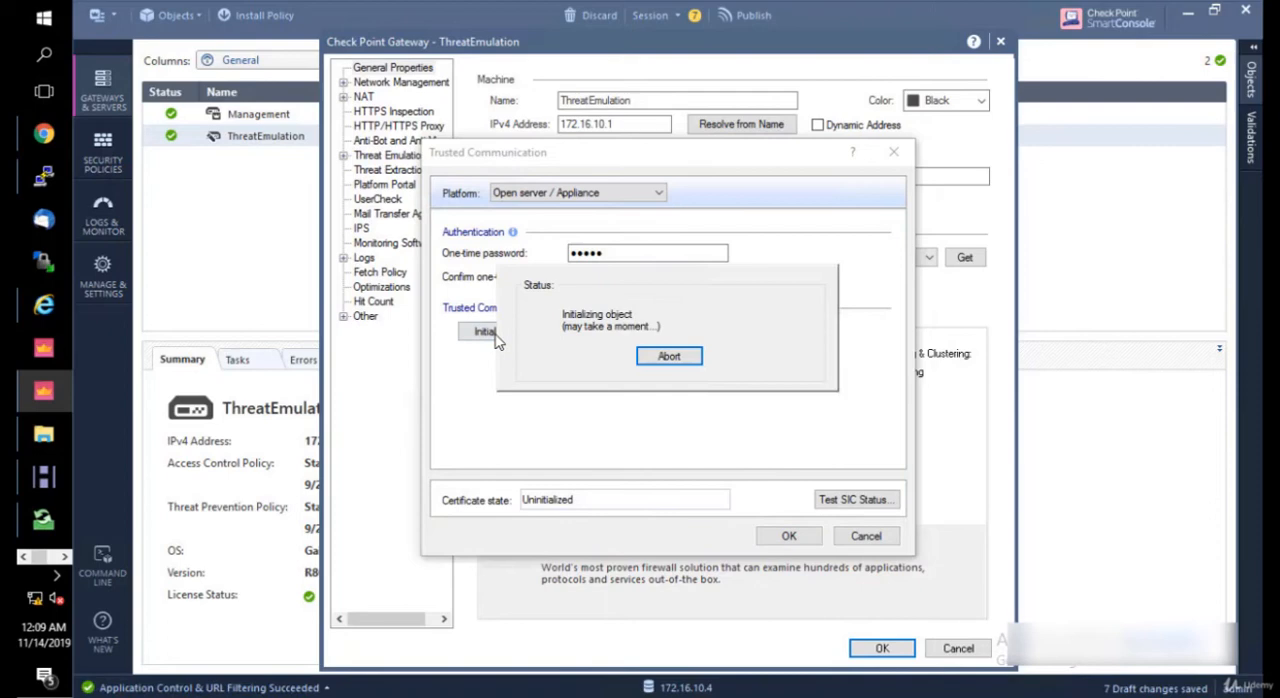
left_click(668, 356)
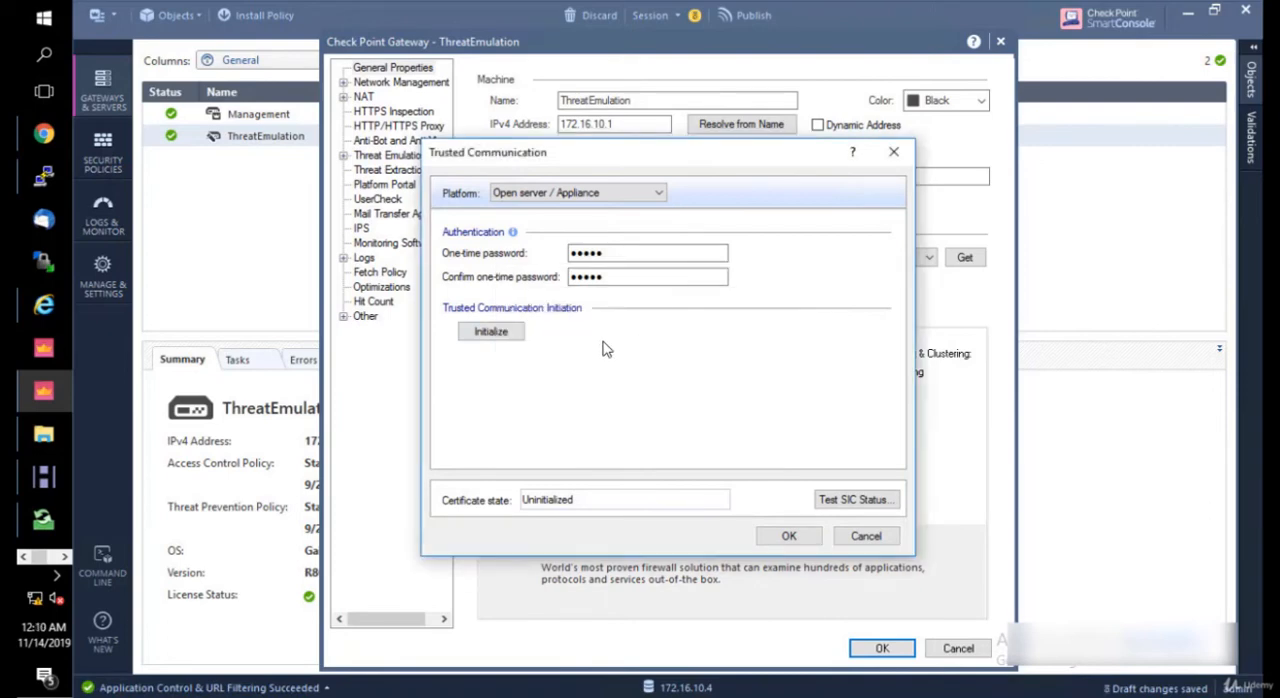
left_click(492, 332)
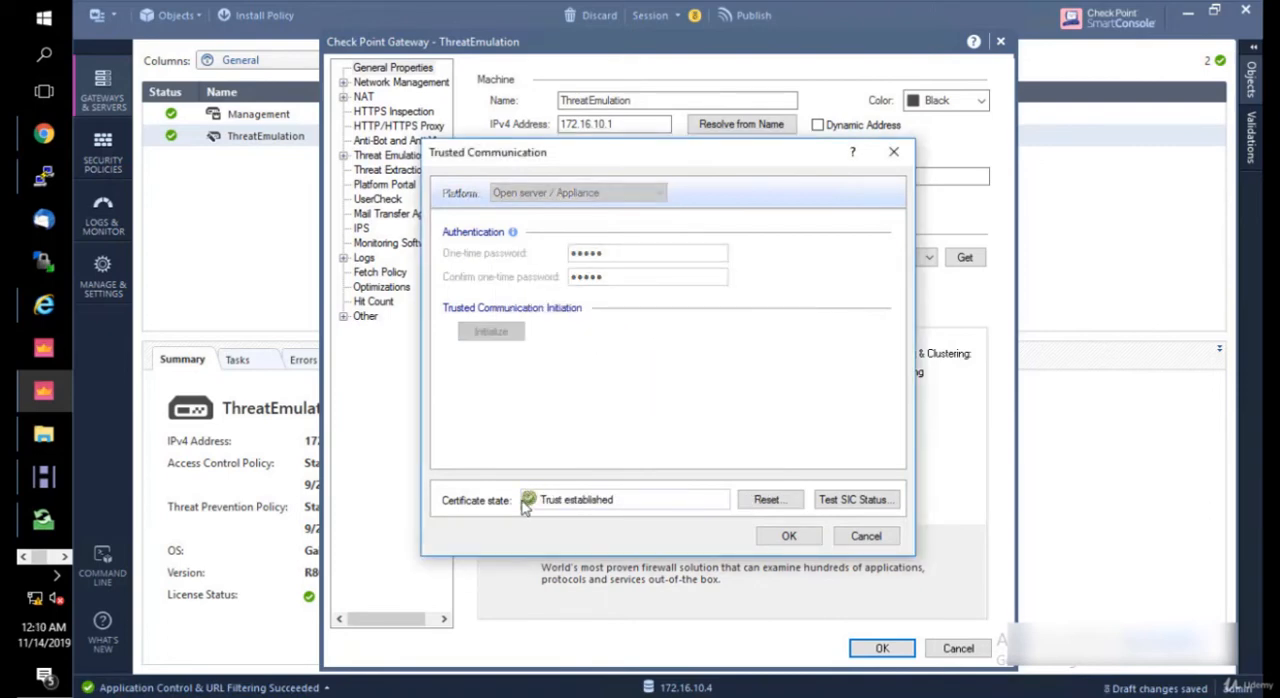
Step: Test SIC status to confirm the gateway is communicating and accept the established trust
left_click(856, 500)
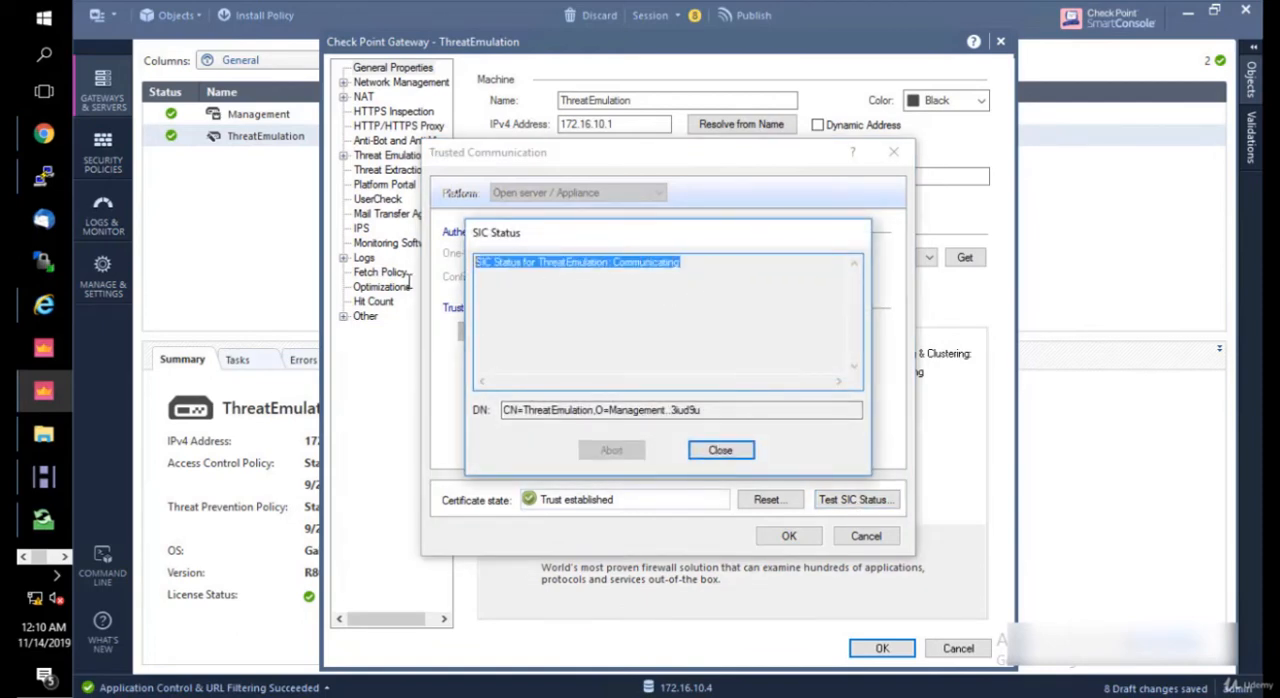
left_click(720, 450)
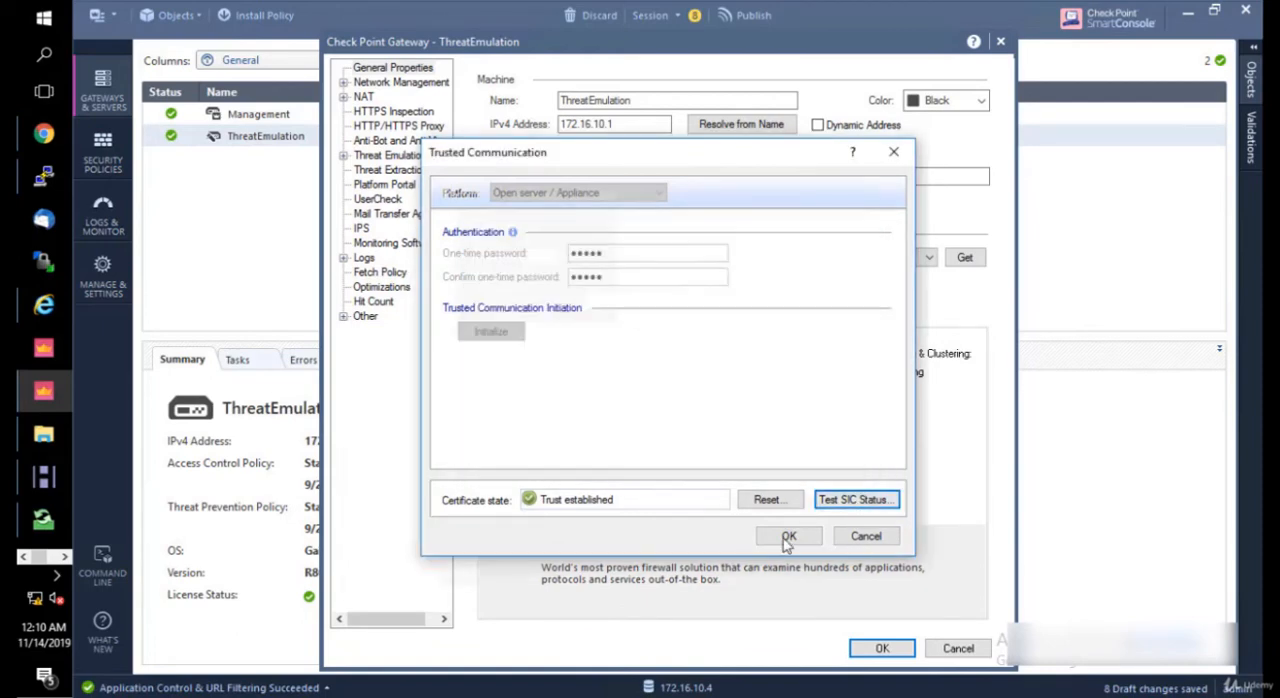
left_click(788, 536)
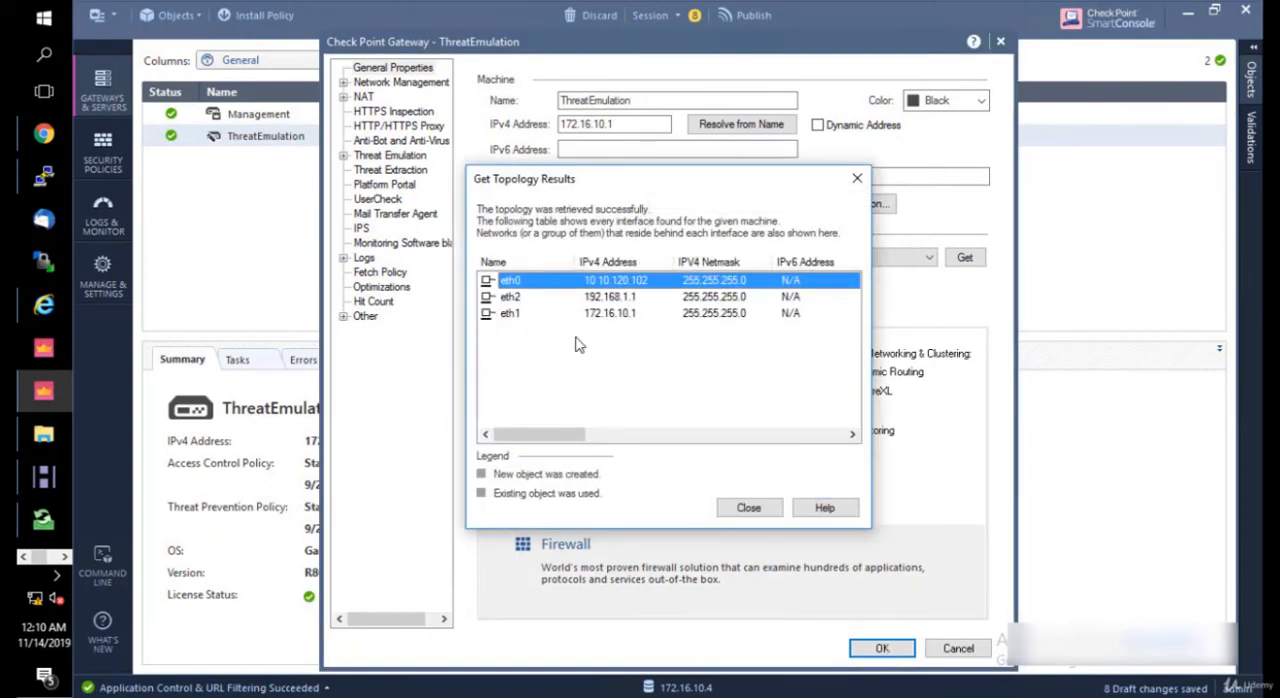
mouse_move(556, 304)
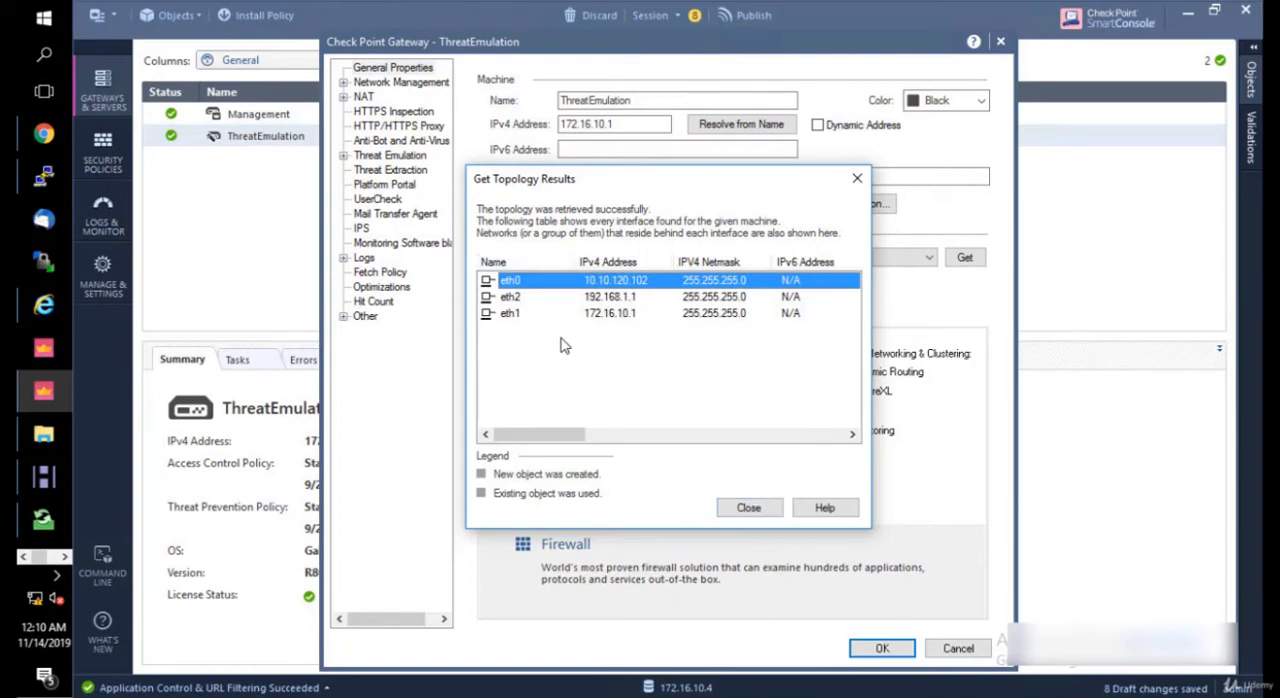
Step: Dismiss the Get Topology results listing eth0, eth2 and eth1
left_click(748, 508)
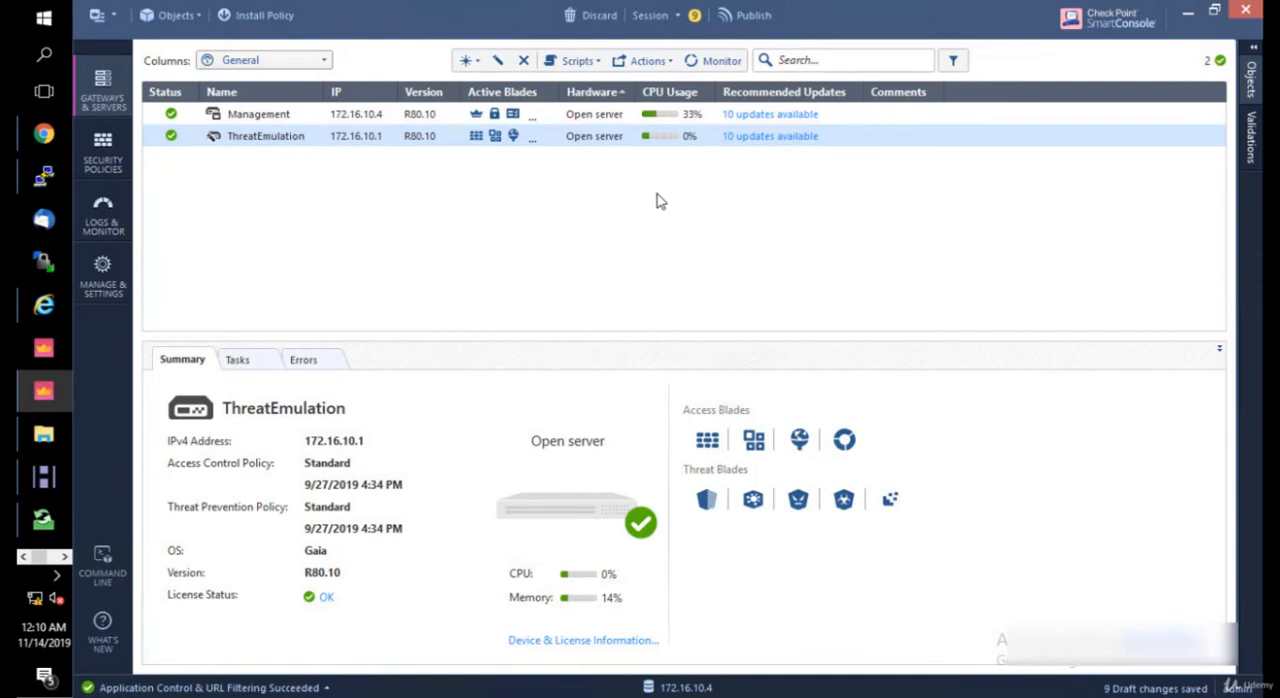
mouse_move(664, 208)
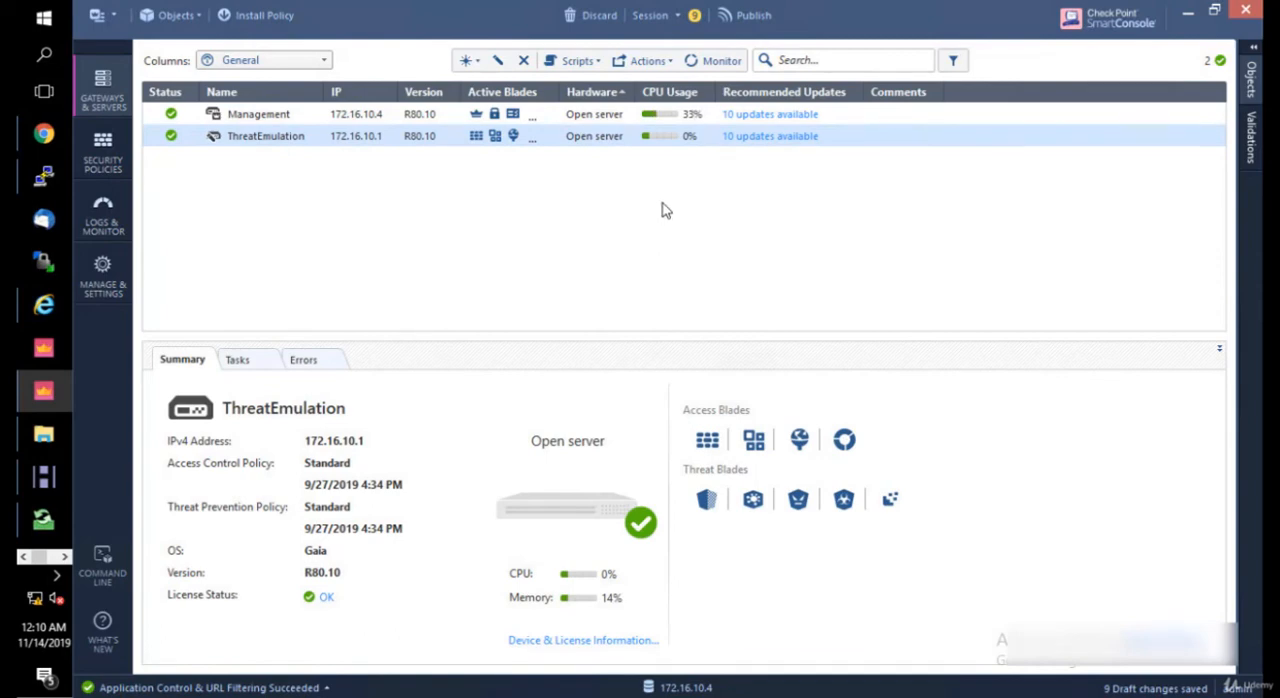
mouse_move(688, 240)
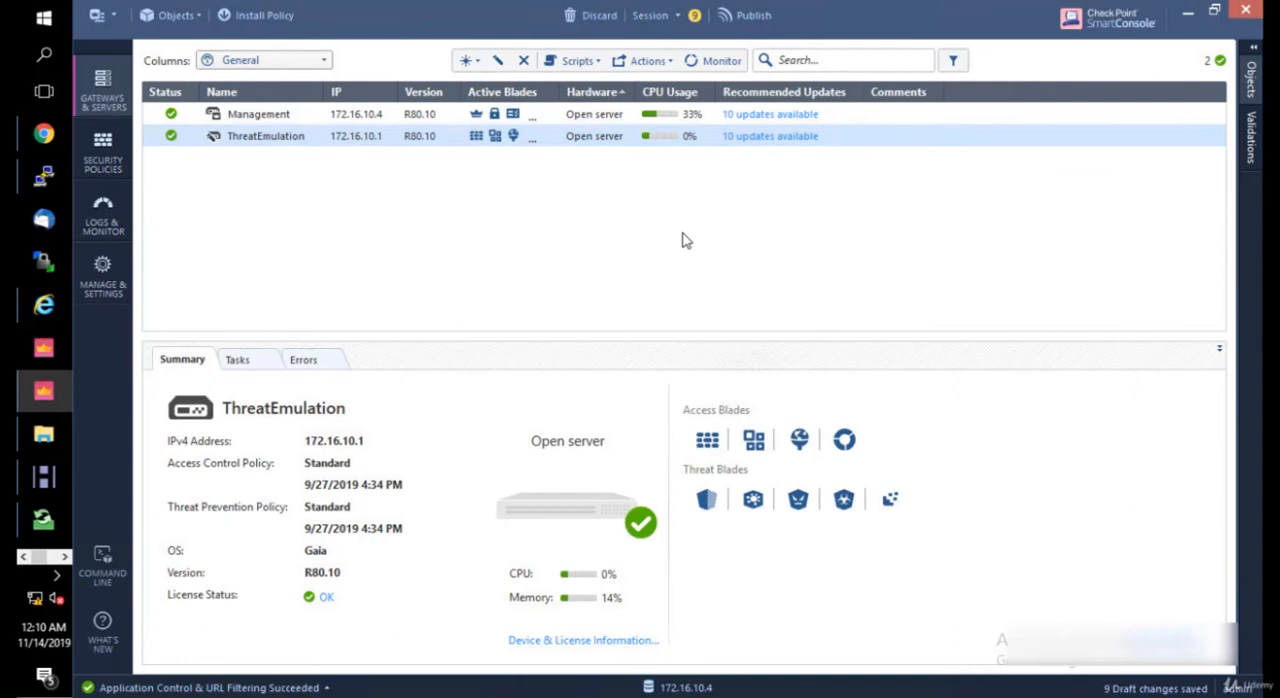
mouse_move(630, 224)
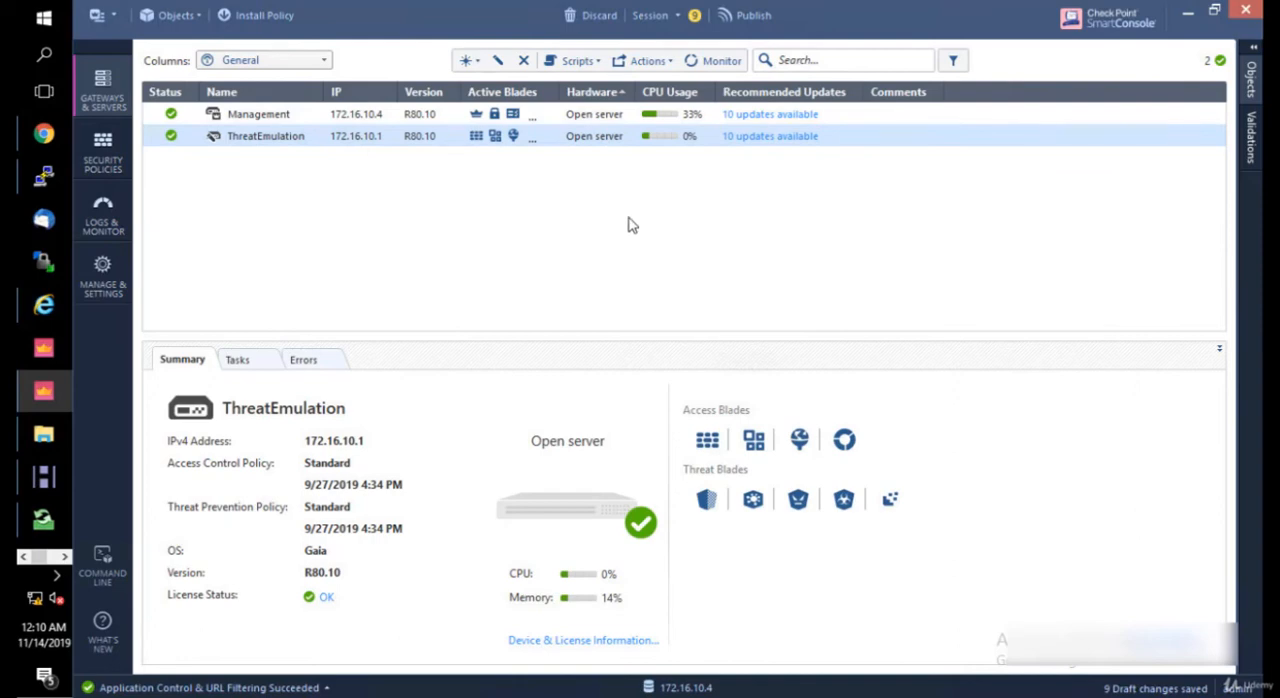
mouse_move(632, 212)
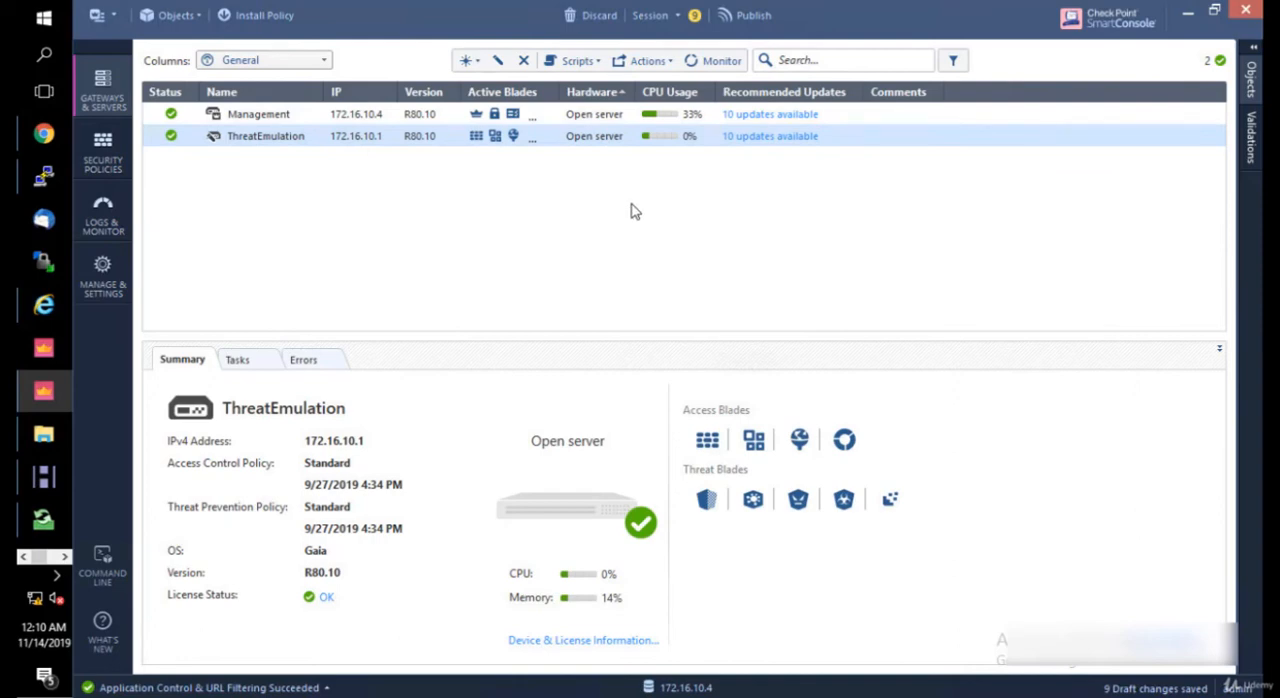
mouse_move(752, 14)
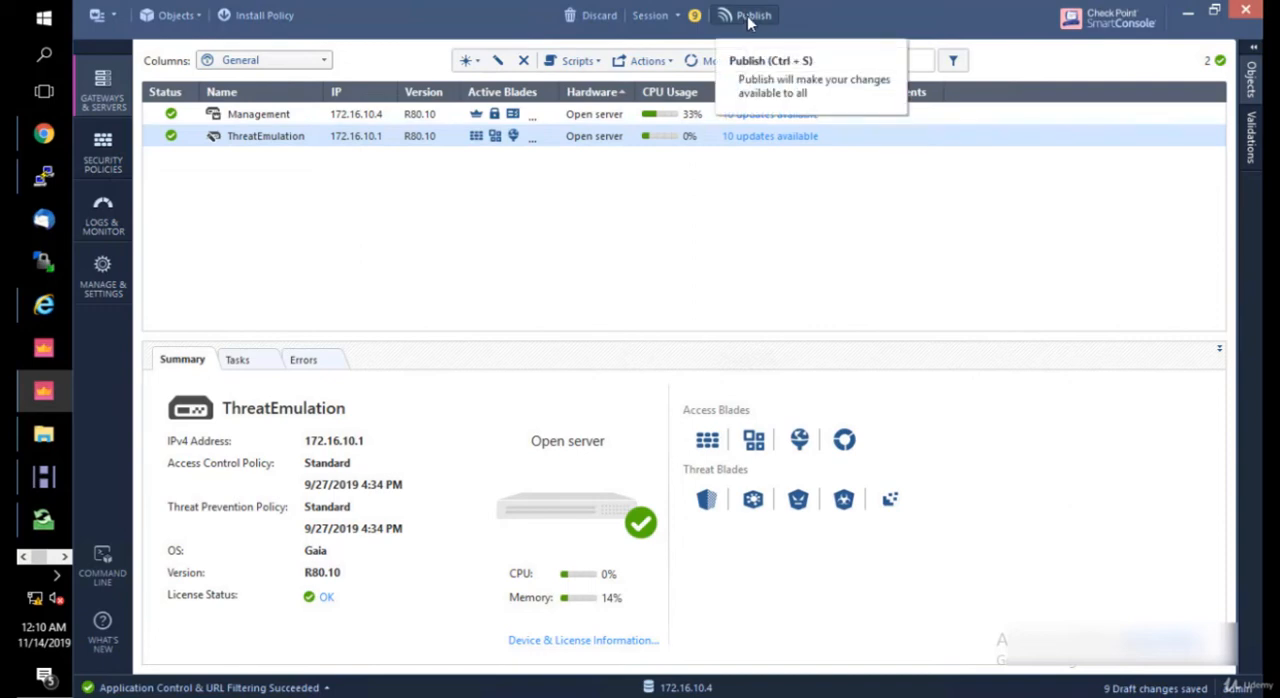
mouse_move(650, 14)
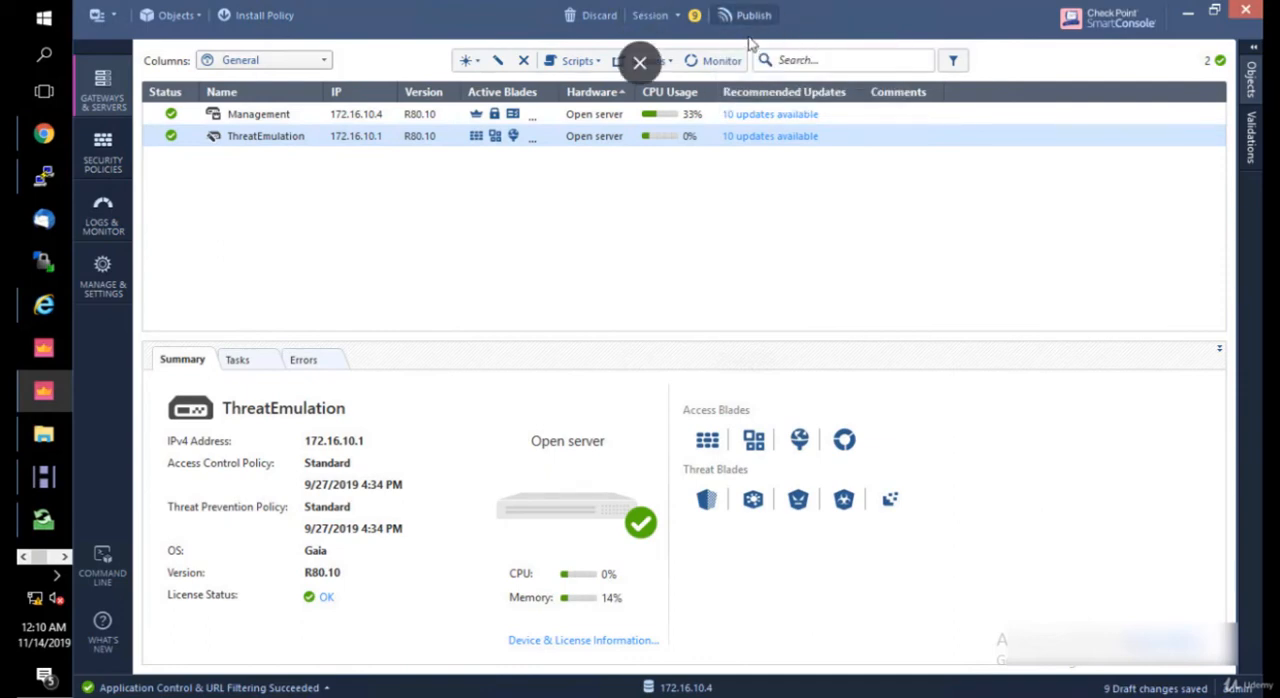
left_click(640, 64)
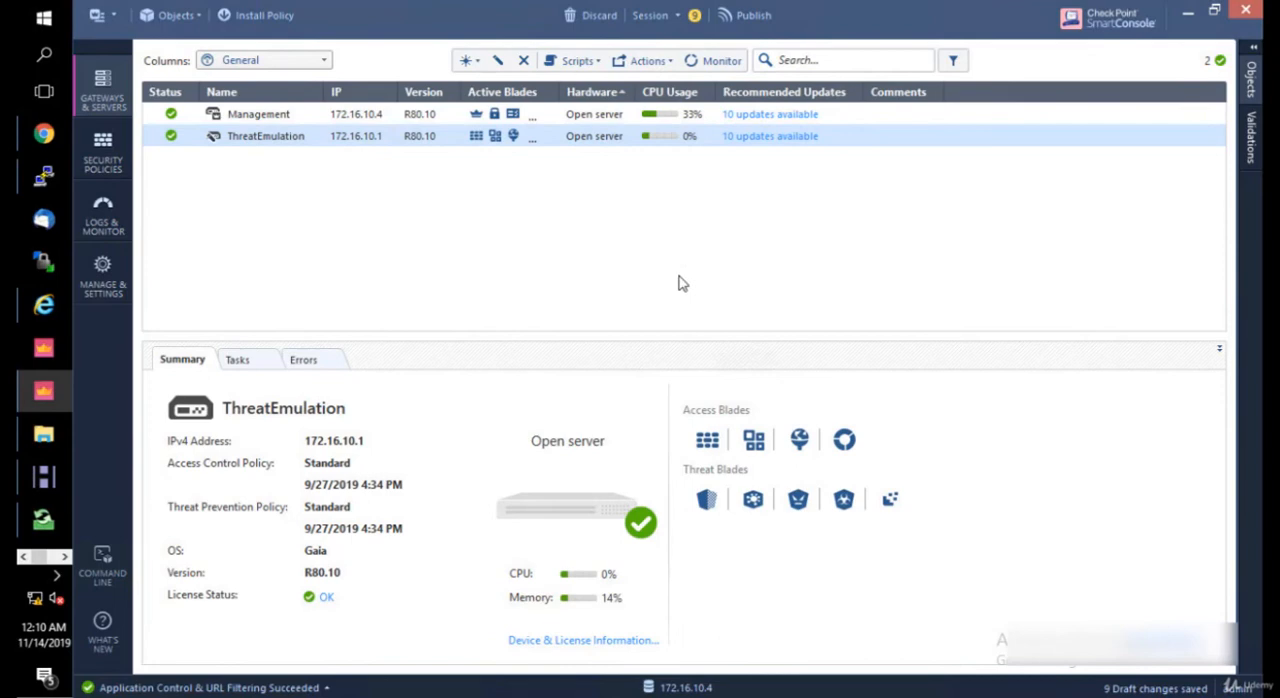
mouse_move(574, 222)
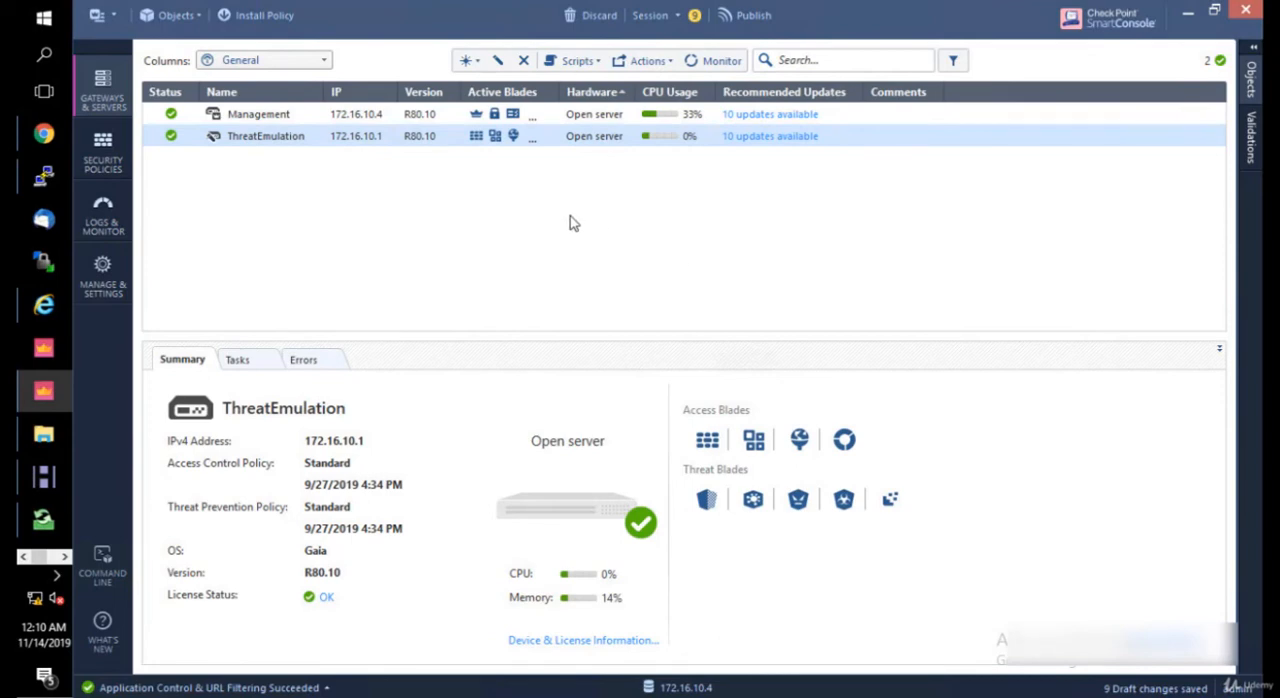
mouse_move(558, 224)
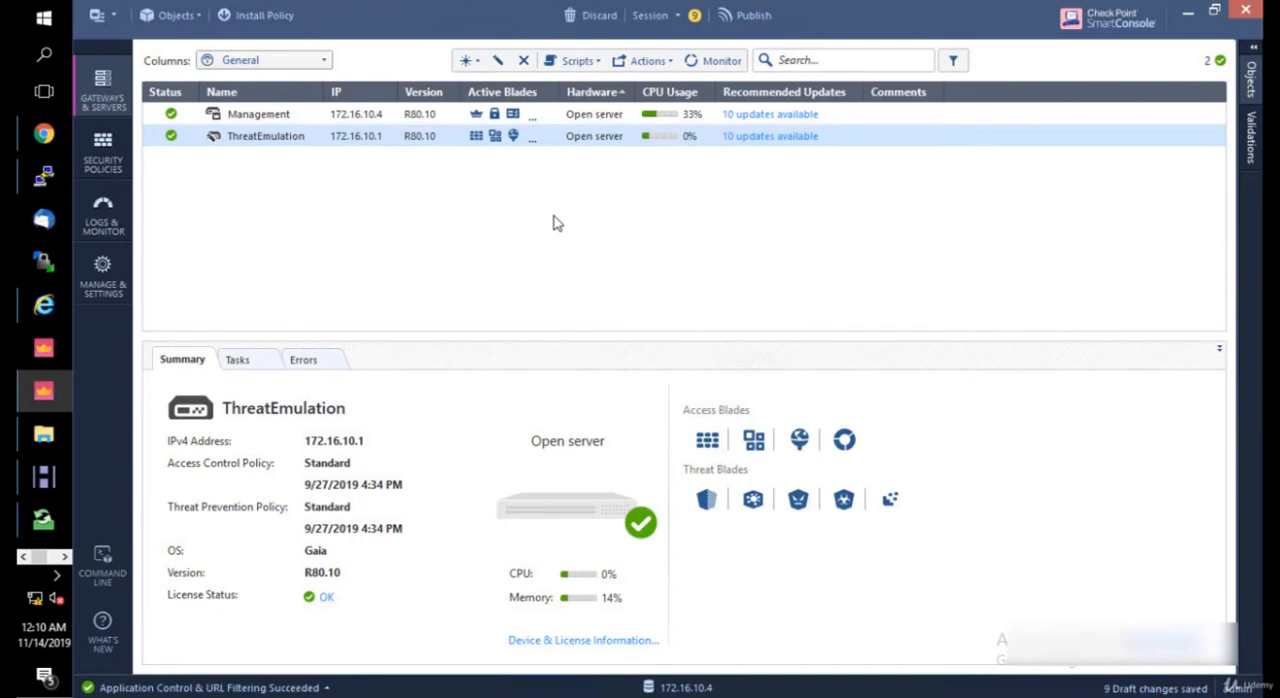
mouse_move(618, 84)
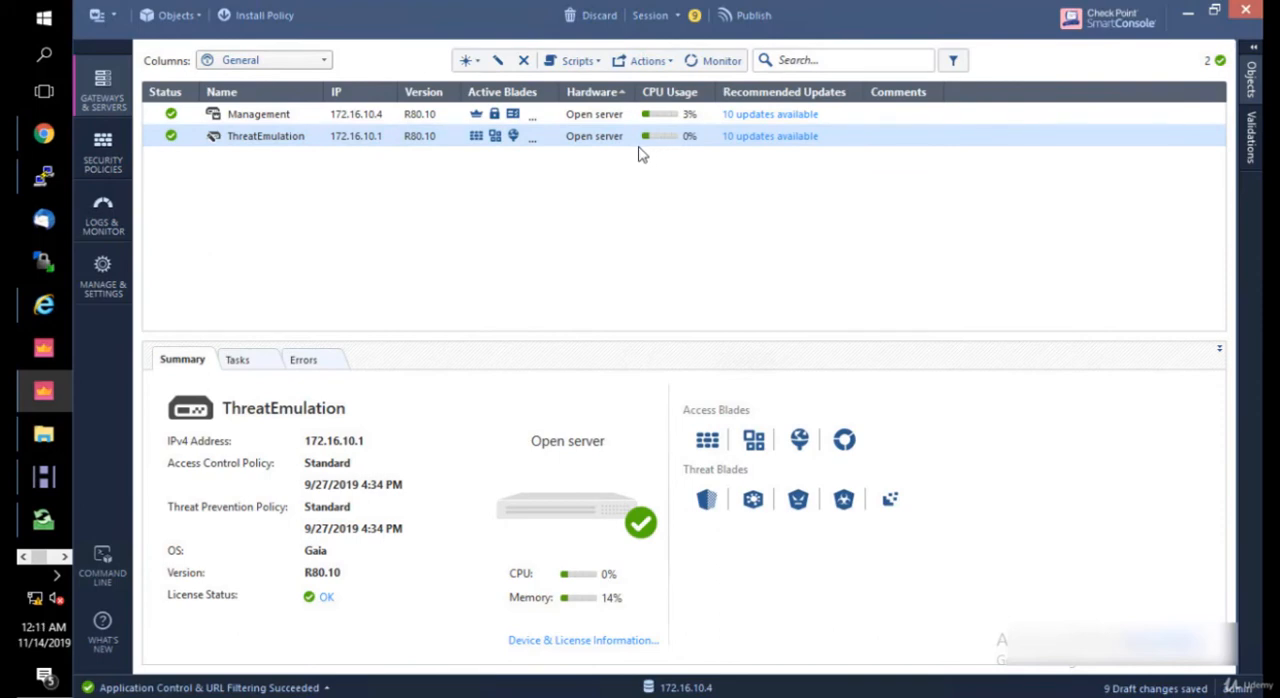
mouse_move(560, 368)
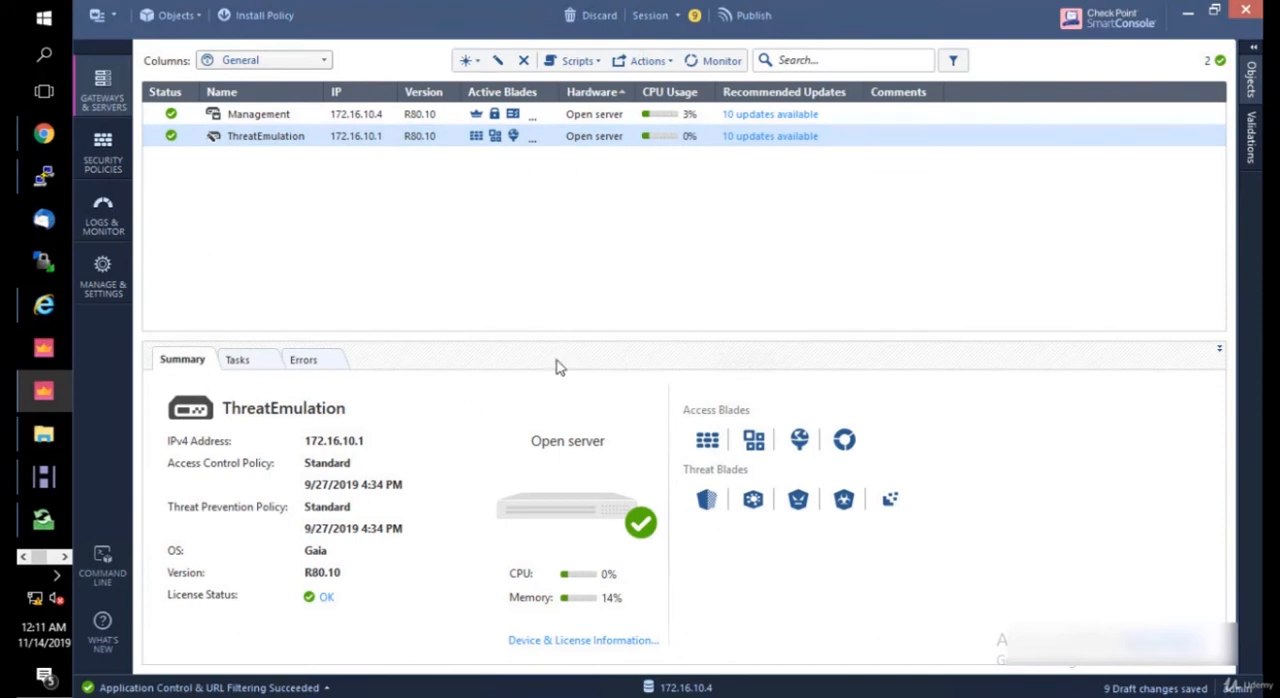
mouse_move(700, 32)
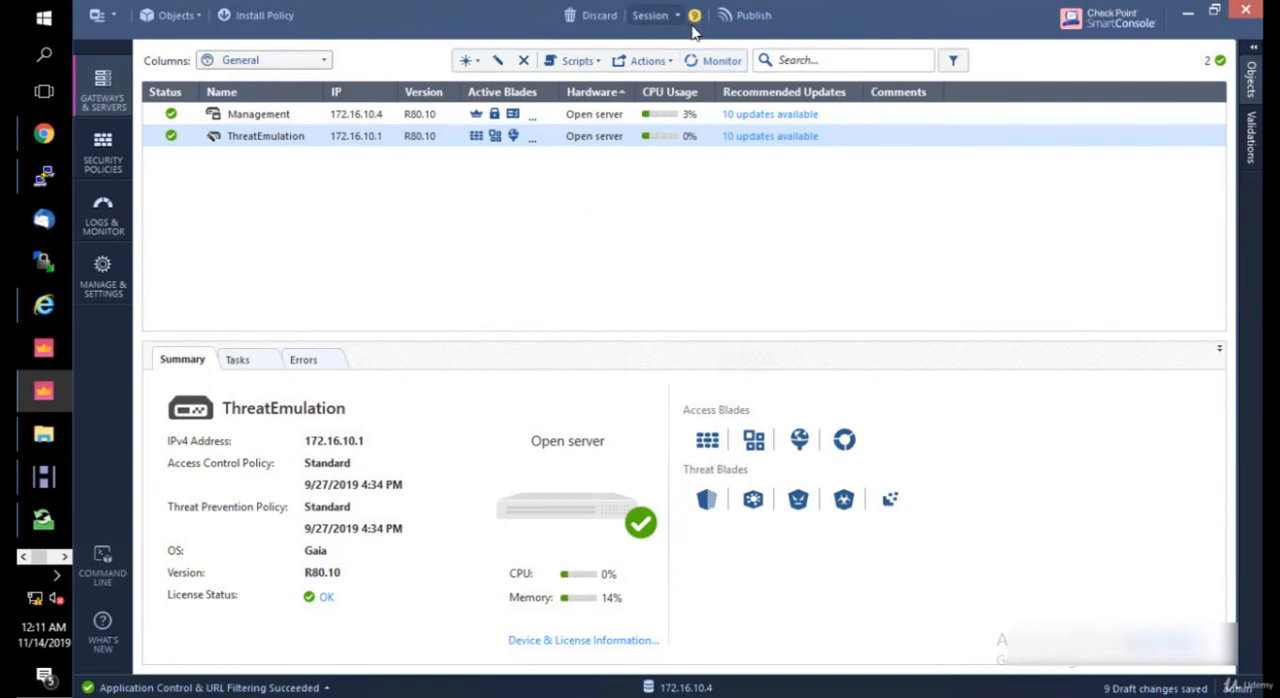
mouse_move(696, 20)
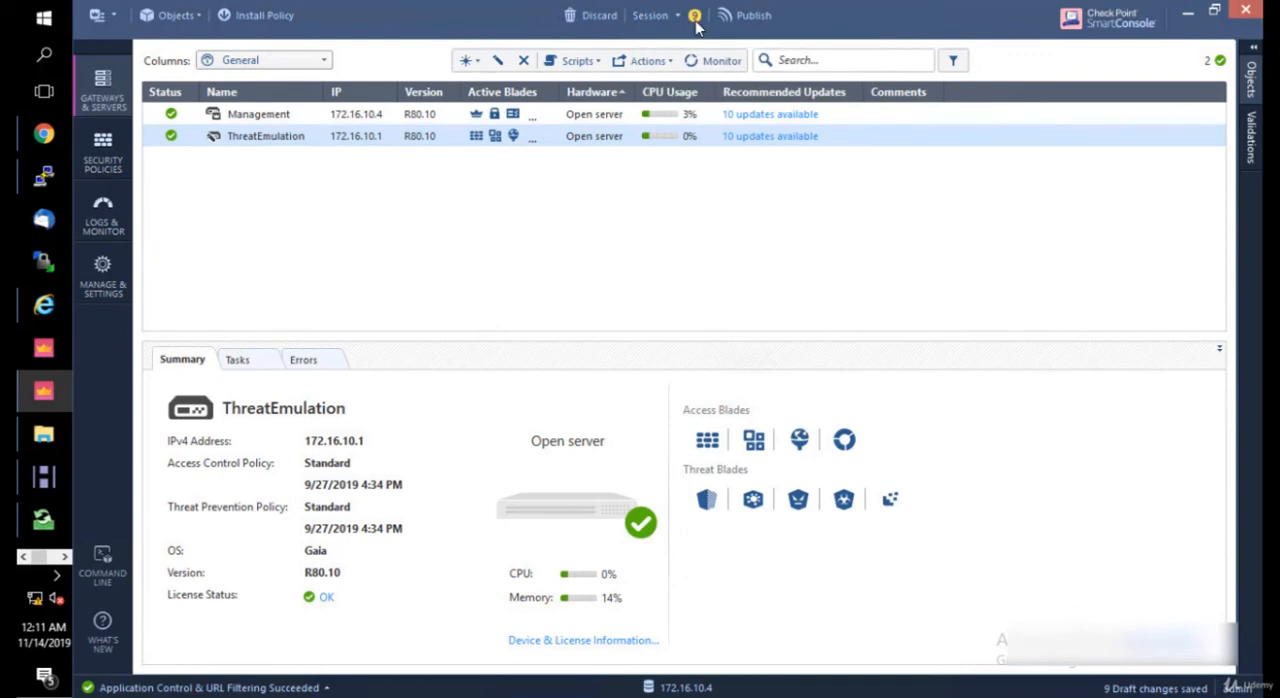
mouse_move(744, 14)
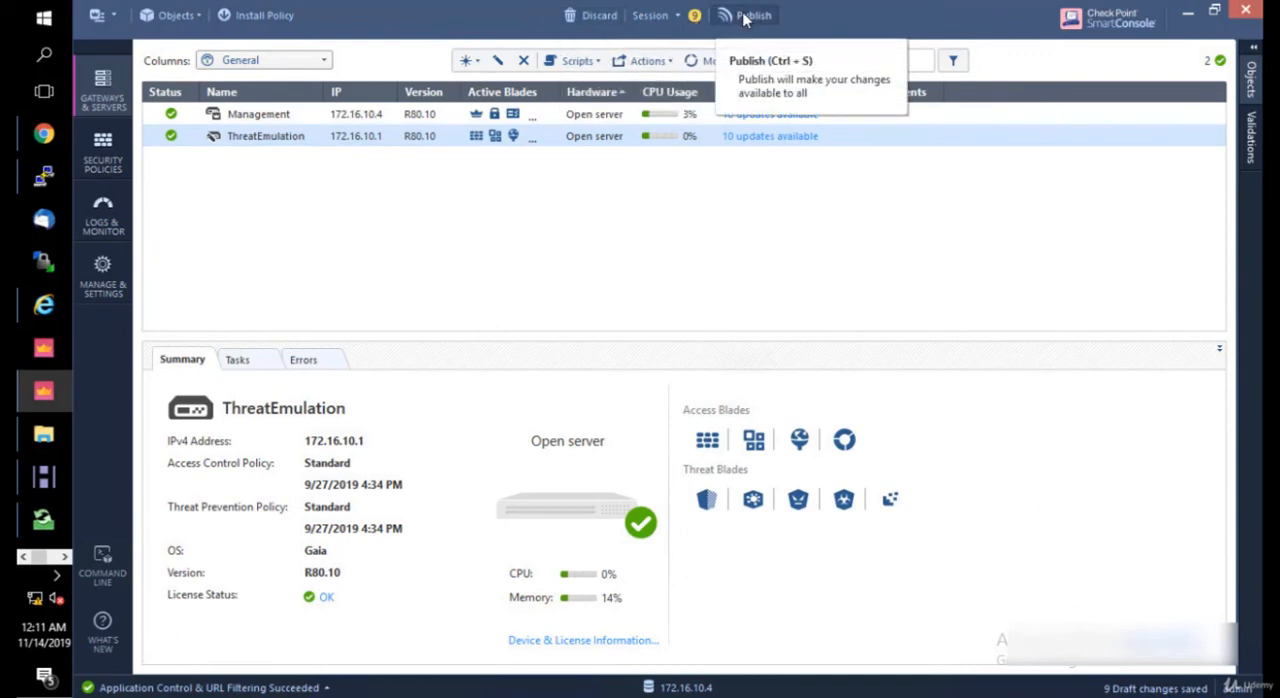
mouse_move(670, 224)
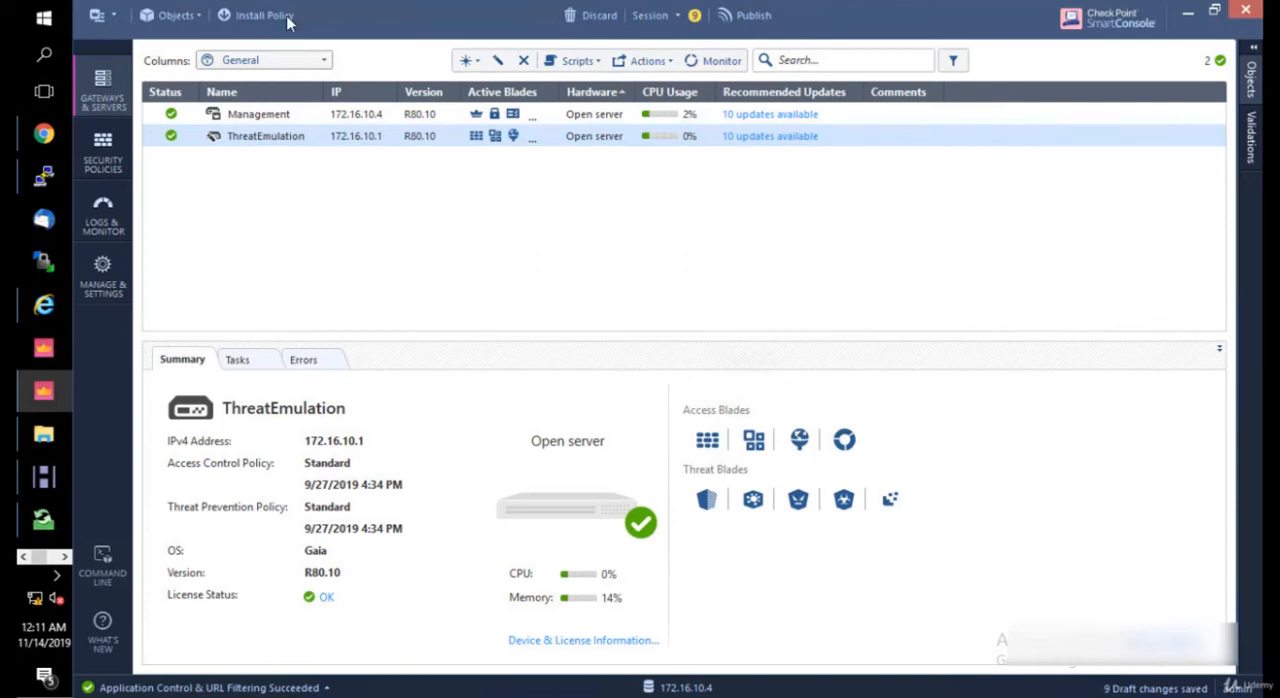
mouse_move(264, 14)
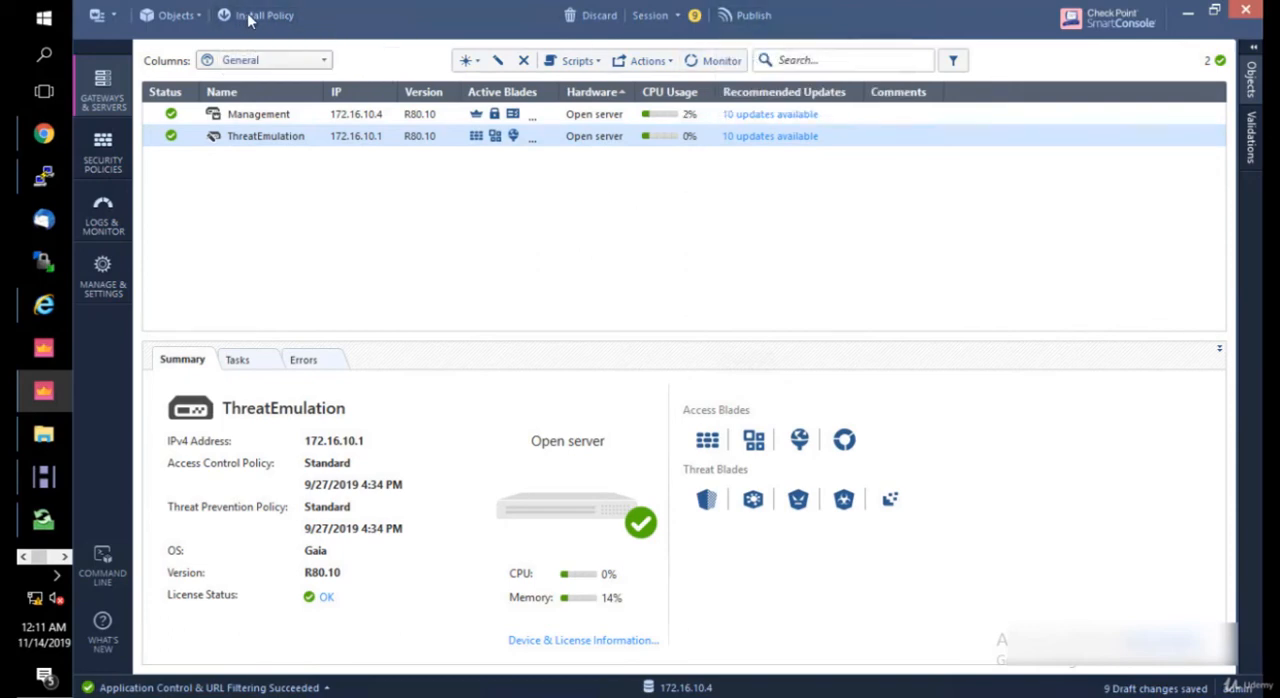
Step: Publish the nine draft changes via Publish & Install and reopen Install Policy for Standard on ThreatEmulation
left_click(264, 14)
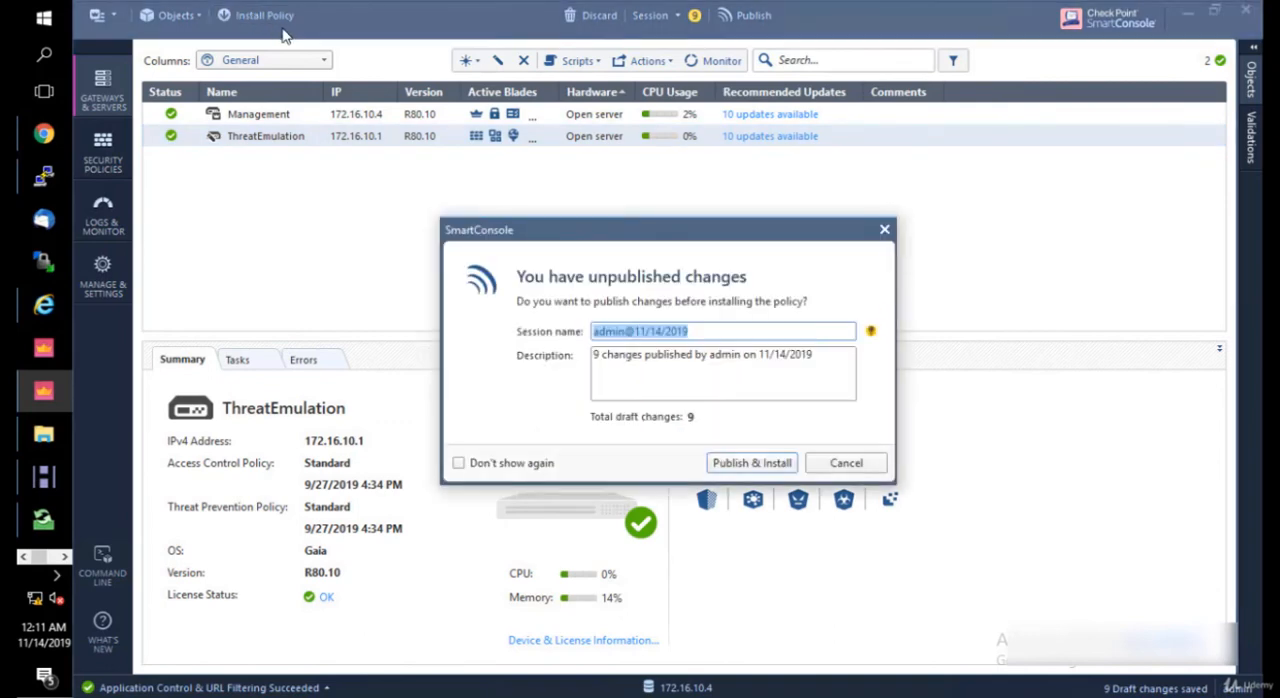
mouse_move(752, 462)
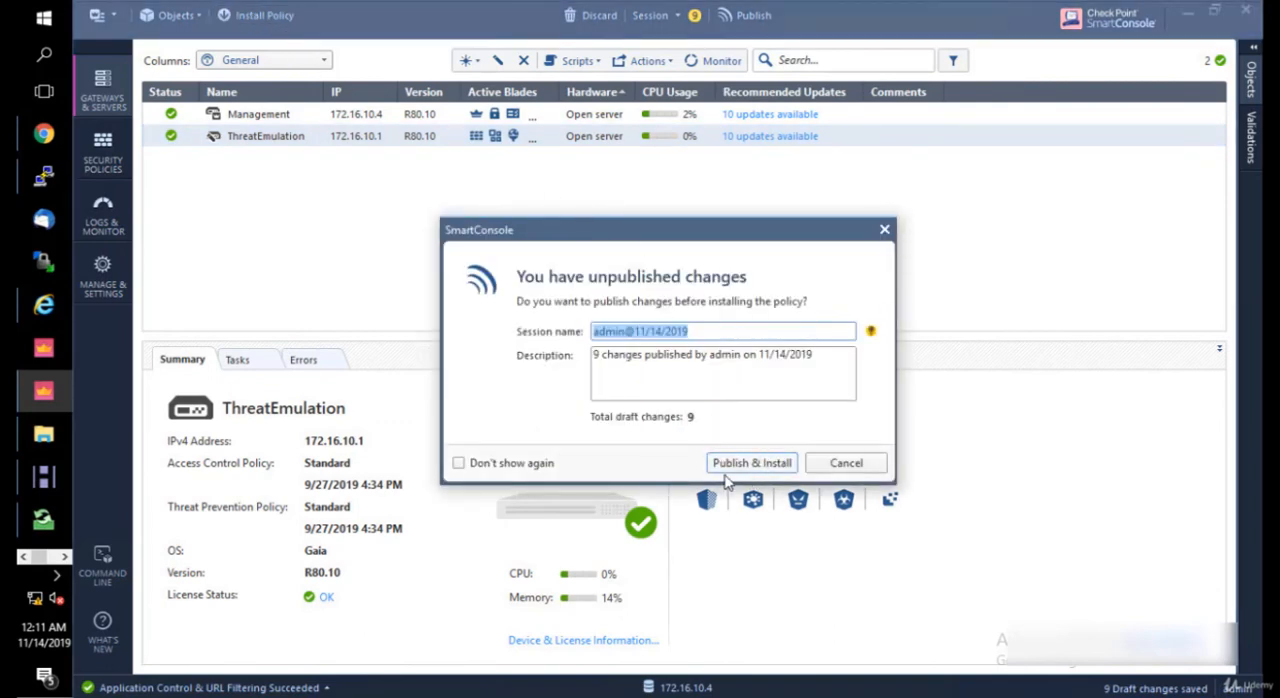
mouse_move(728, 470)
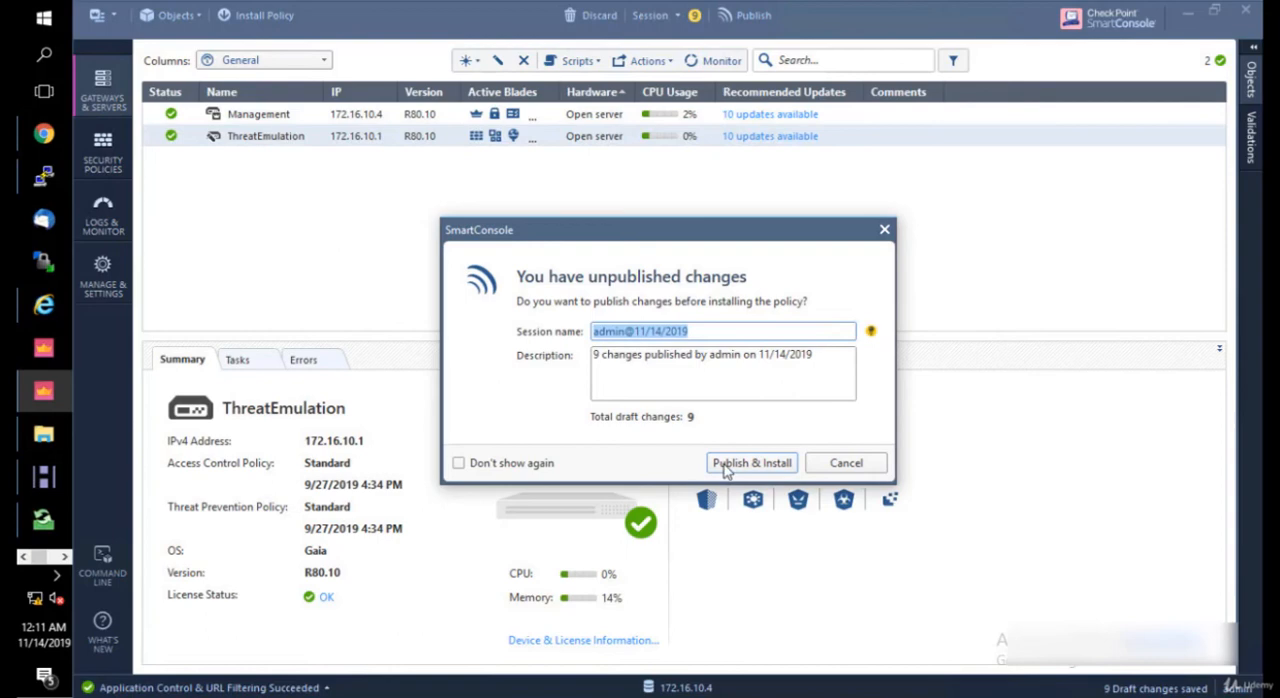
mouse_move(652, 434)
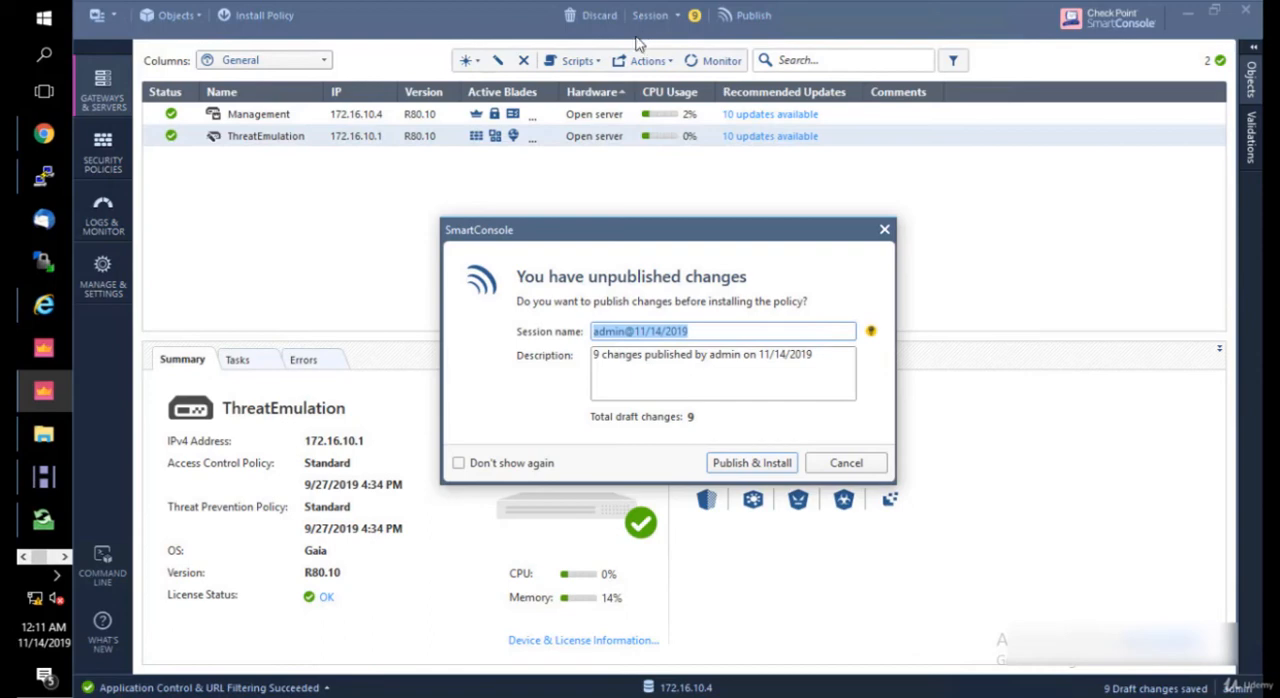
mouse_move(638, 44)
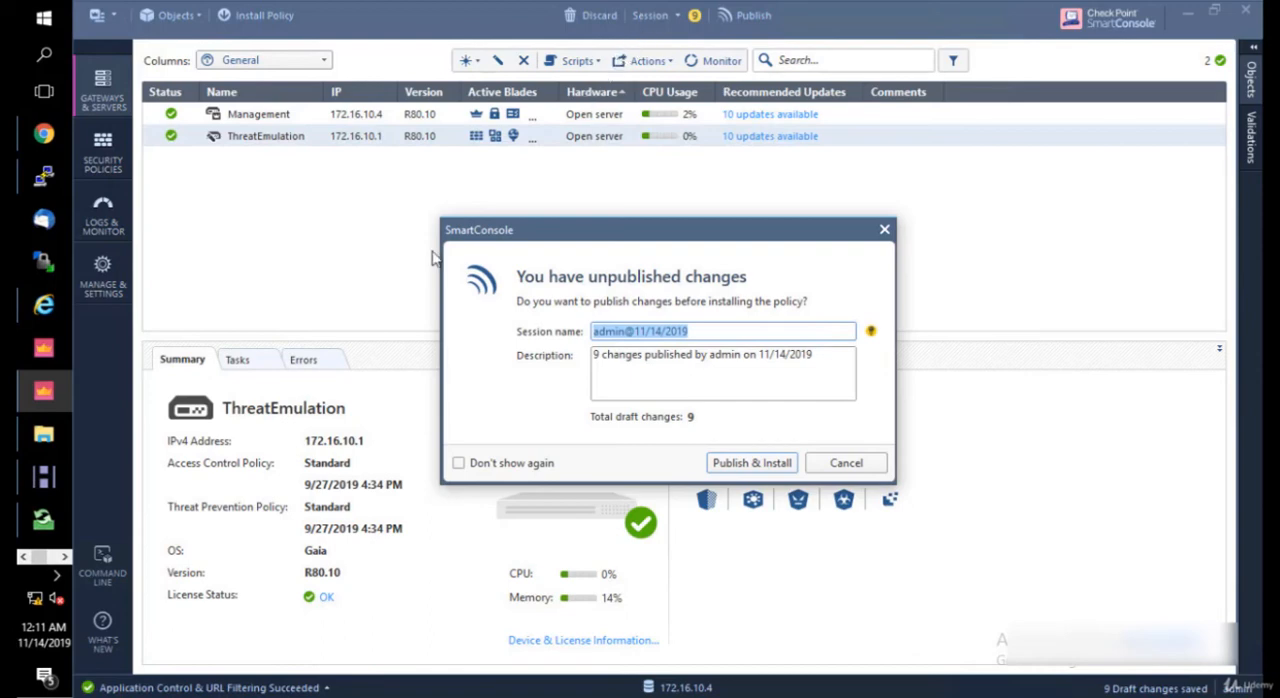
mouse_move(292, 170)
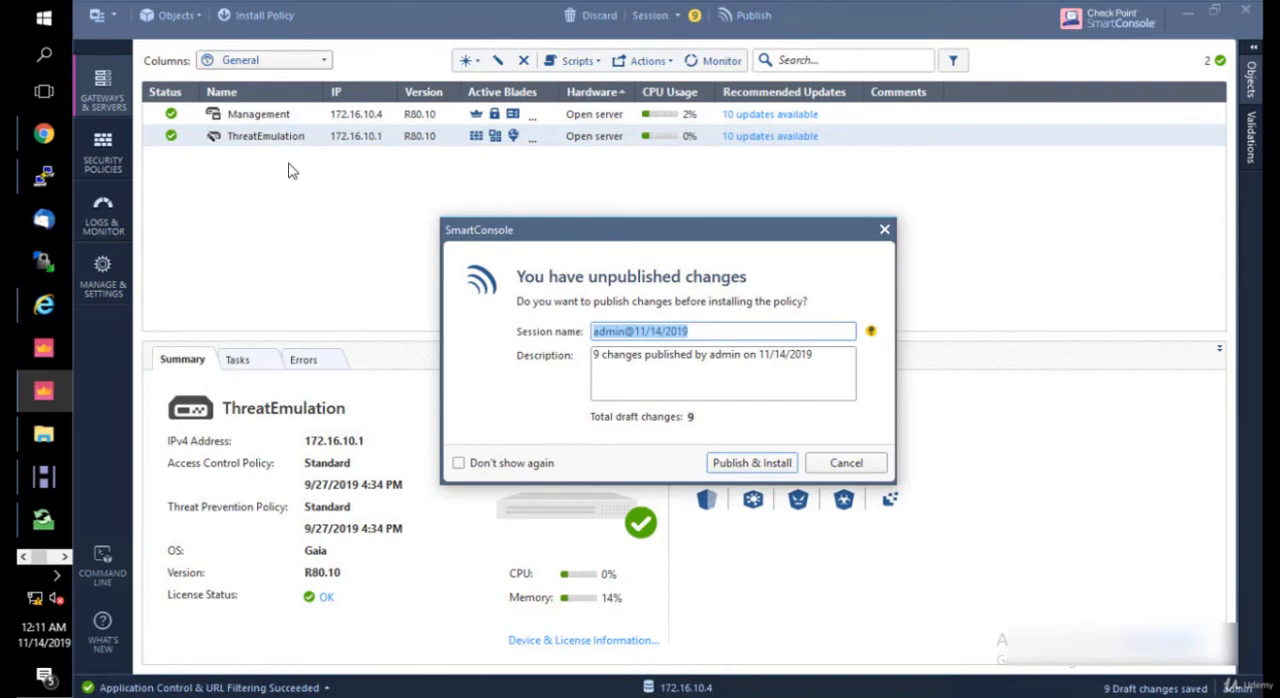
mouse_move(324, 206)
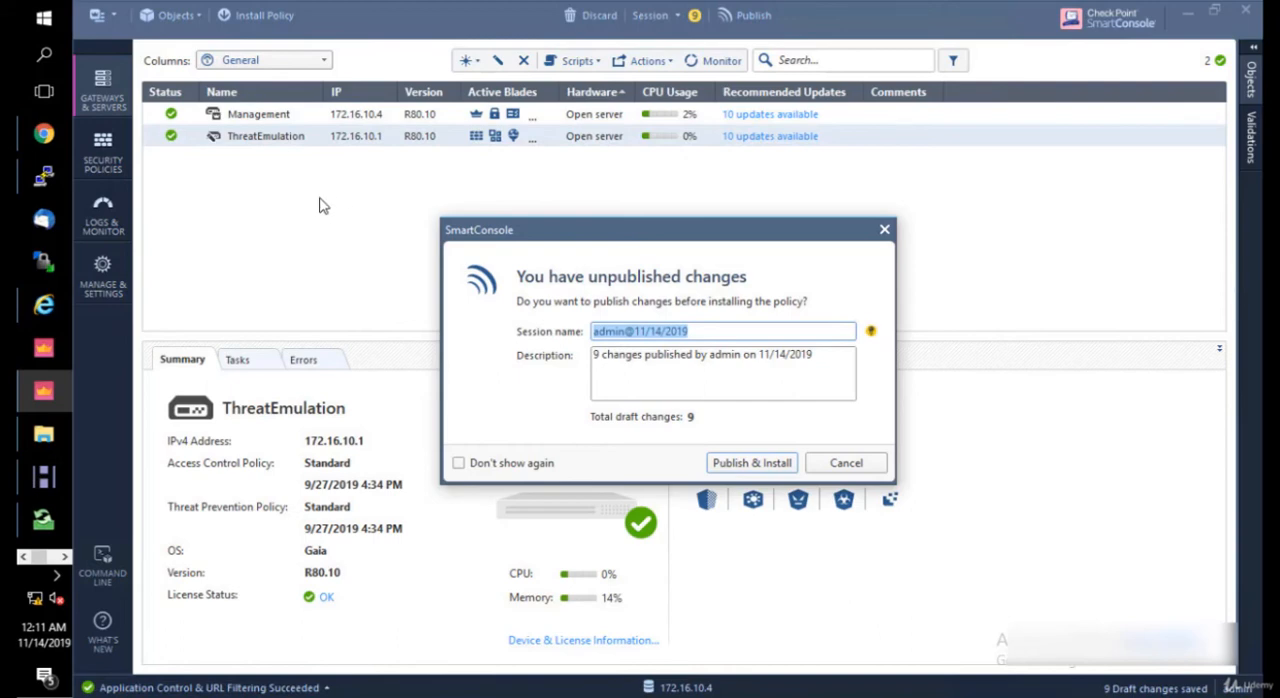
mouse_move(752, 462)
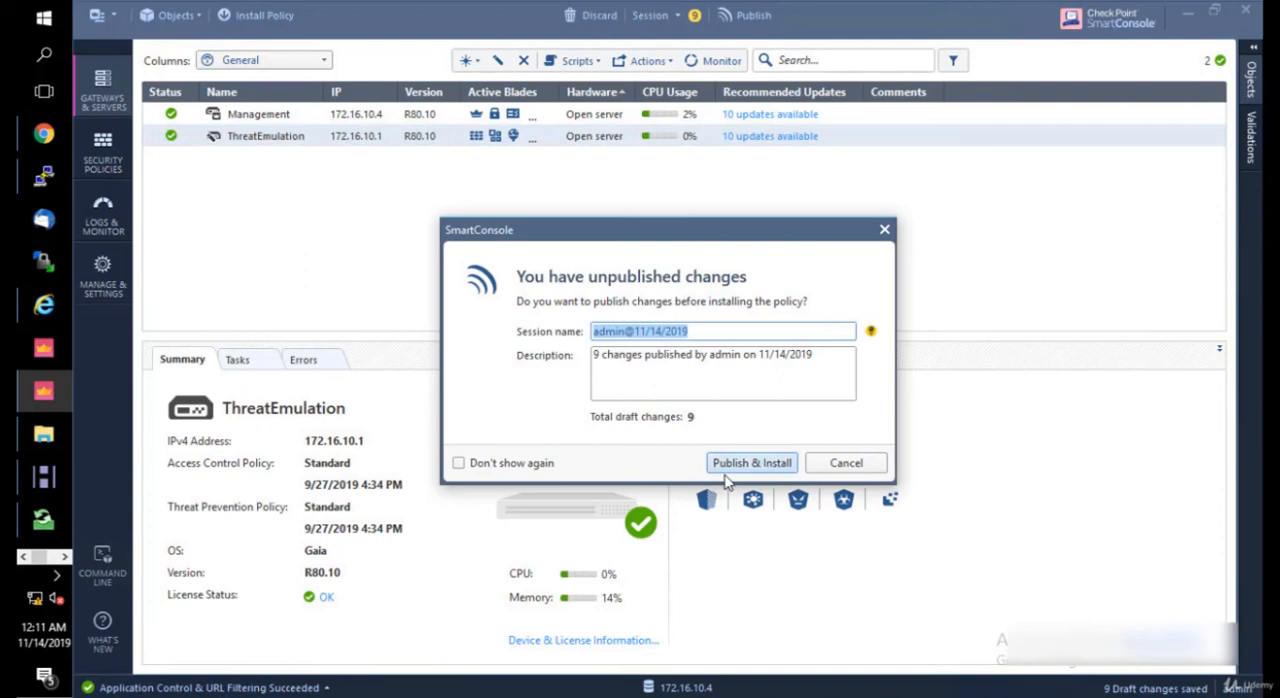
left_click(752, 462)
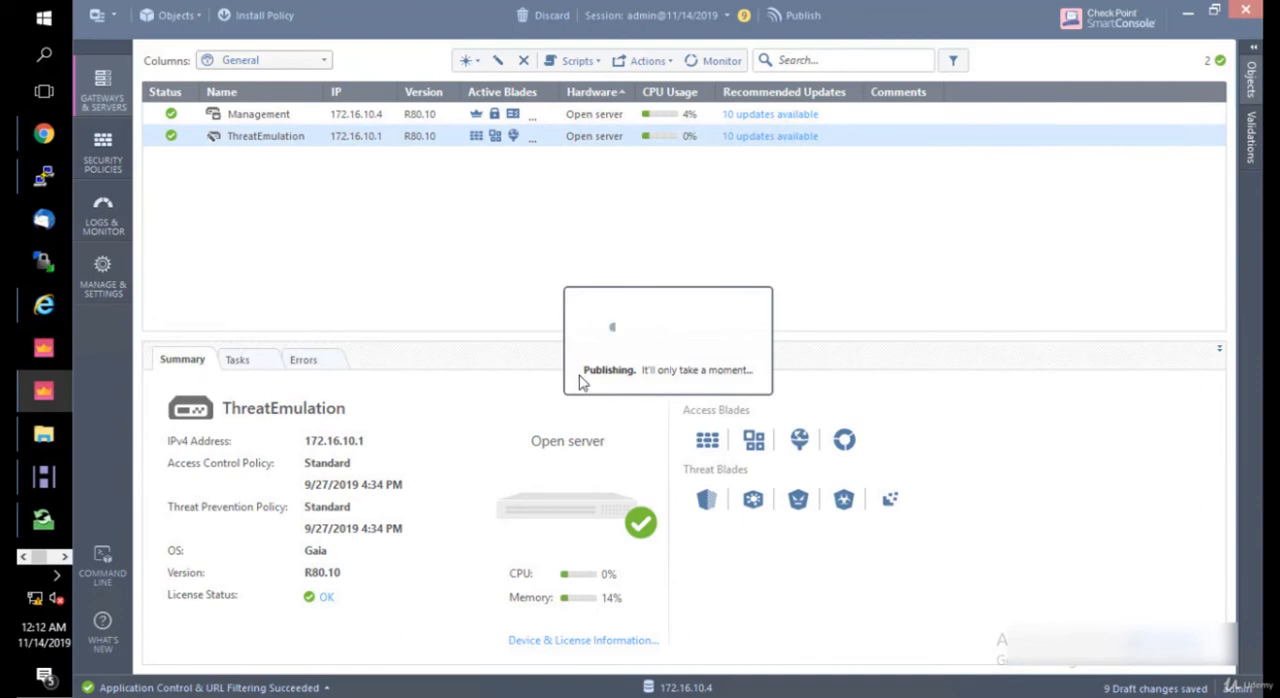
mouse_move(308, 276)
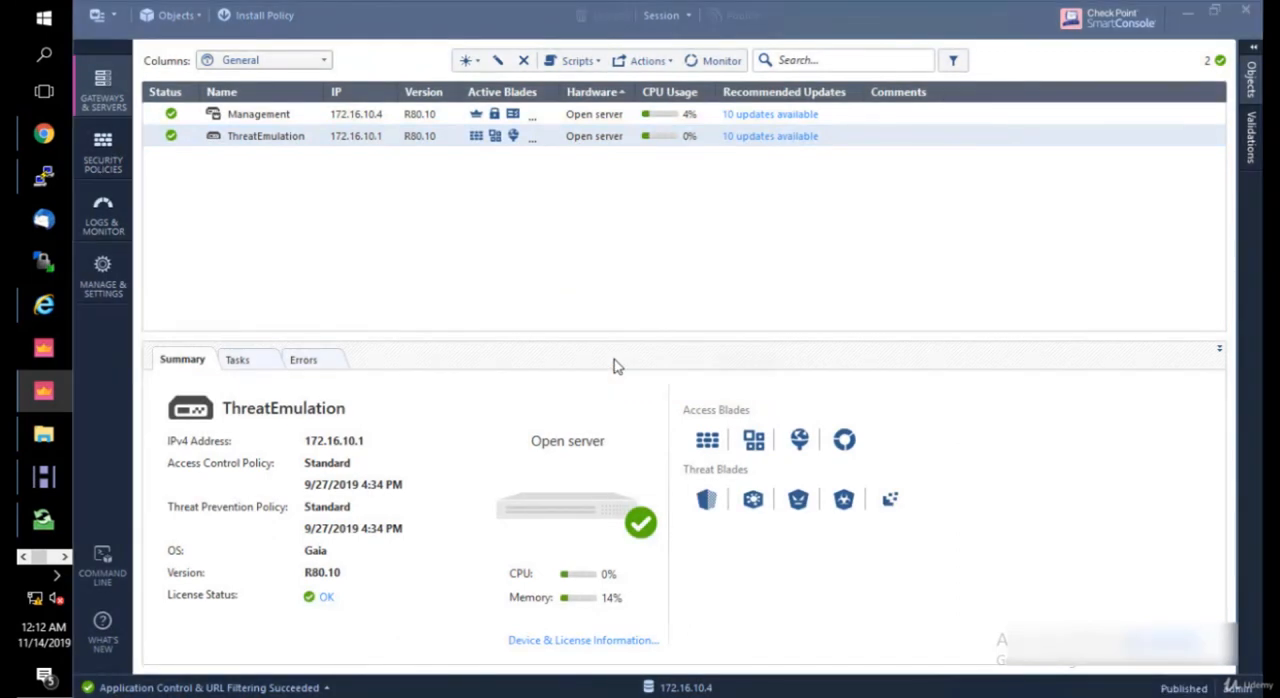
left_click(264, 14)
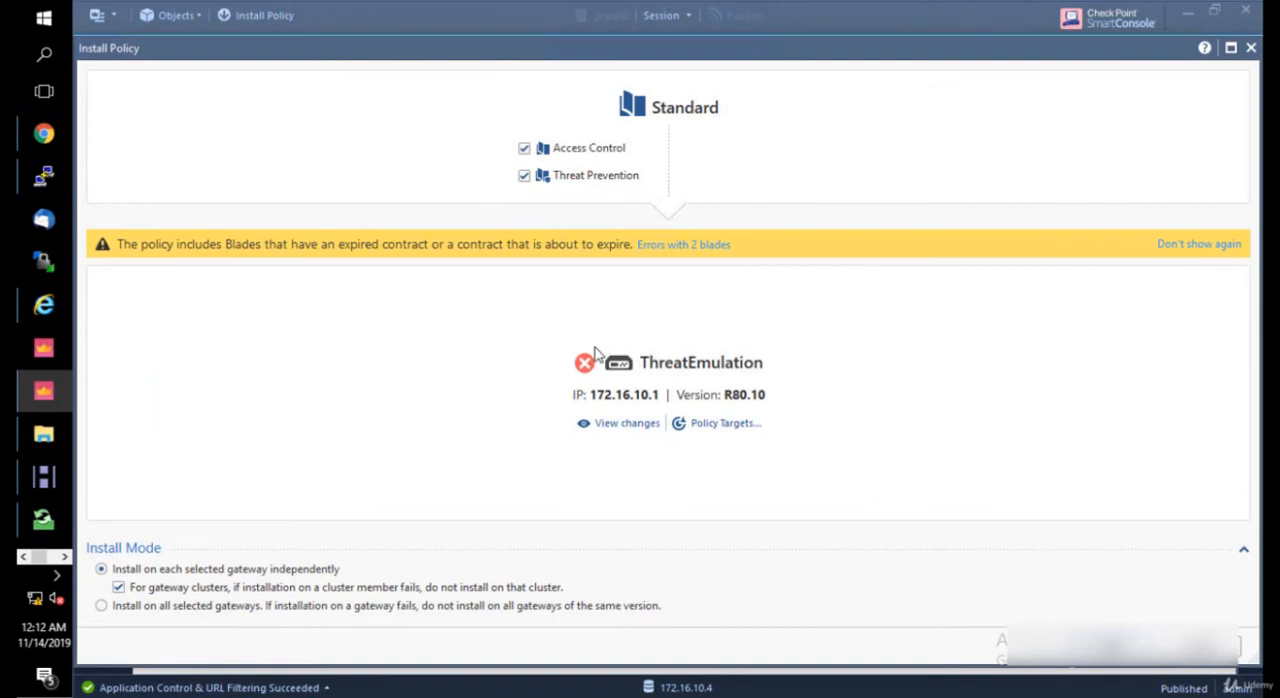
mouse_move(536, 150)
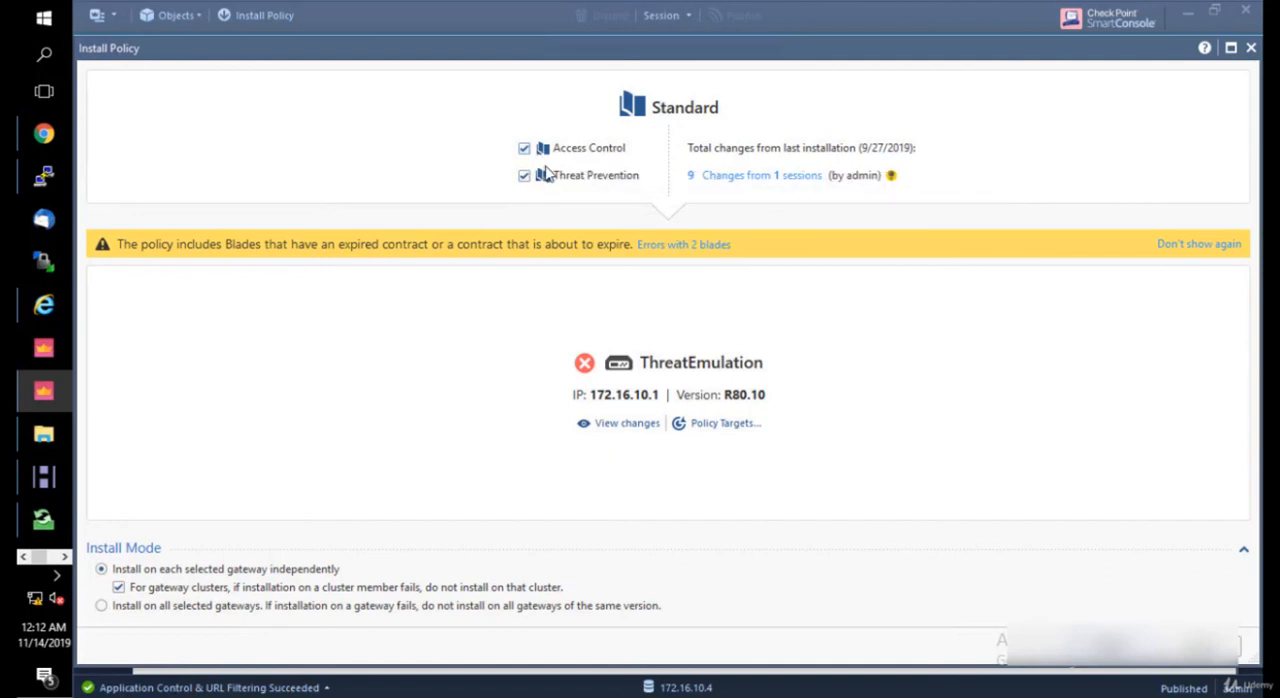
mouse_move(474, 168)
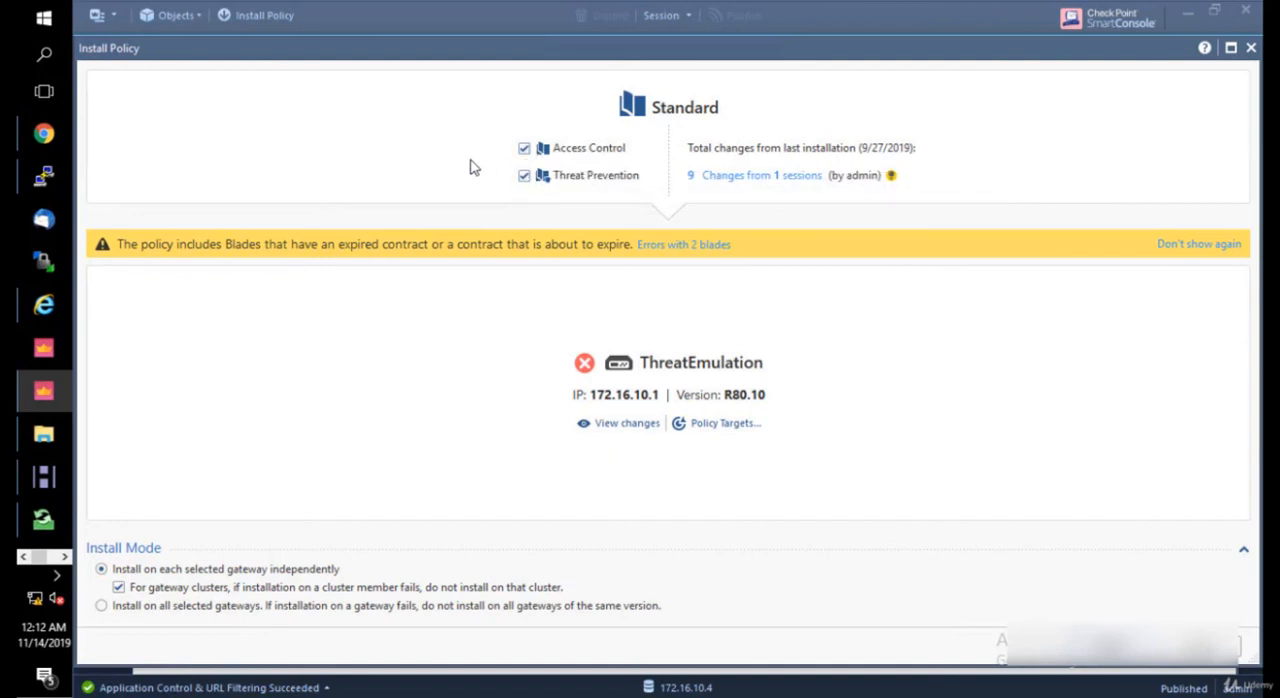
mouse_move(596, 176)
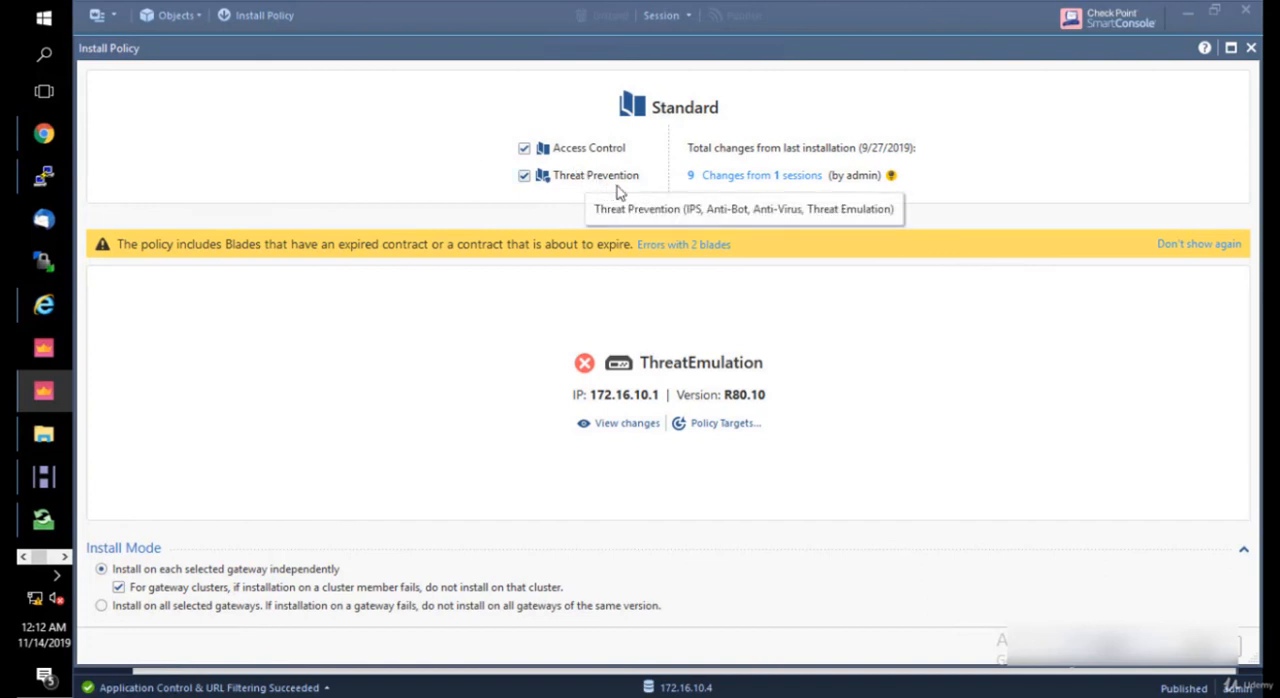
mouse_move(512, 168)
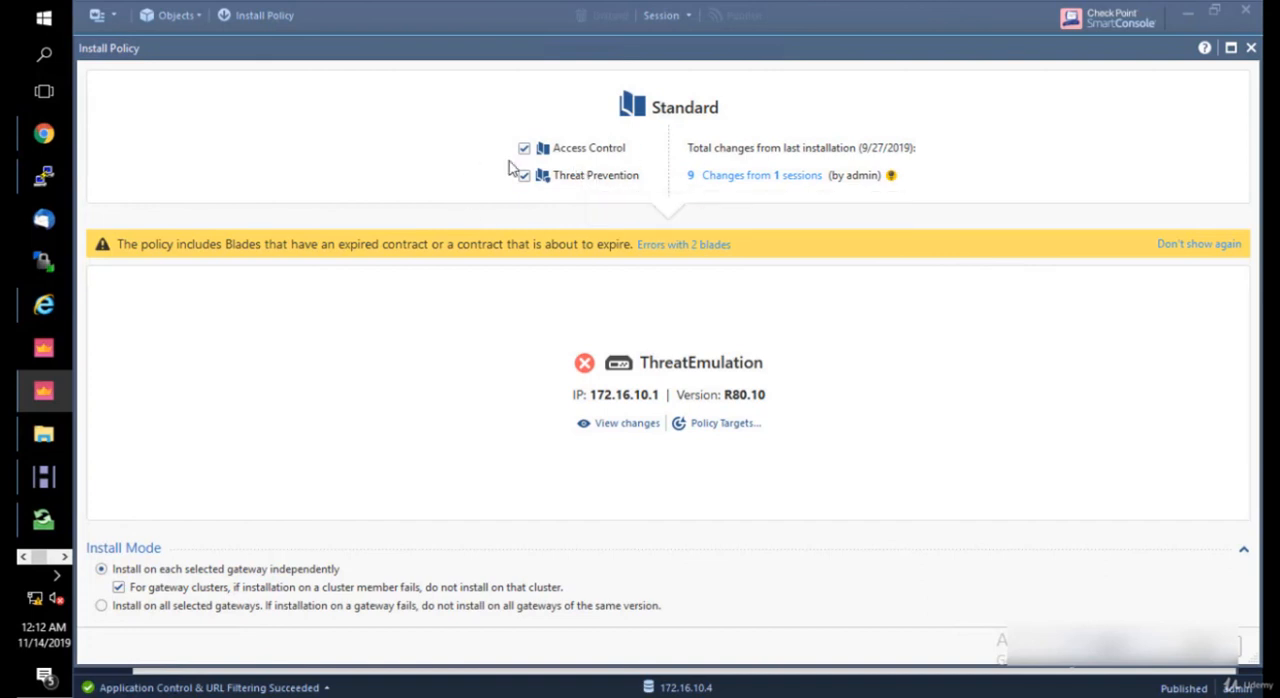
mouse_move(1024, 612)
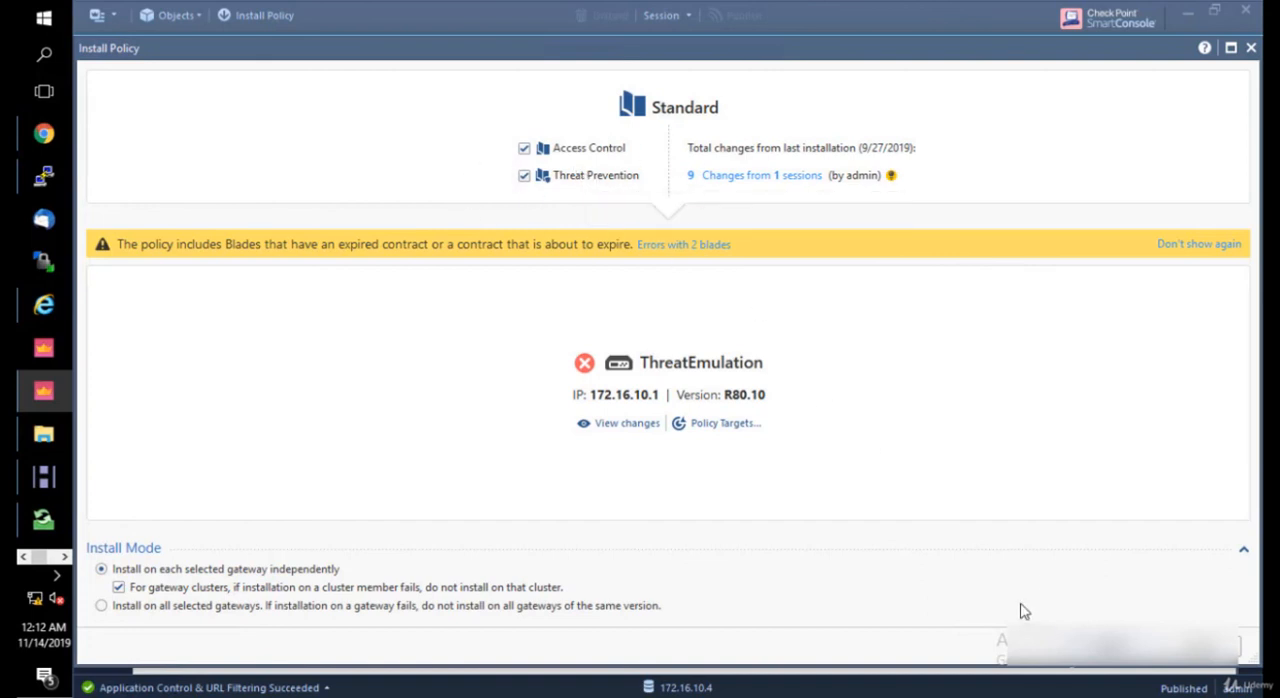
mouse_move(872, 546)
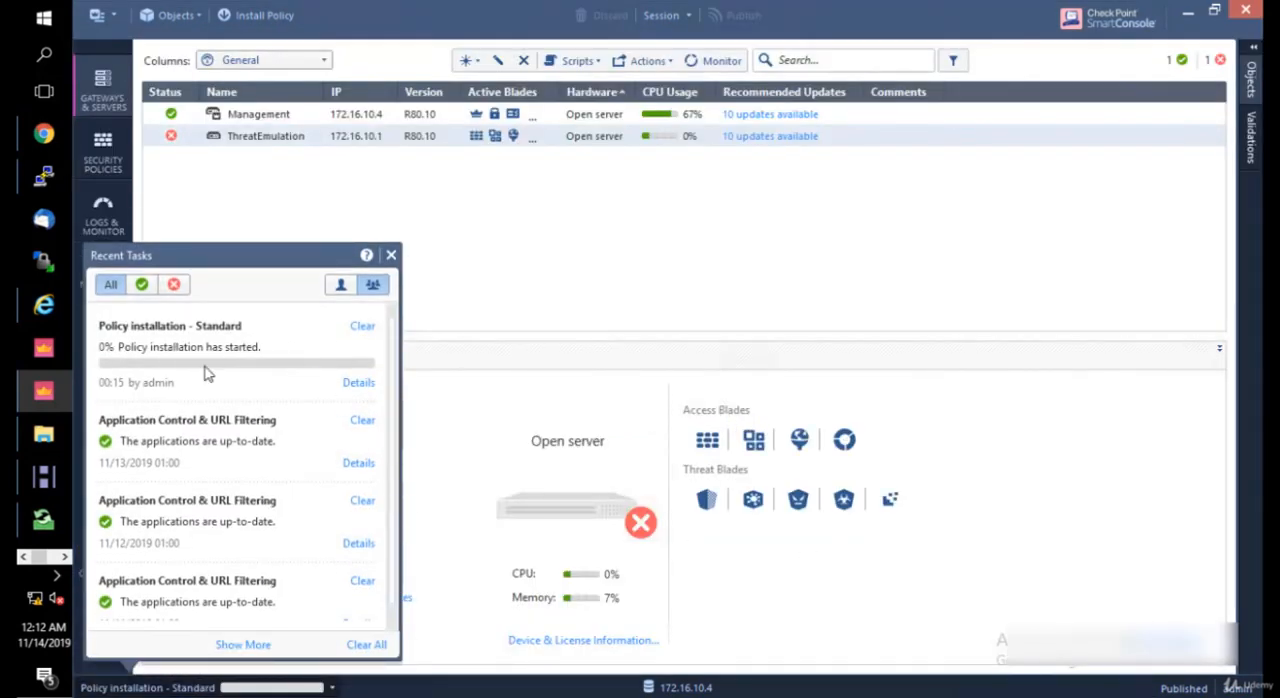
mouse_move(204, 356)
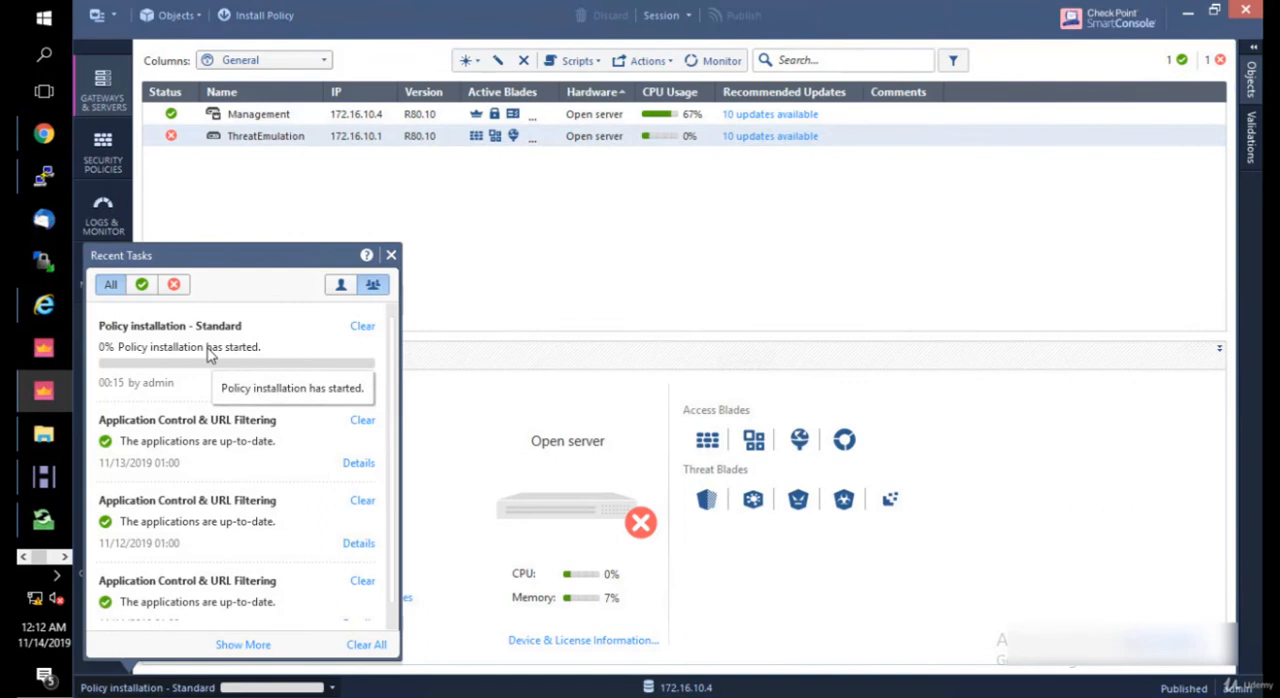
Step: Dismiss the Recent Tasks panel while the Standard policy installs on ThreatEmulation
left_click(390, 256)
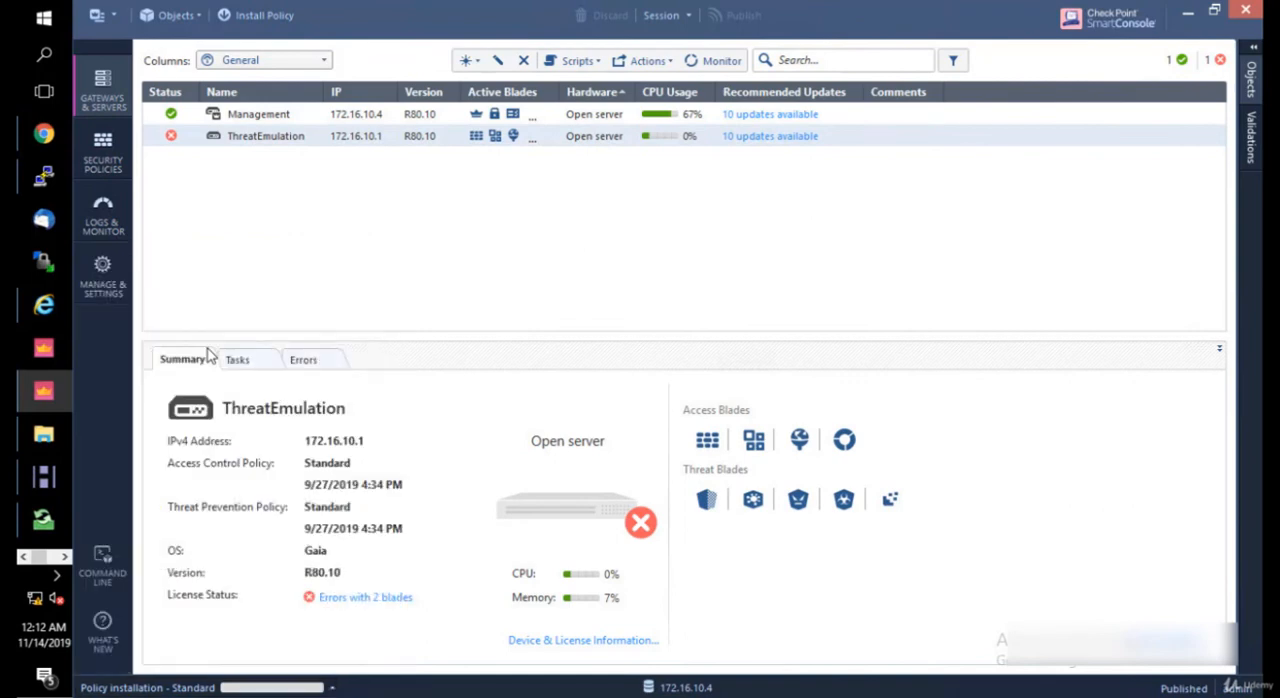